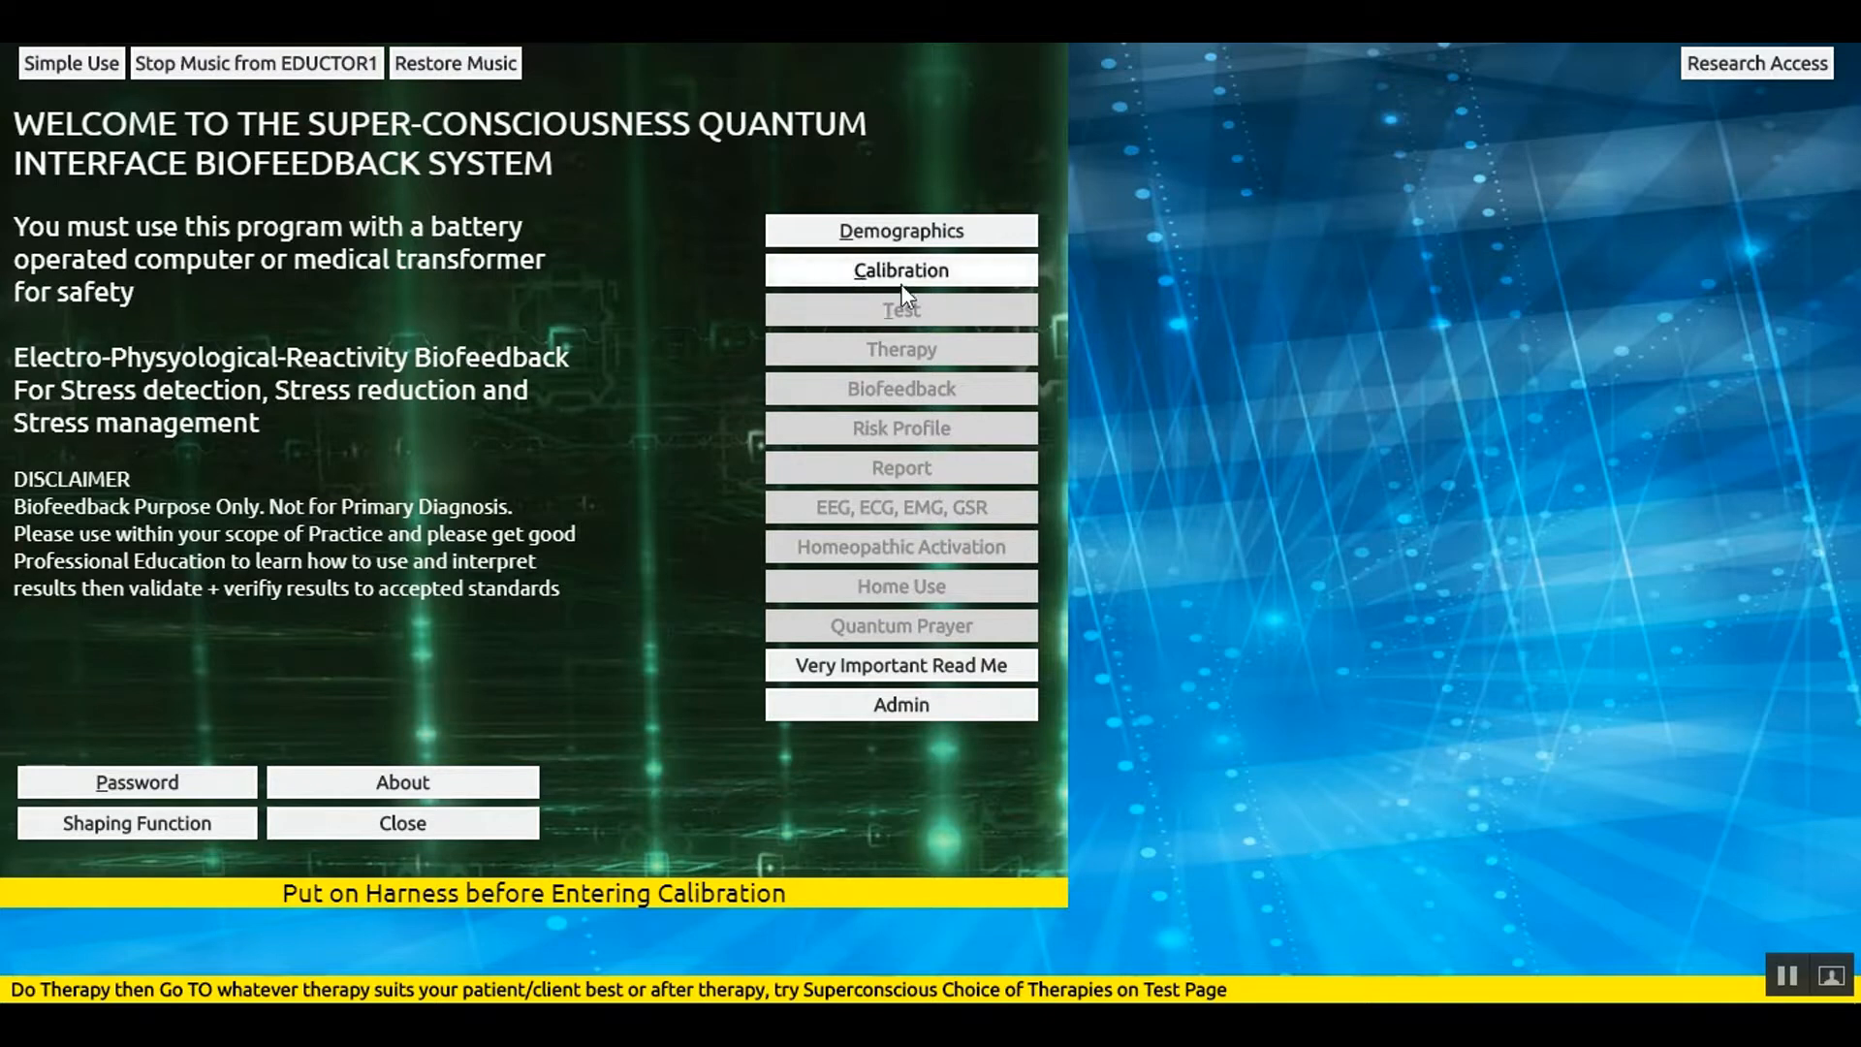
mouse_move(902, 272)
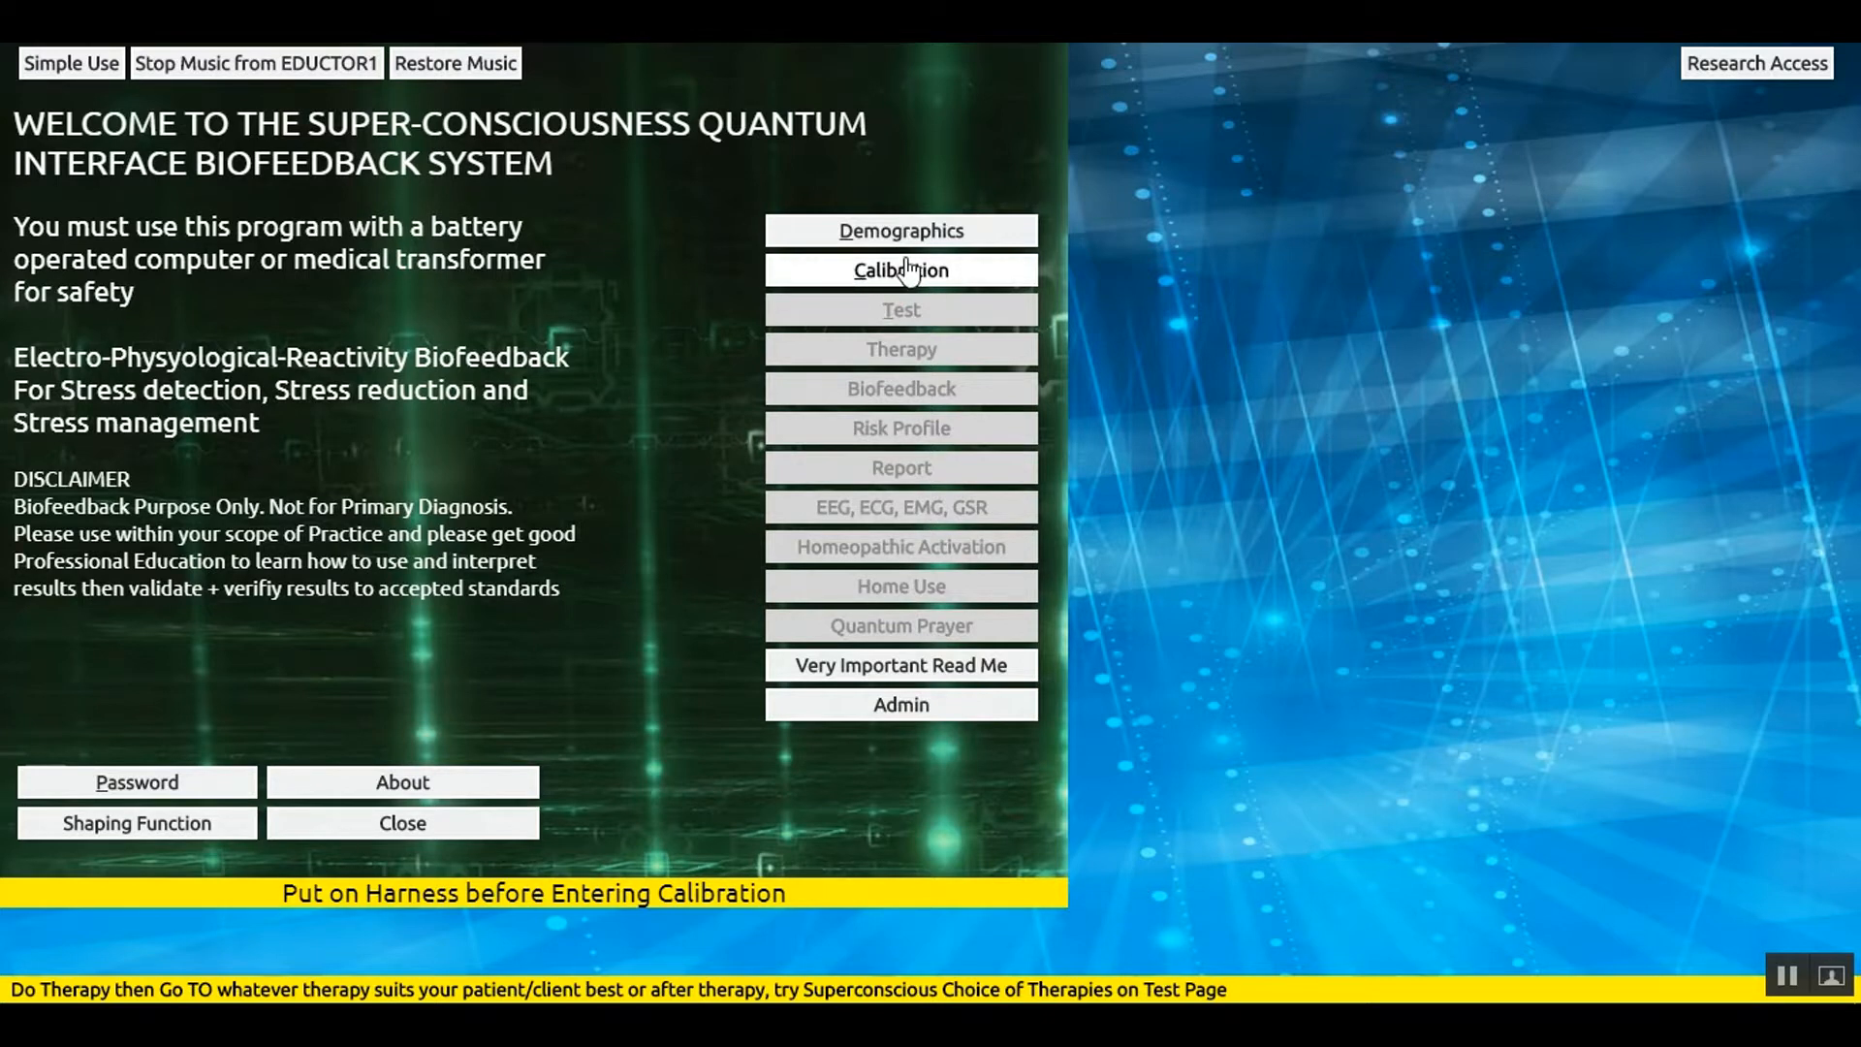
Launch the Fast Track Calibration Program from the main panel
click(900, 270)
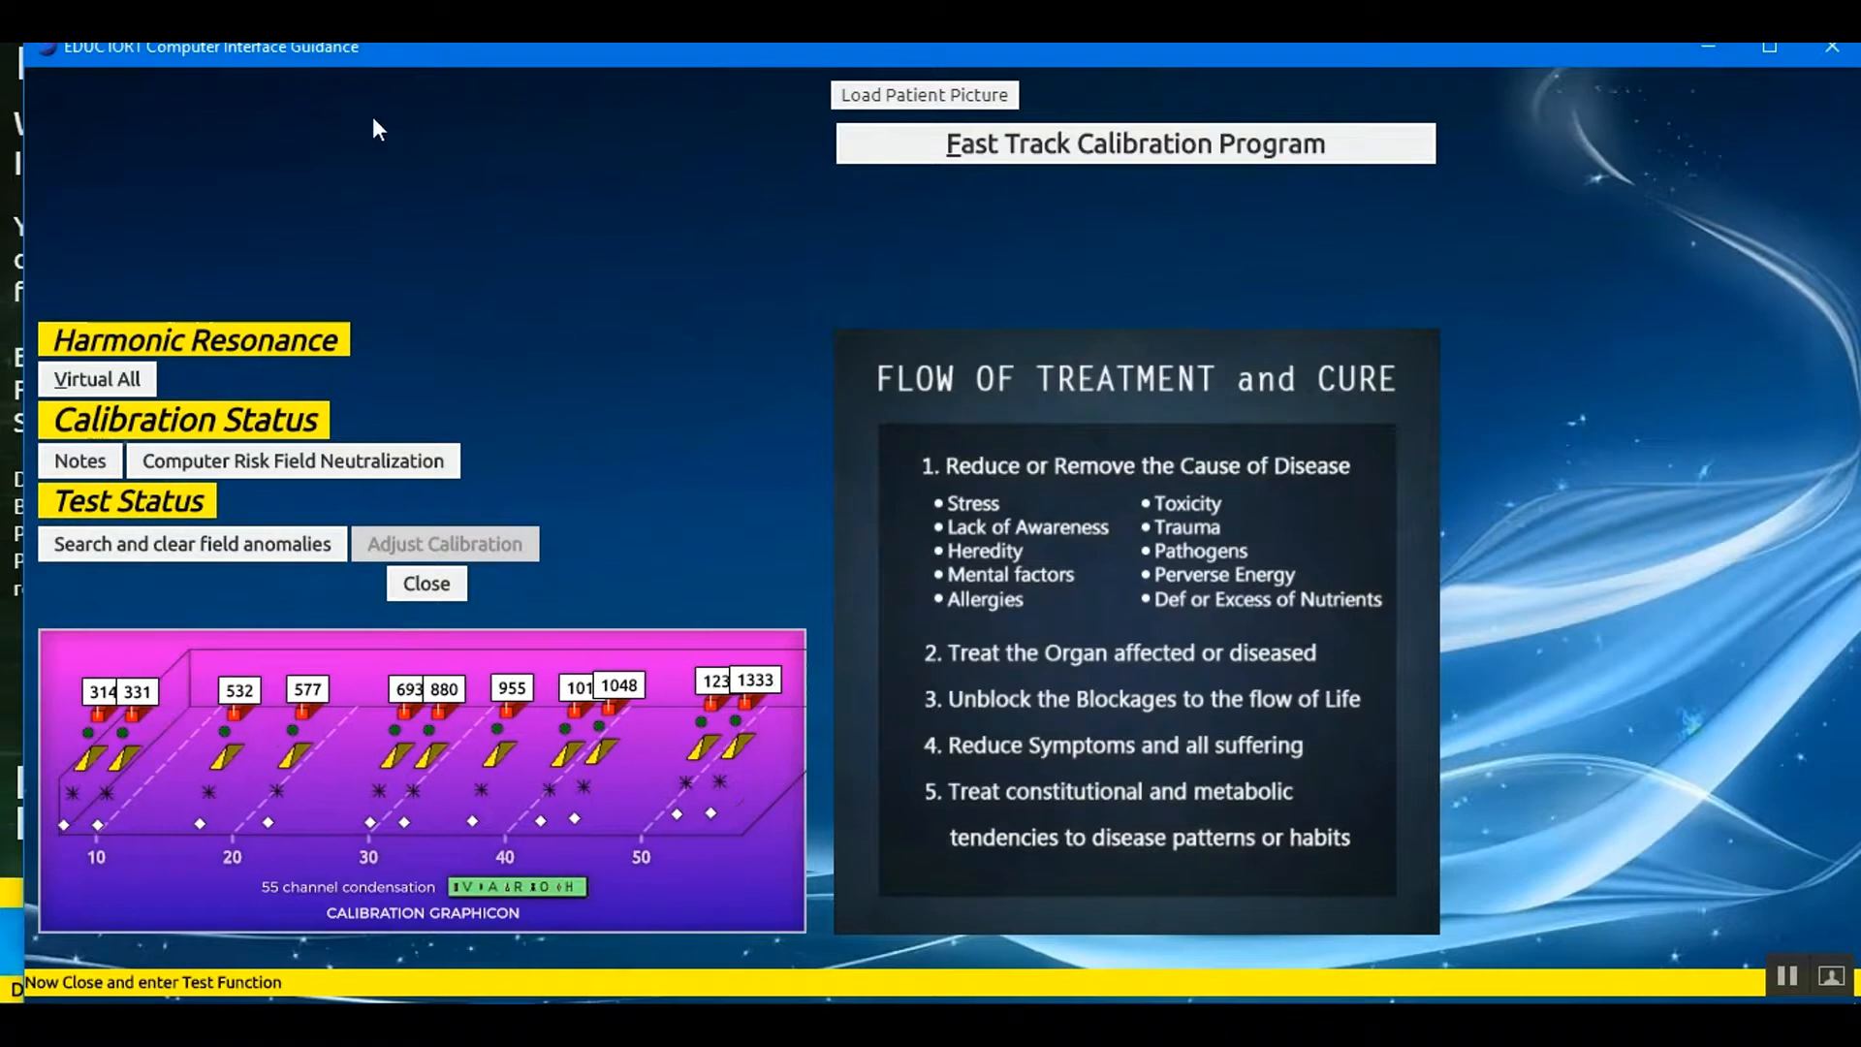
Bring up the Computer Risk Field Neutralization panel from Calibration Status
click(97, 378)
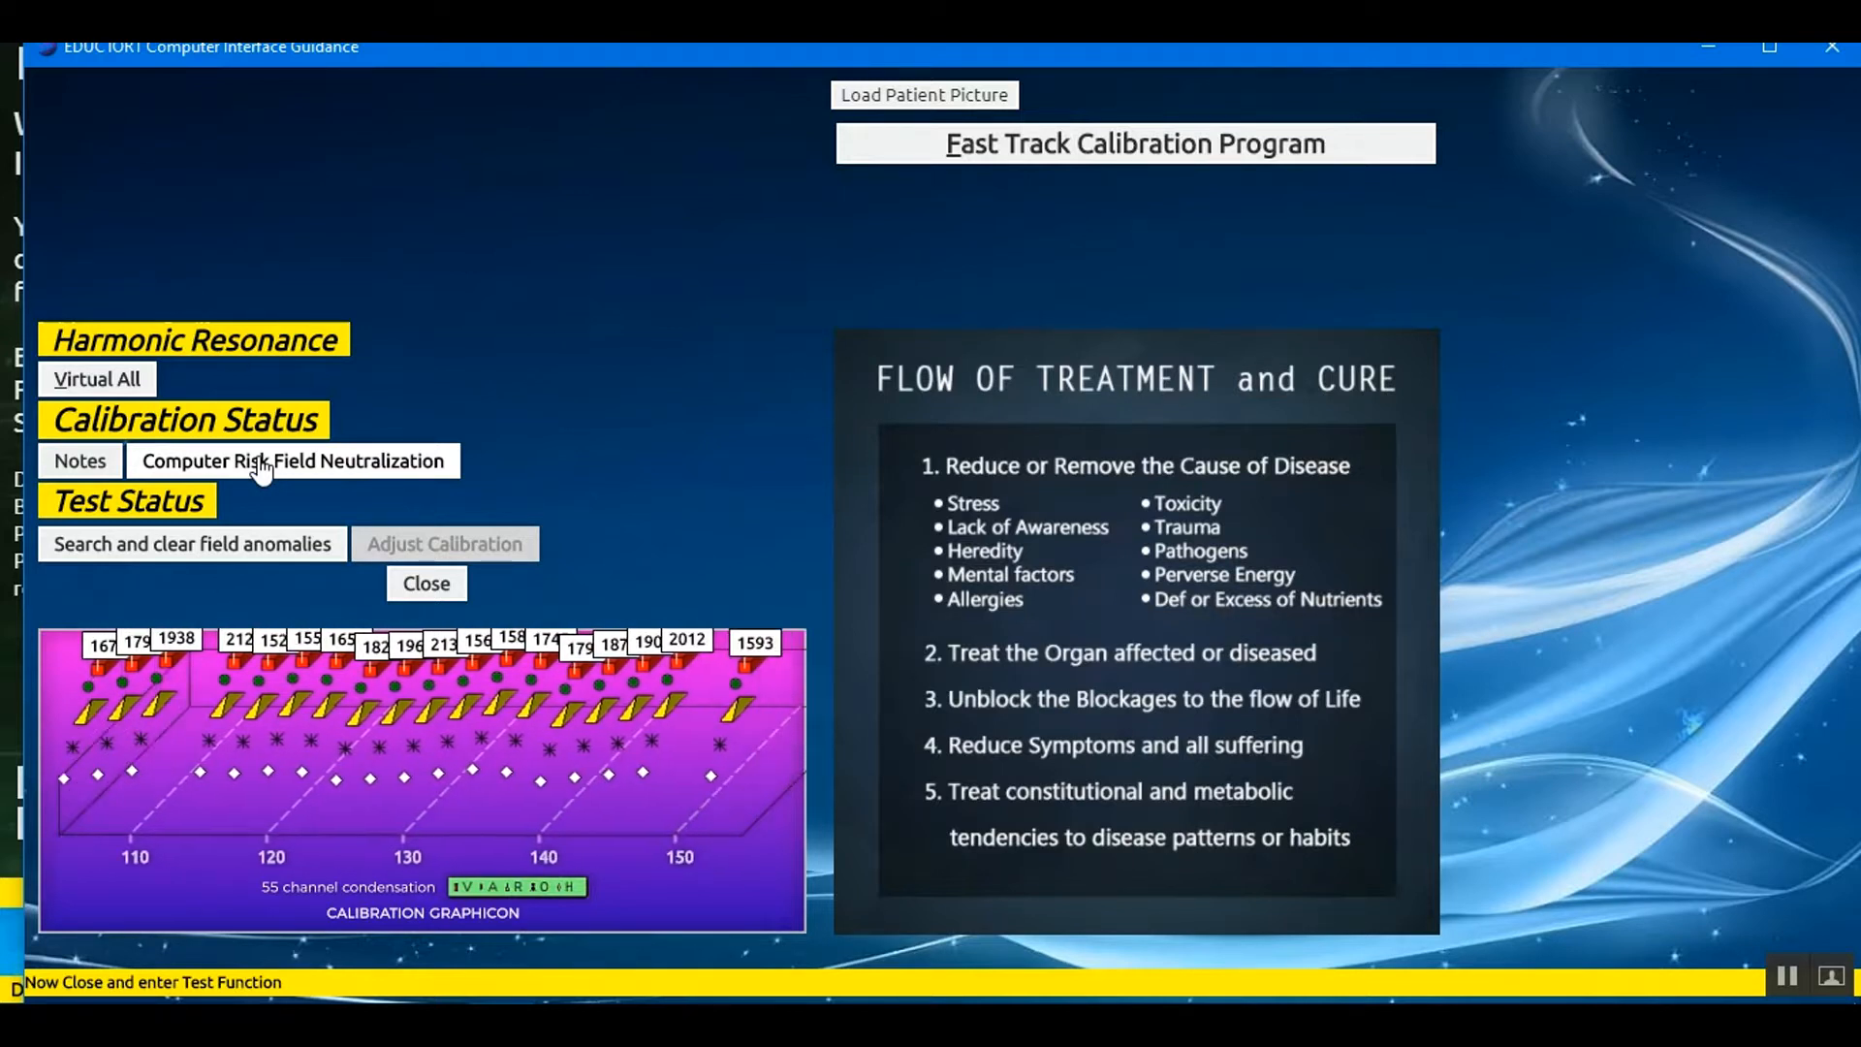
click(292, 462)
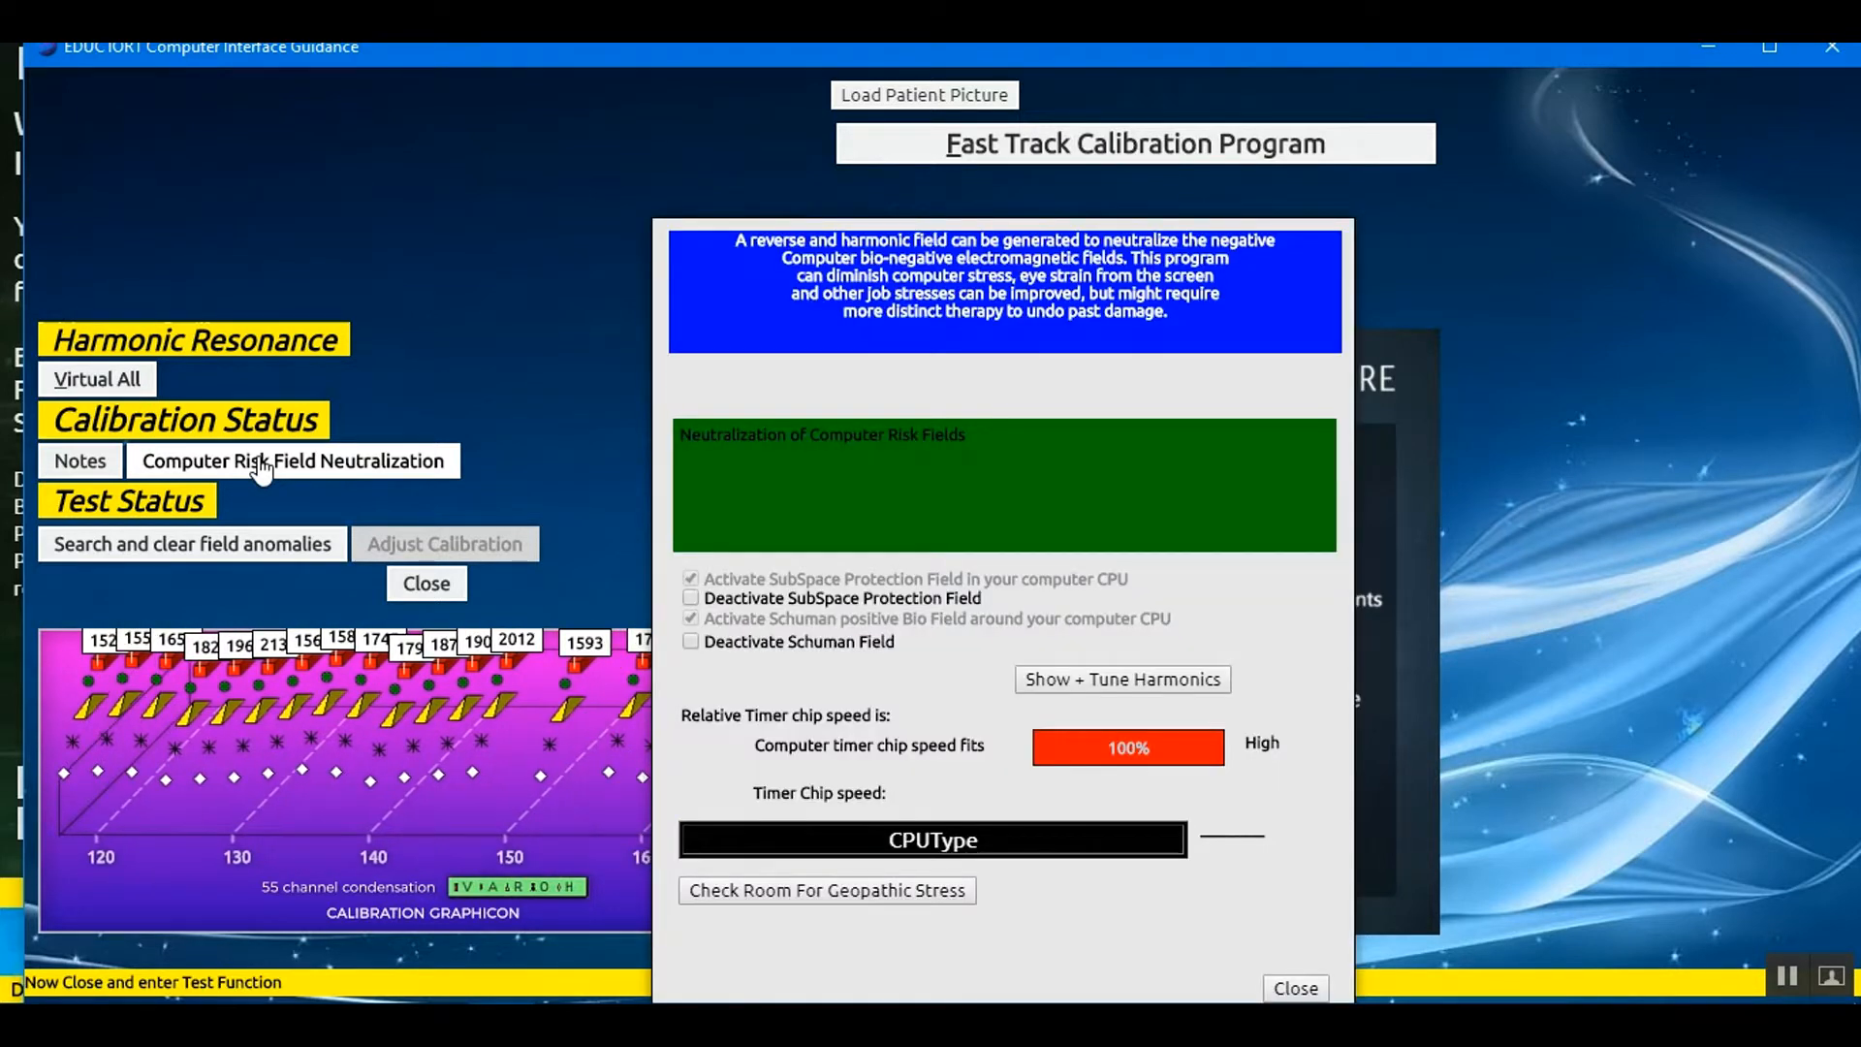
Run the room check for geopathic stress to compute the seven risk field harmonics
click(932, 840)
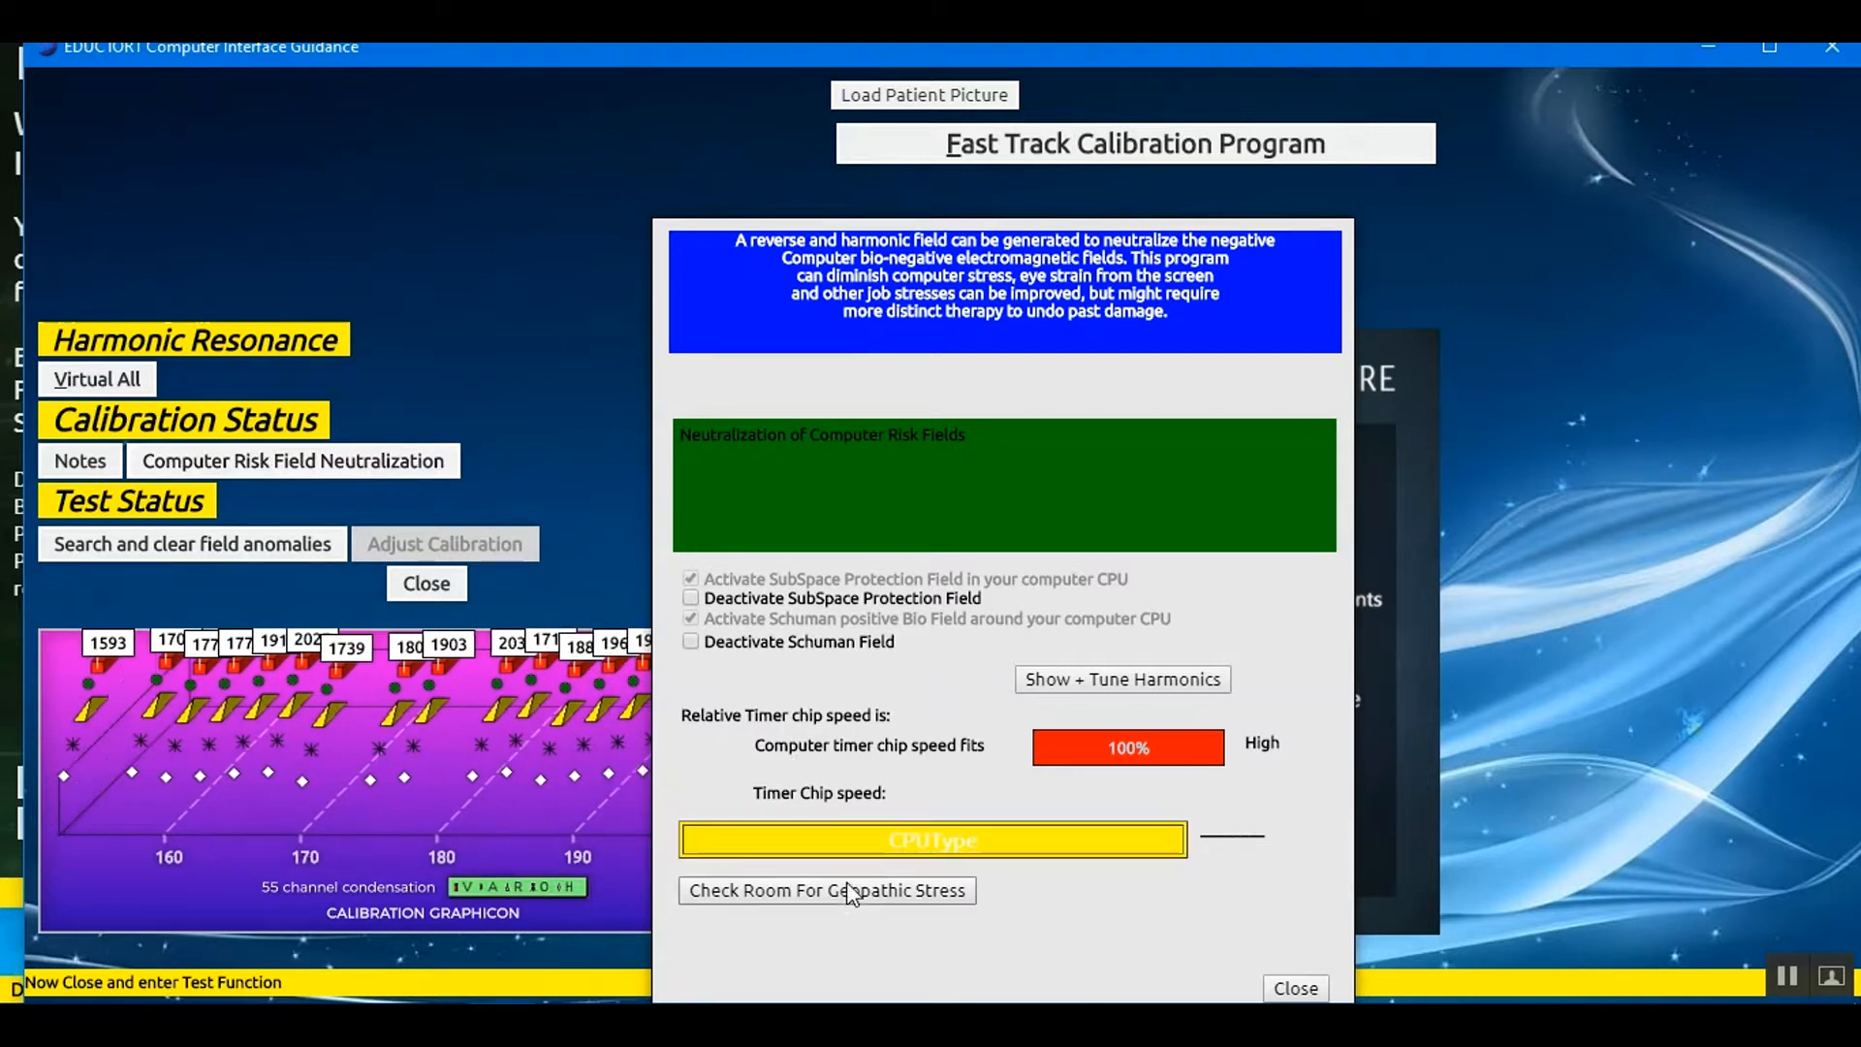
click(828, 890)
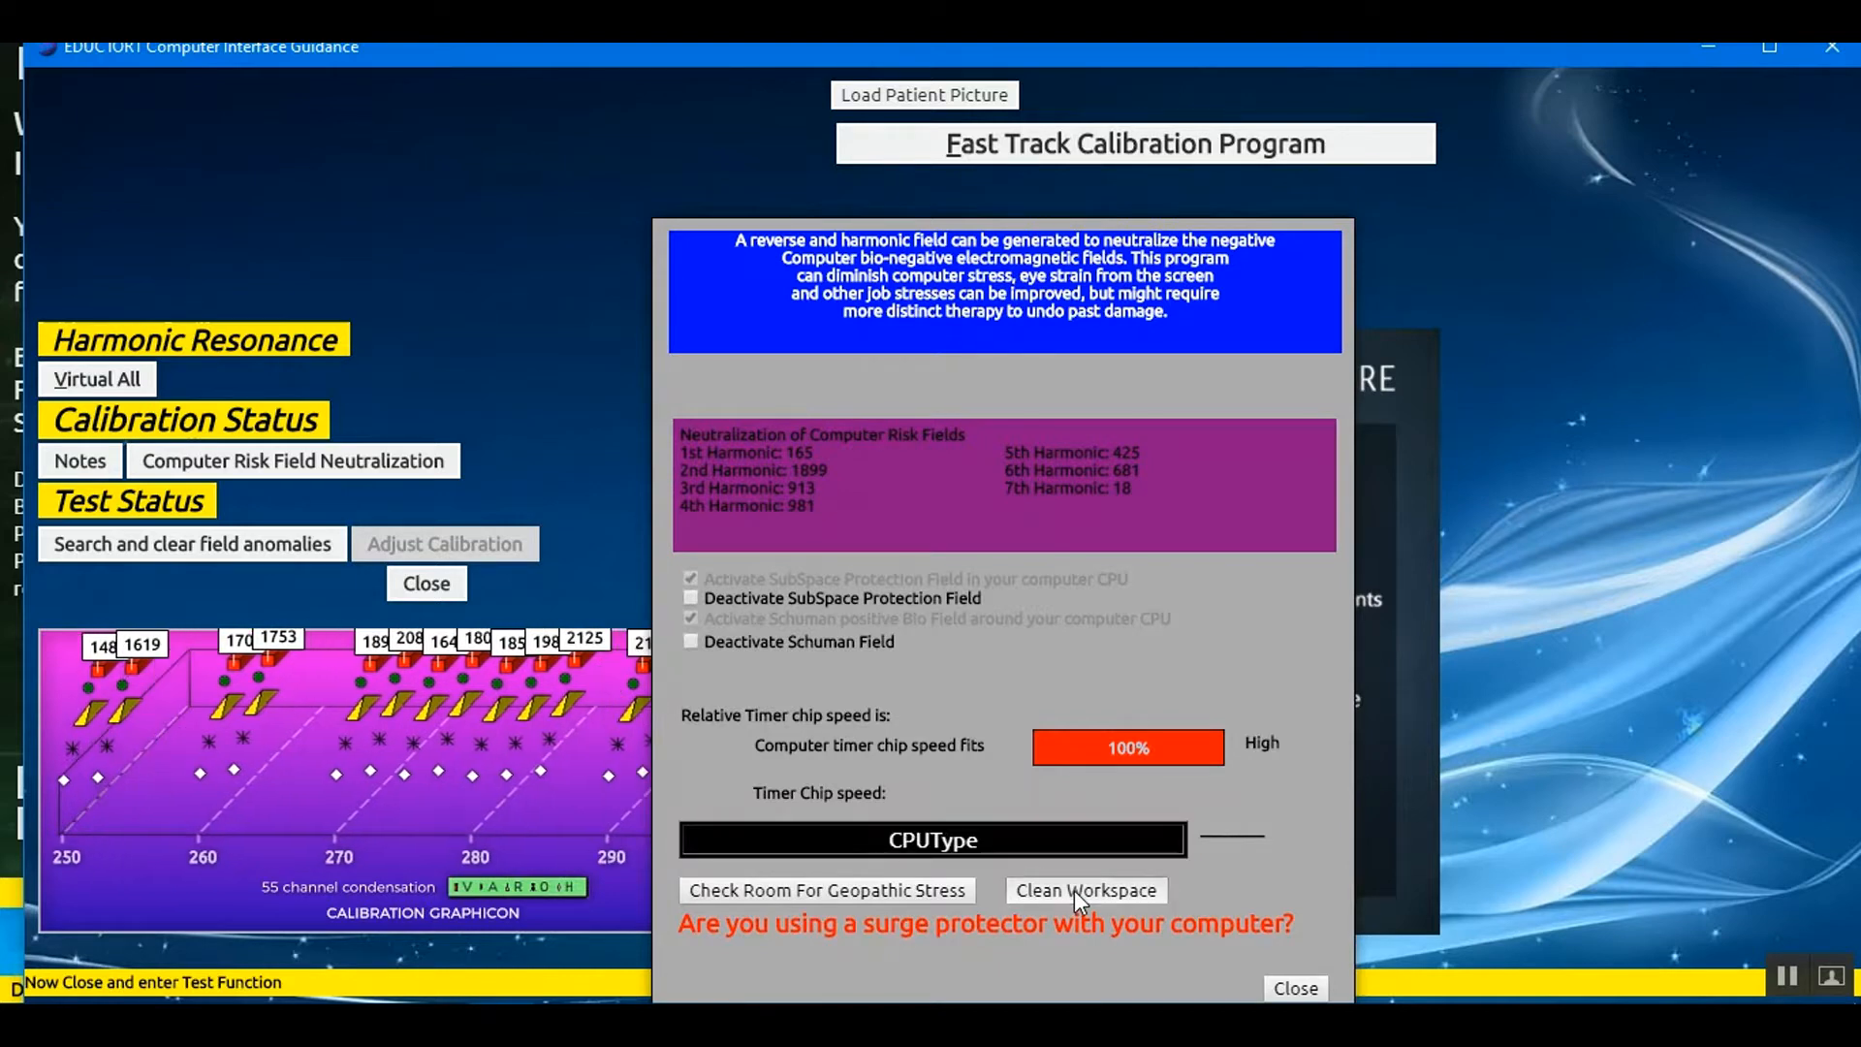
Clean the workspace until 'Geopathic stress cleaned.' appears, then close the neutralization panel
click(1082, 890)
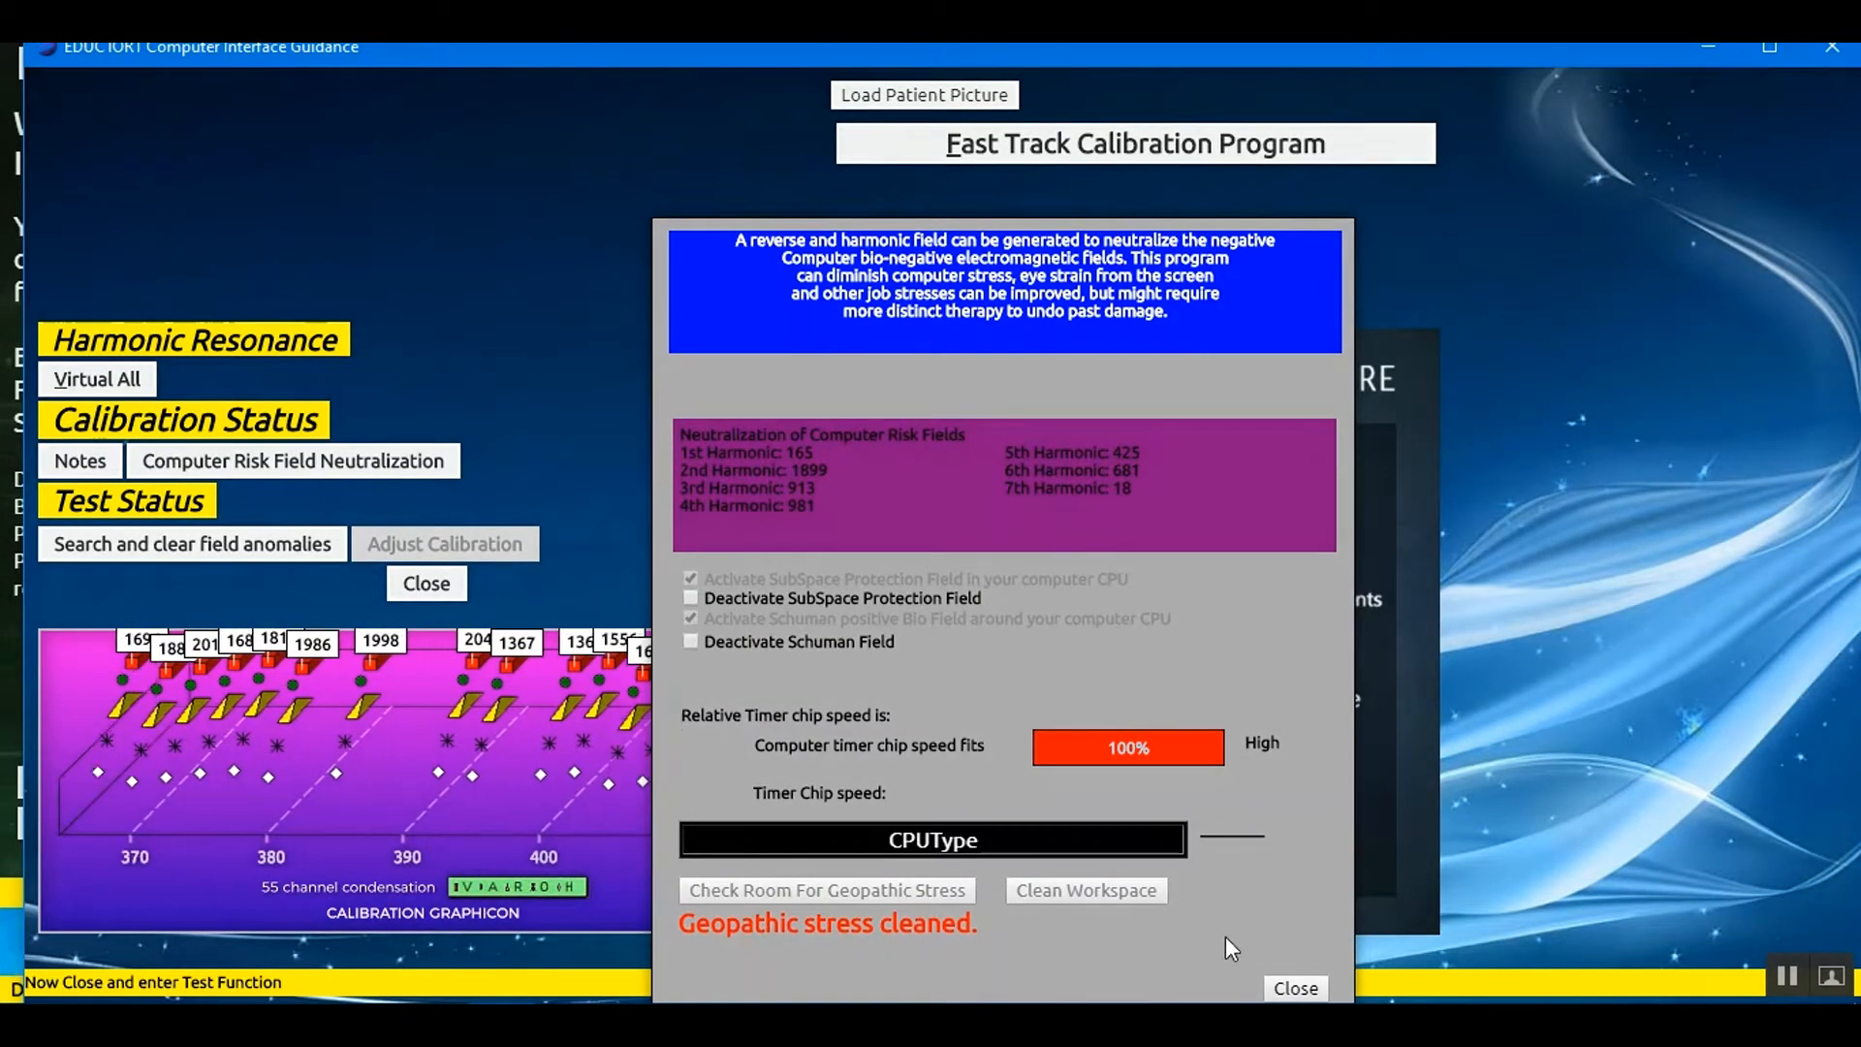
click(1293, 987)
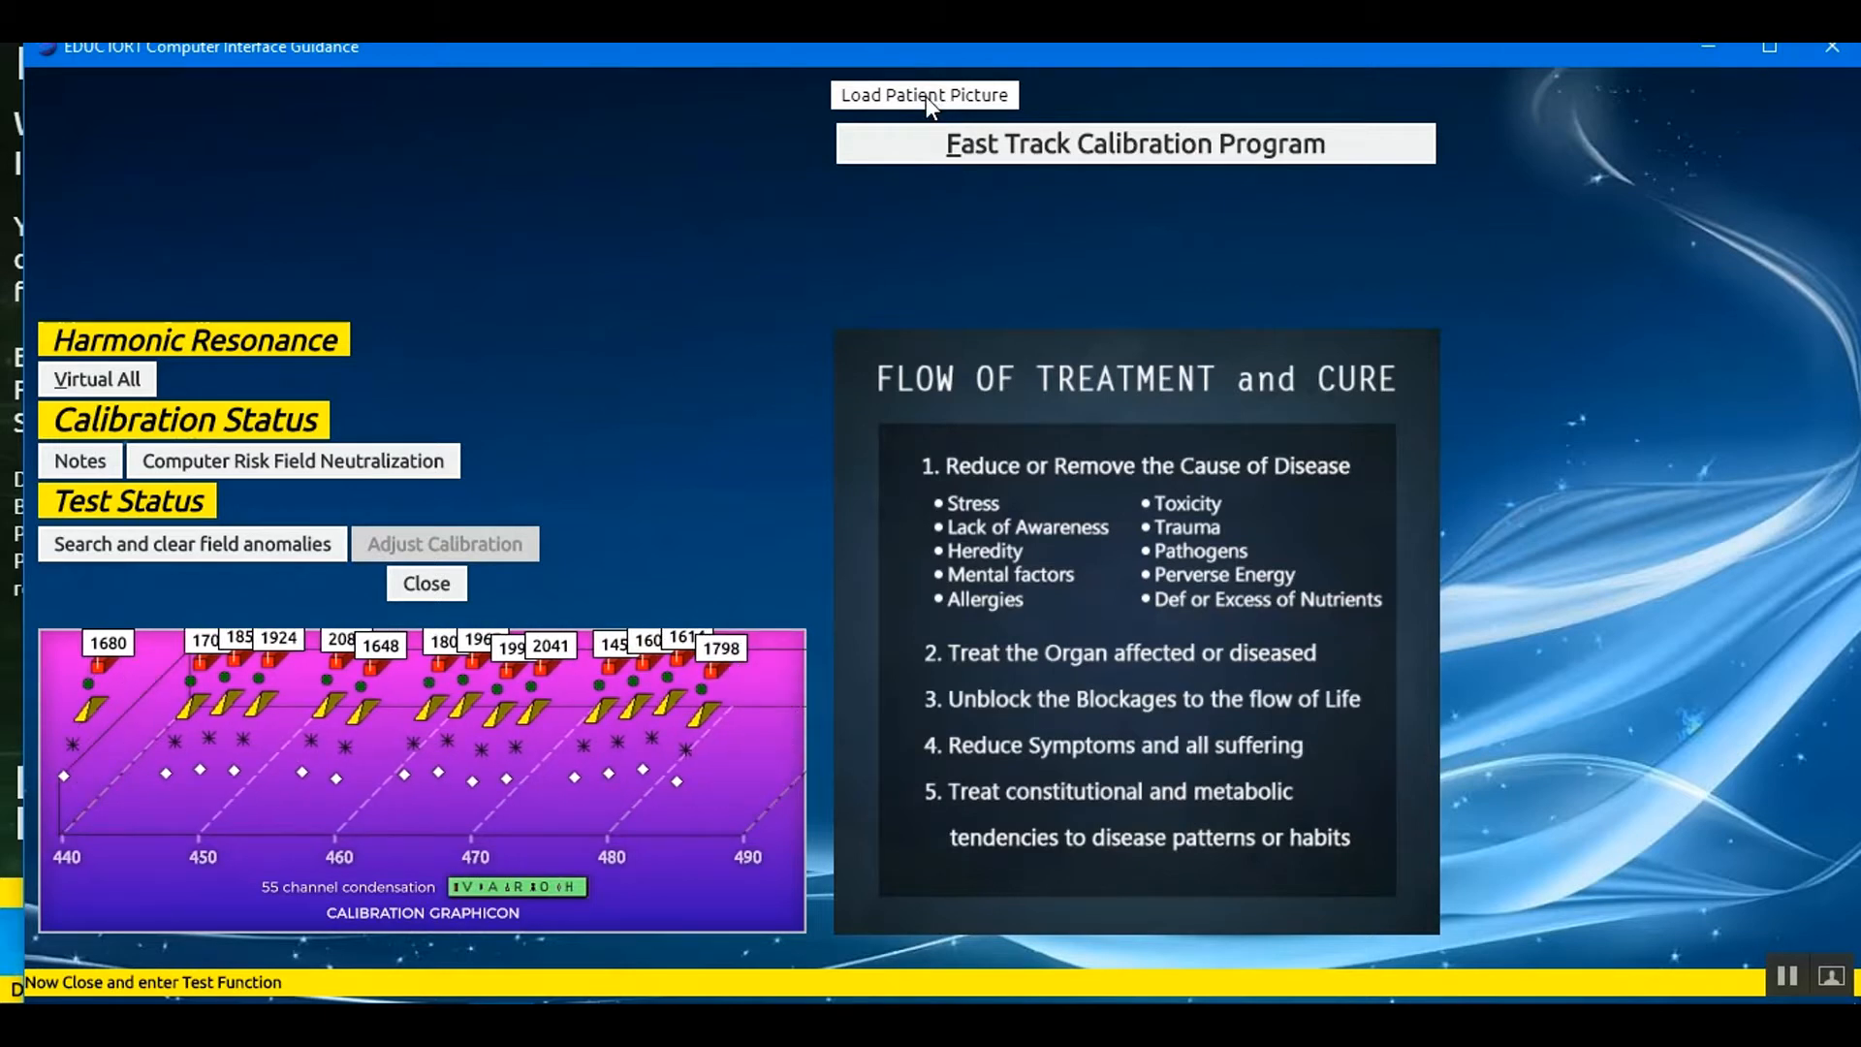
Load baby picture.jpg as the patient picture and acknowledge the fast track calibration notice
click(923, 95)
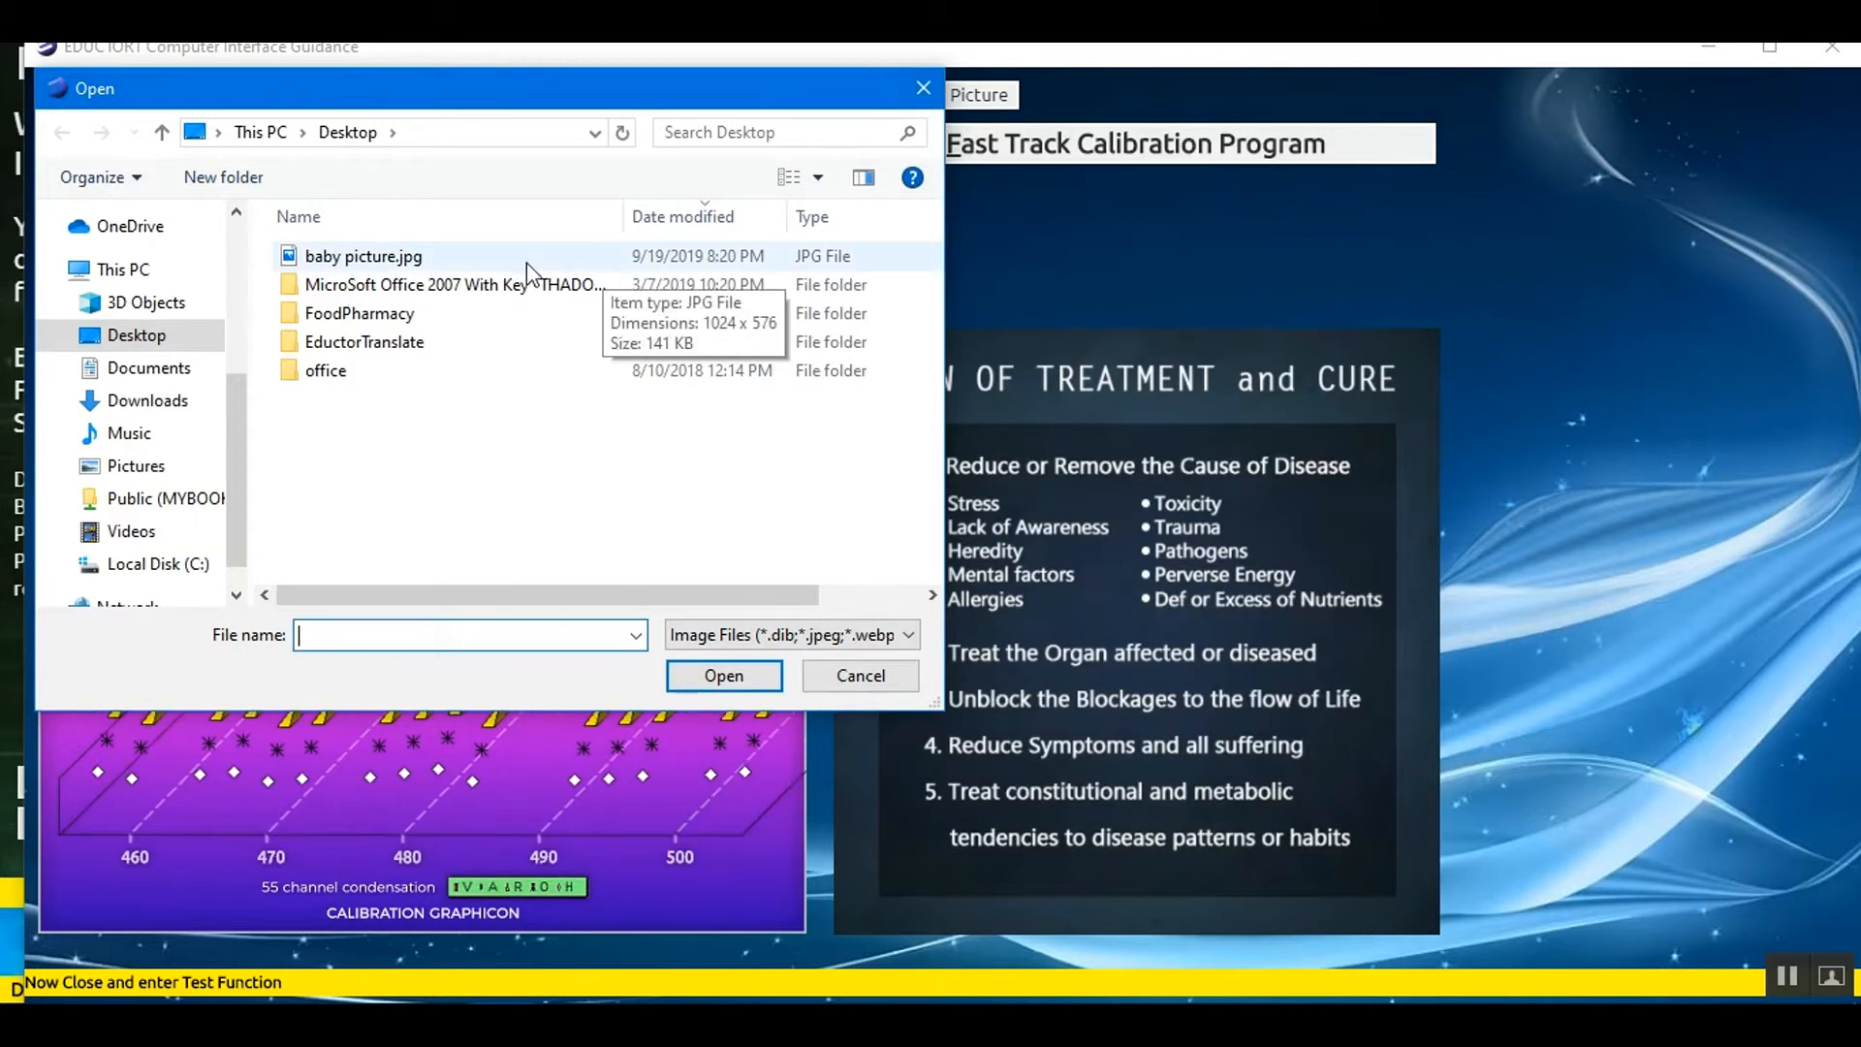
click(363, 256)
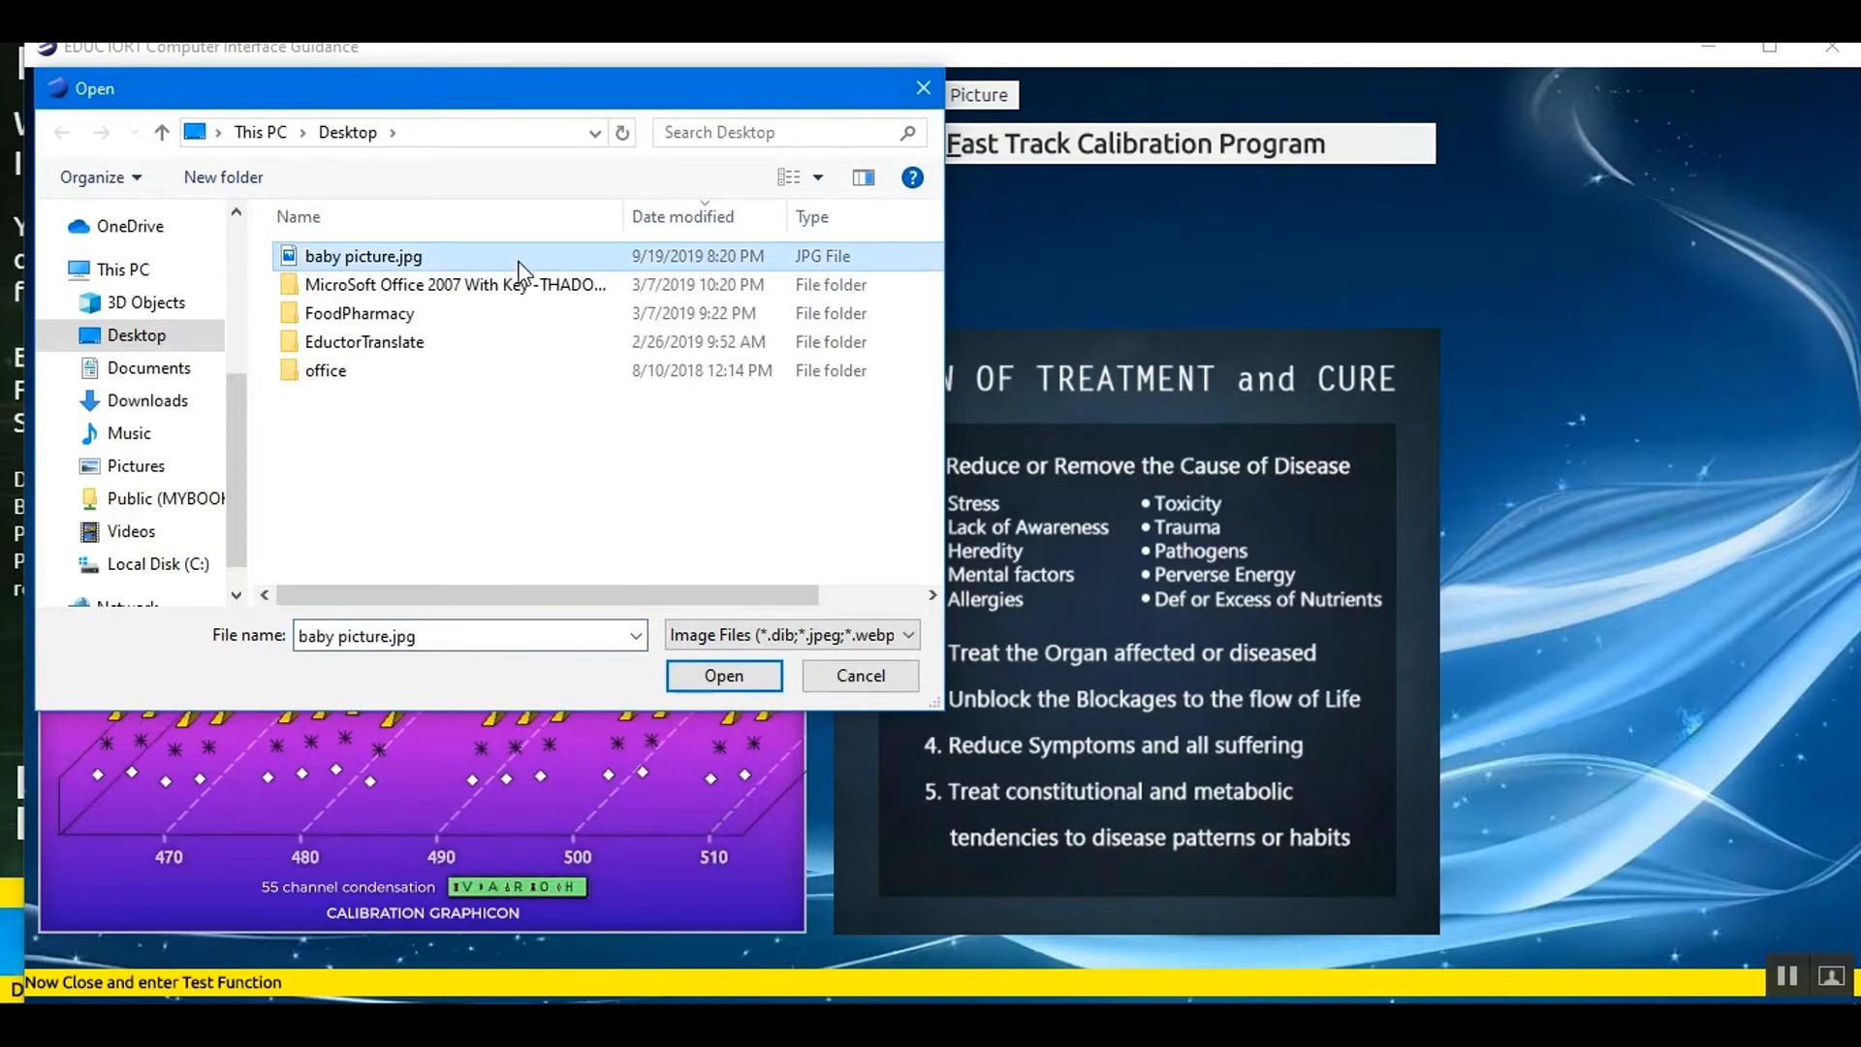
click(723, 675)
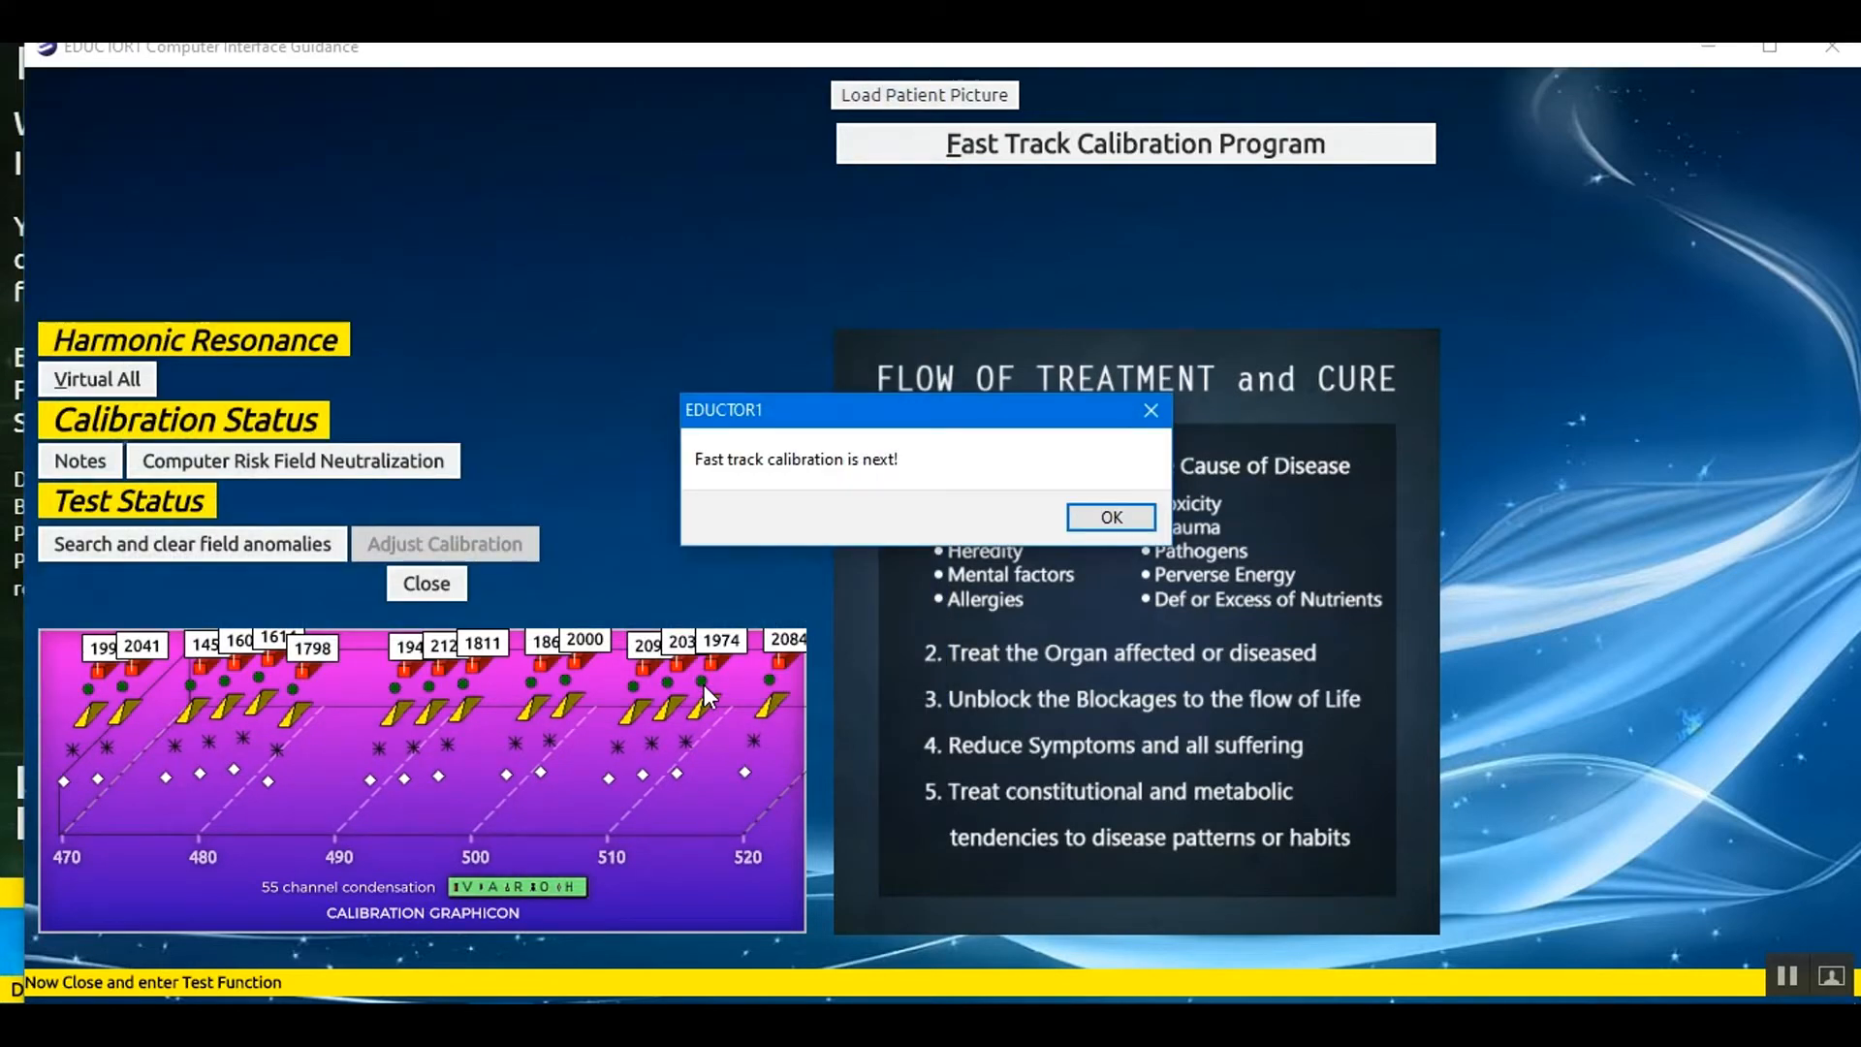
mouse_move(867, 475)
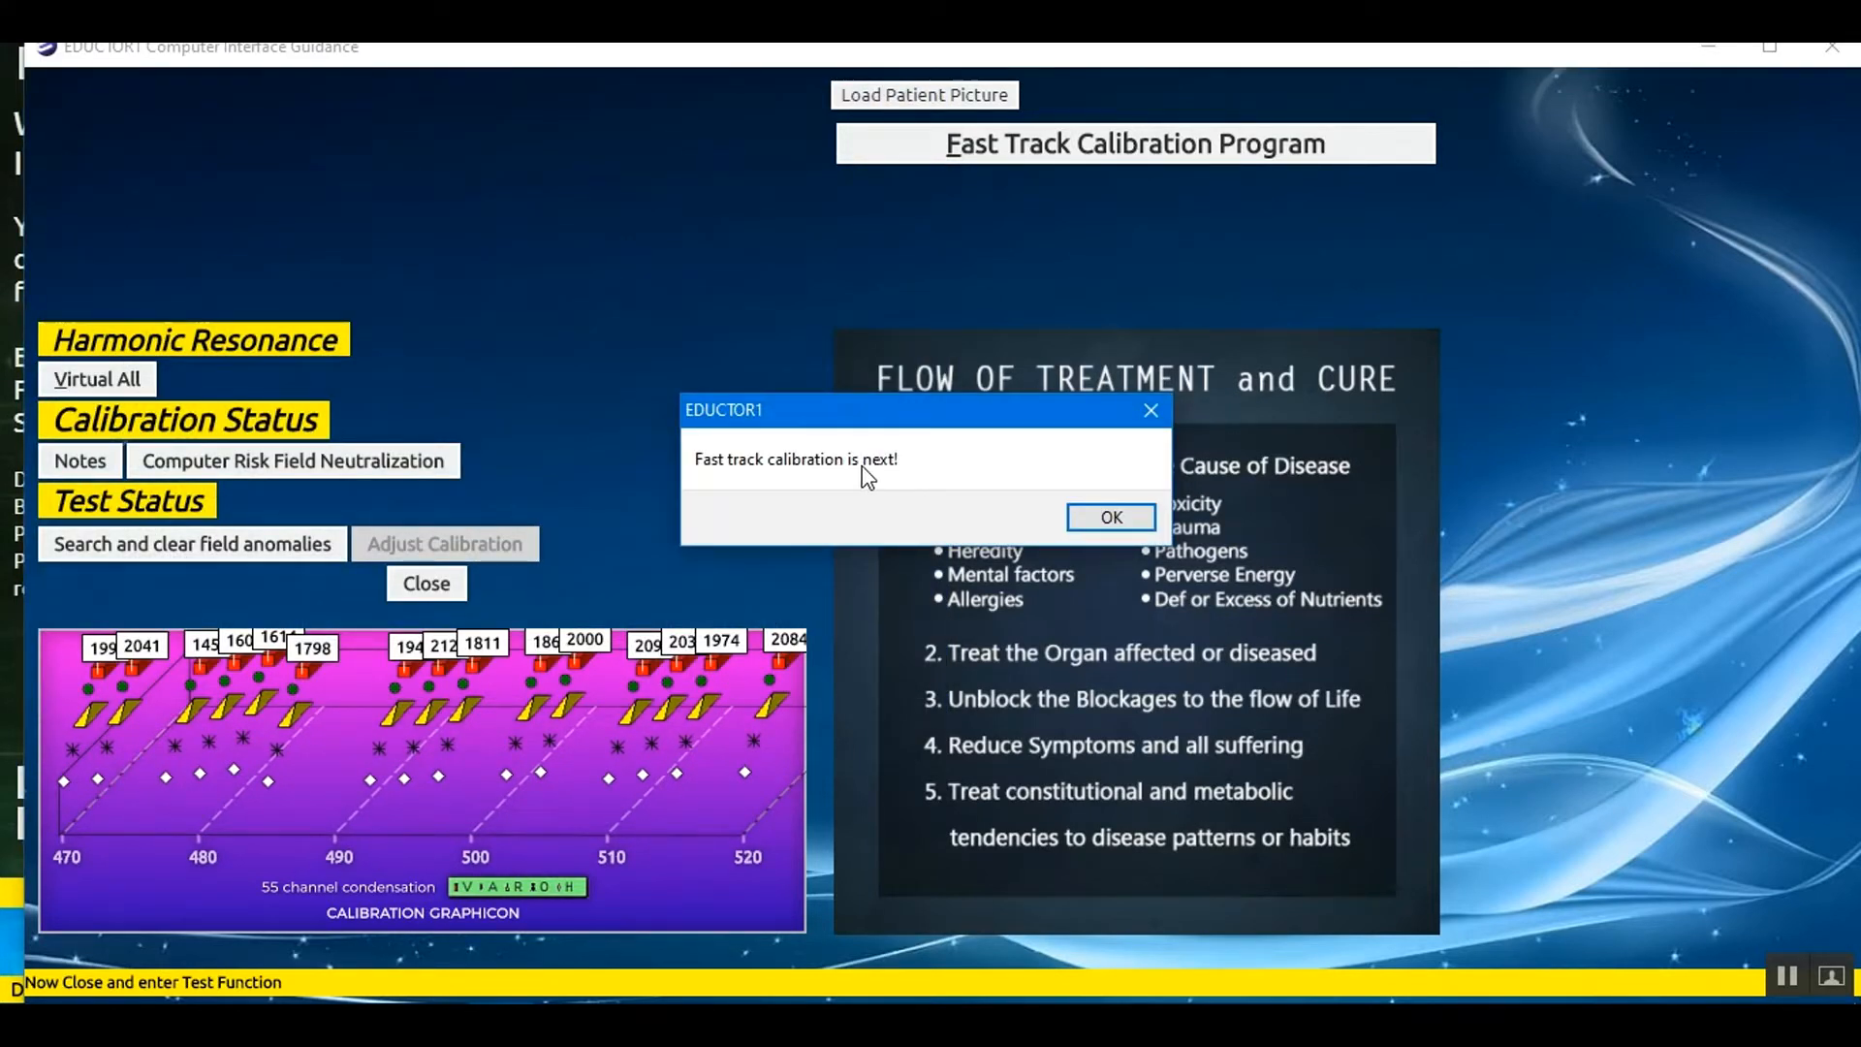
mouse_move(1111, 515)
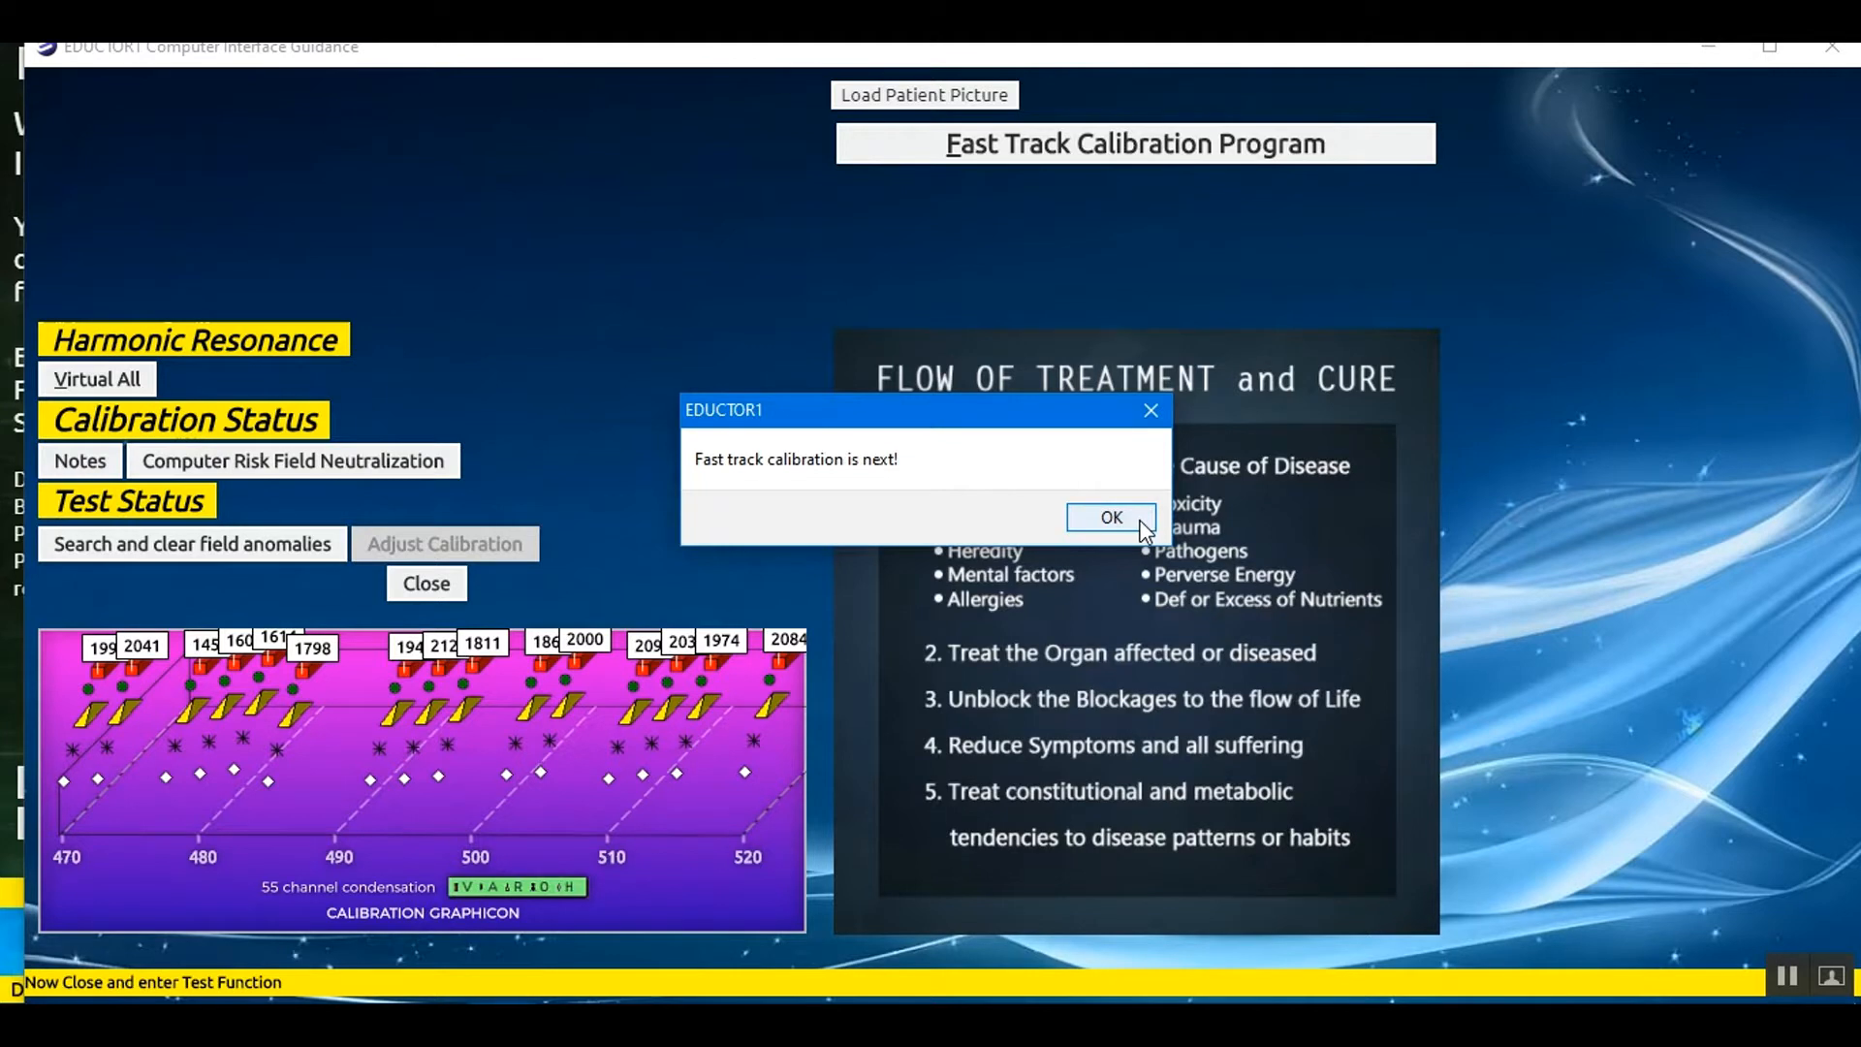
click(1109, 516)
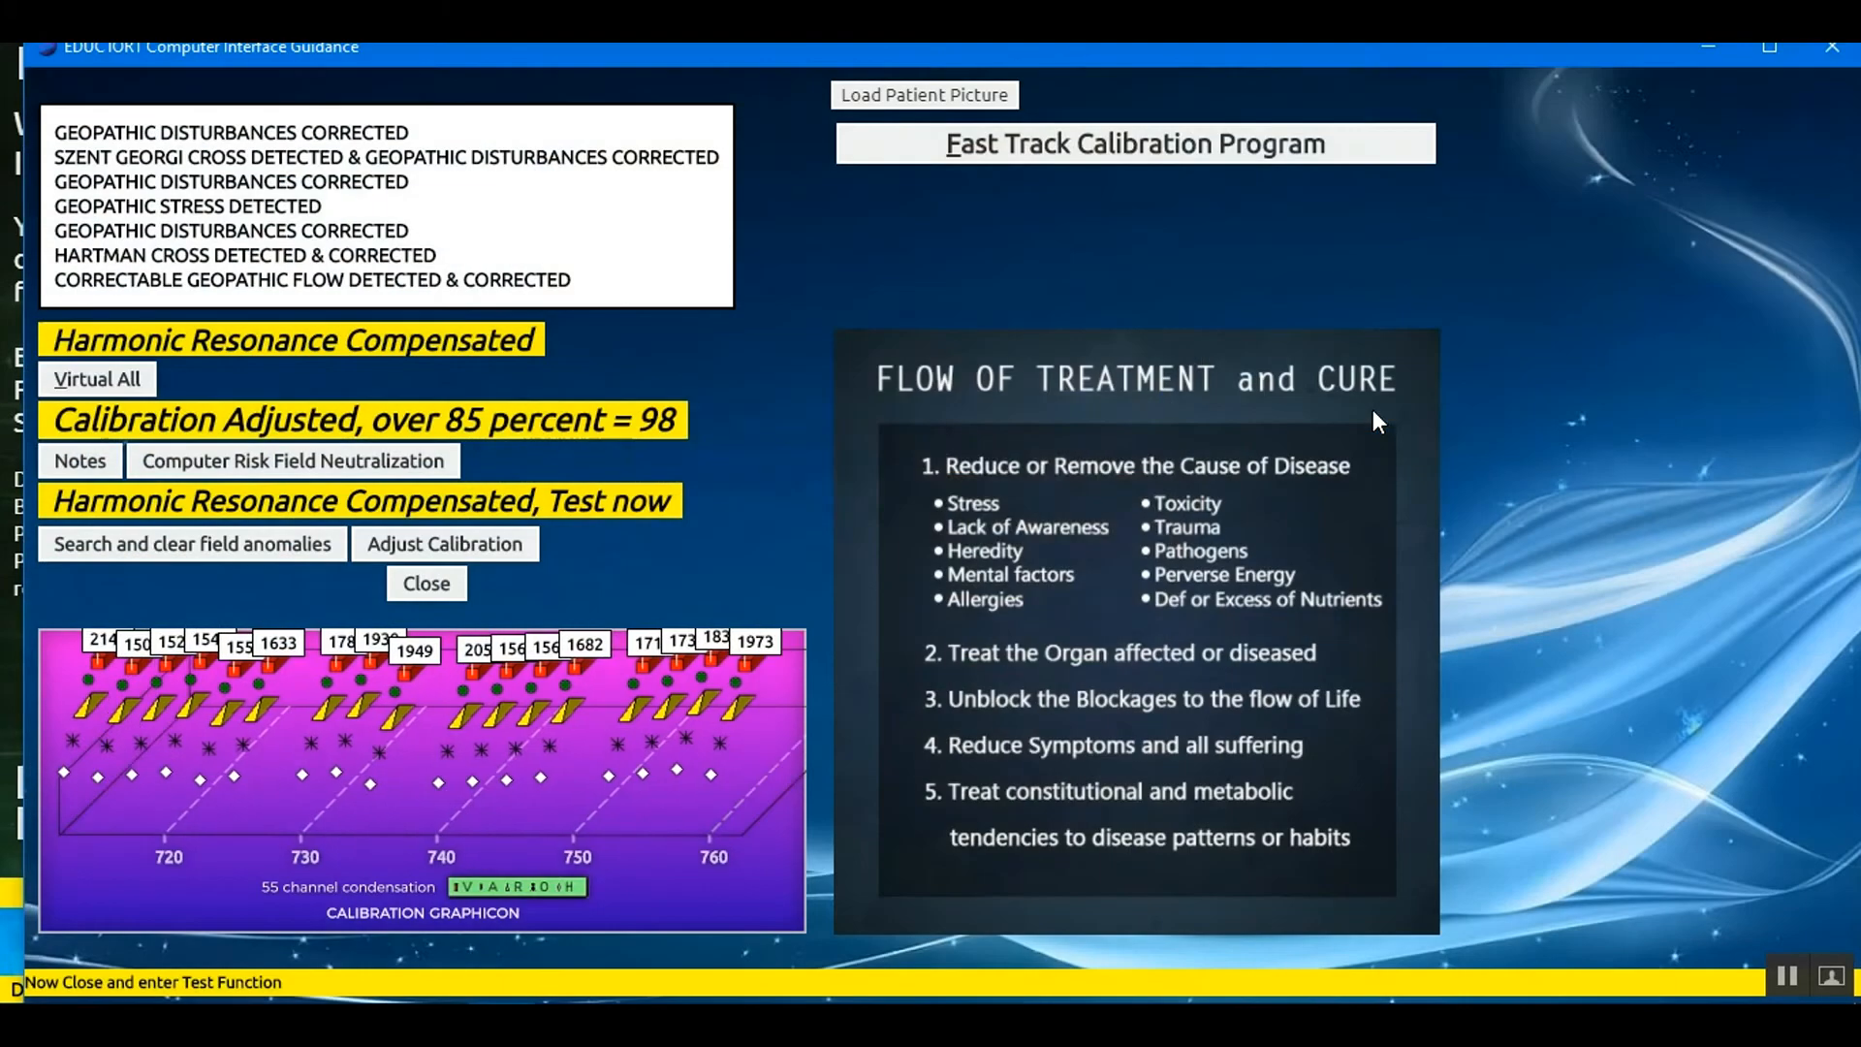
Close the calibration at 98 percent, confirming Yes to return to the main panel
click(425, 584)
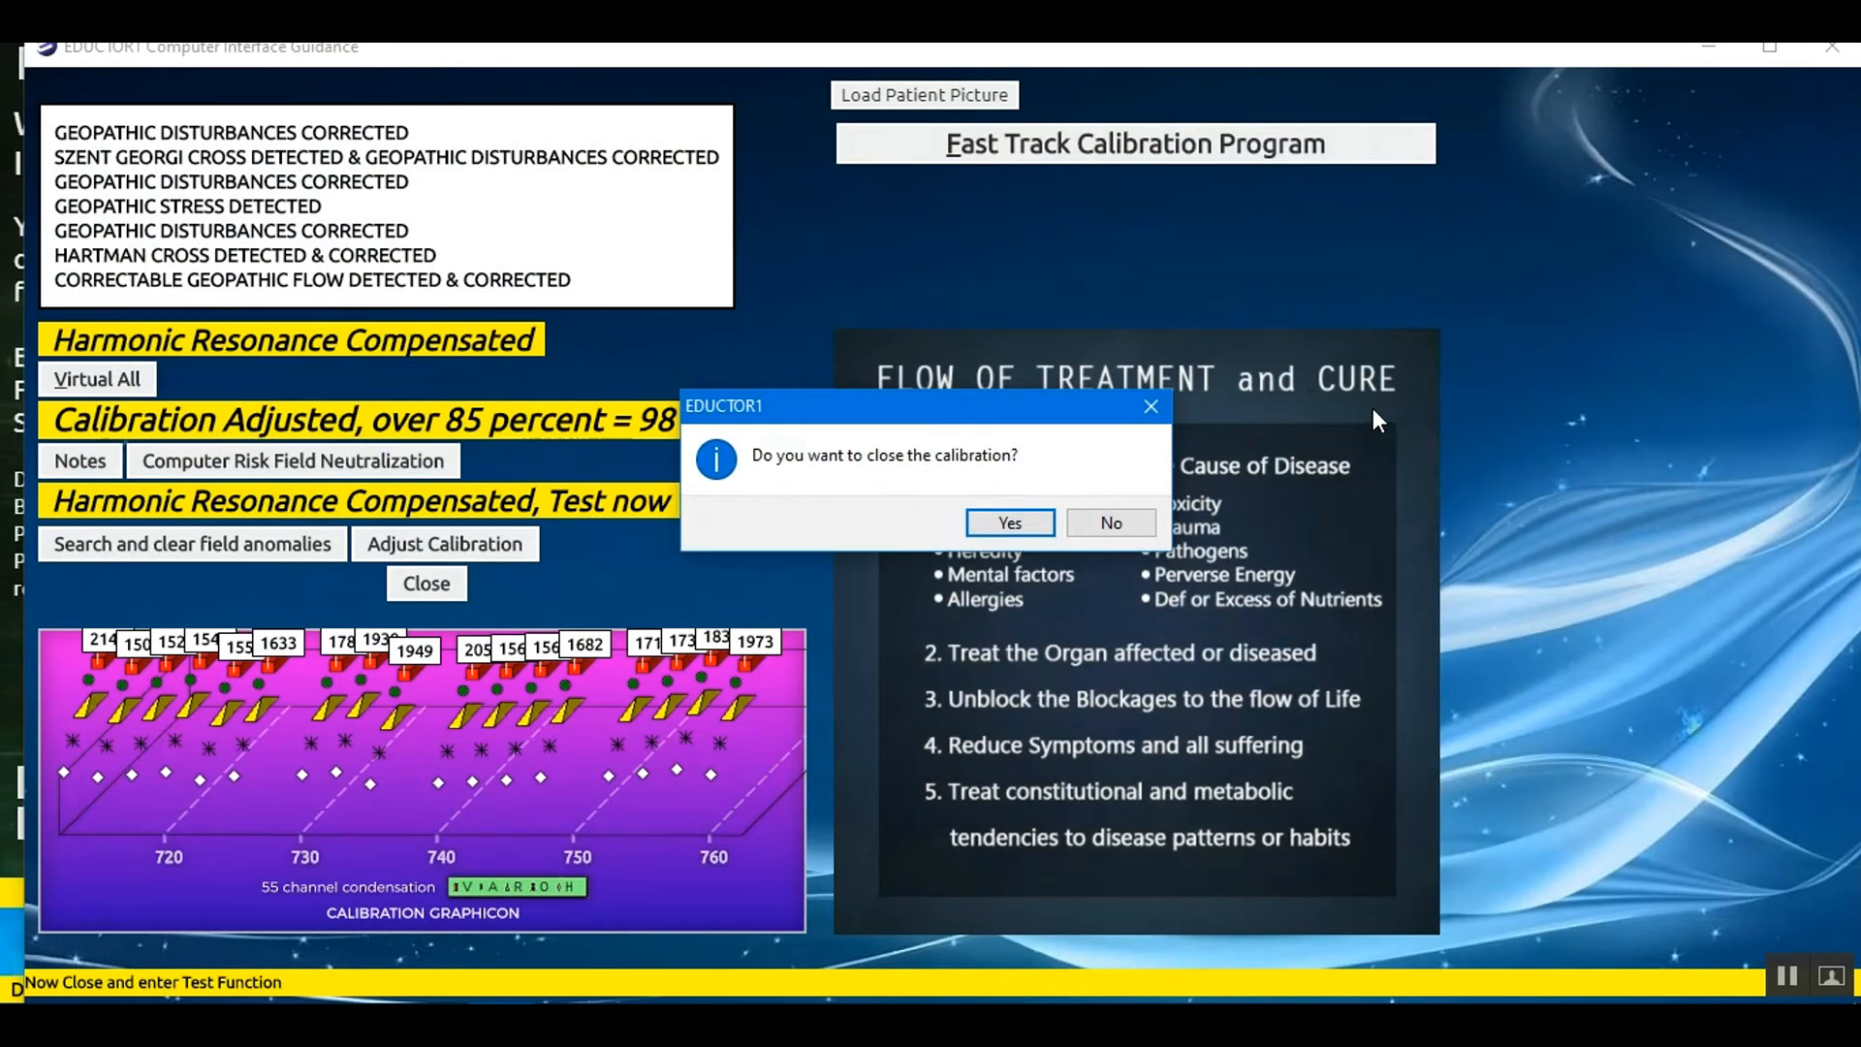
mouse_move(932, 396)
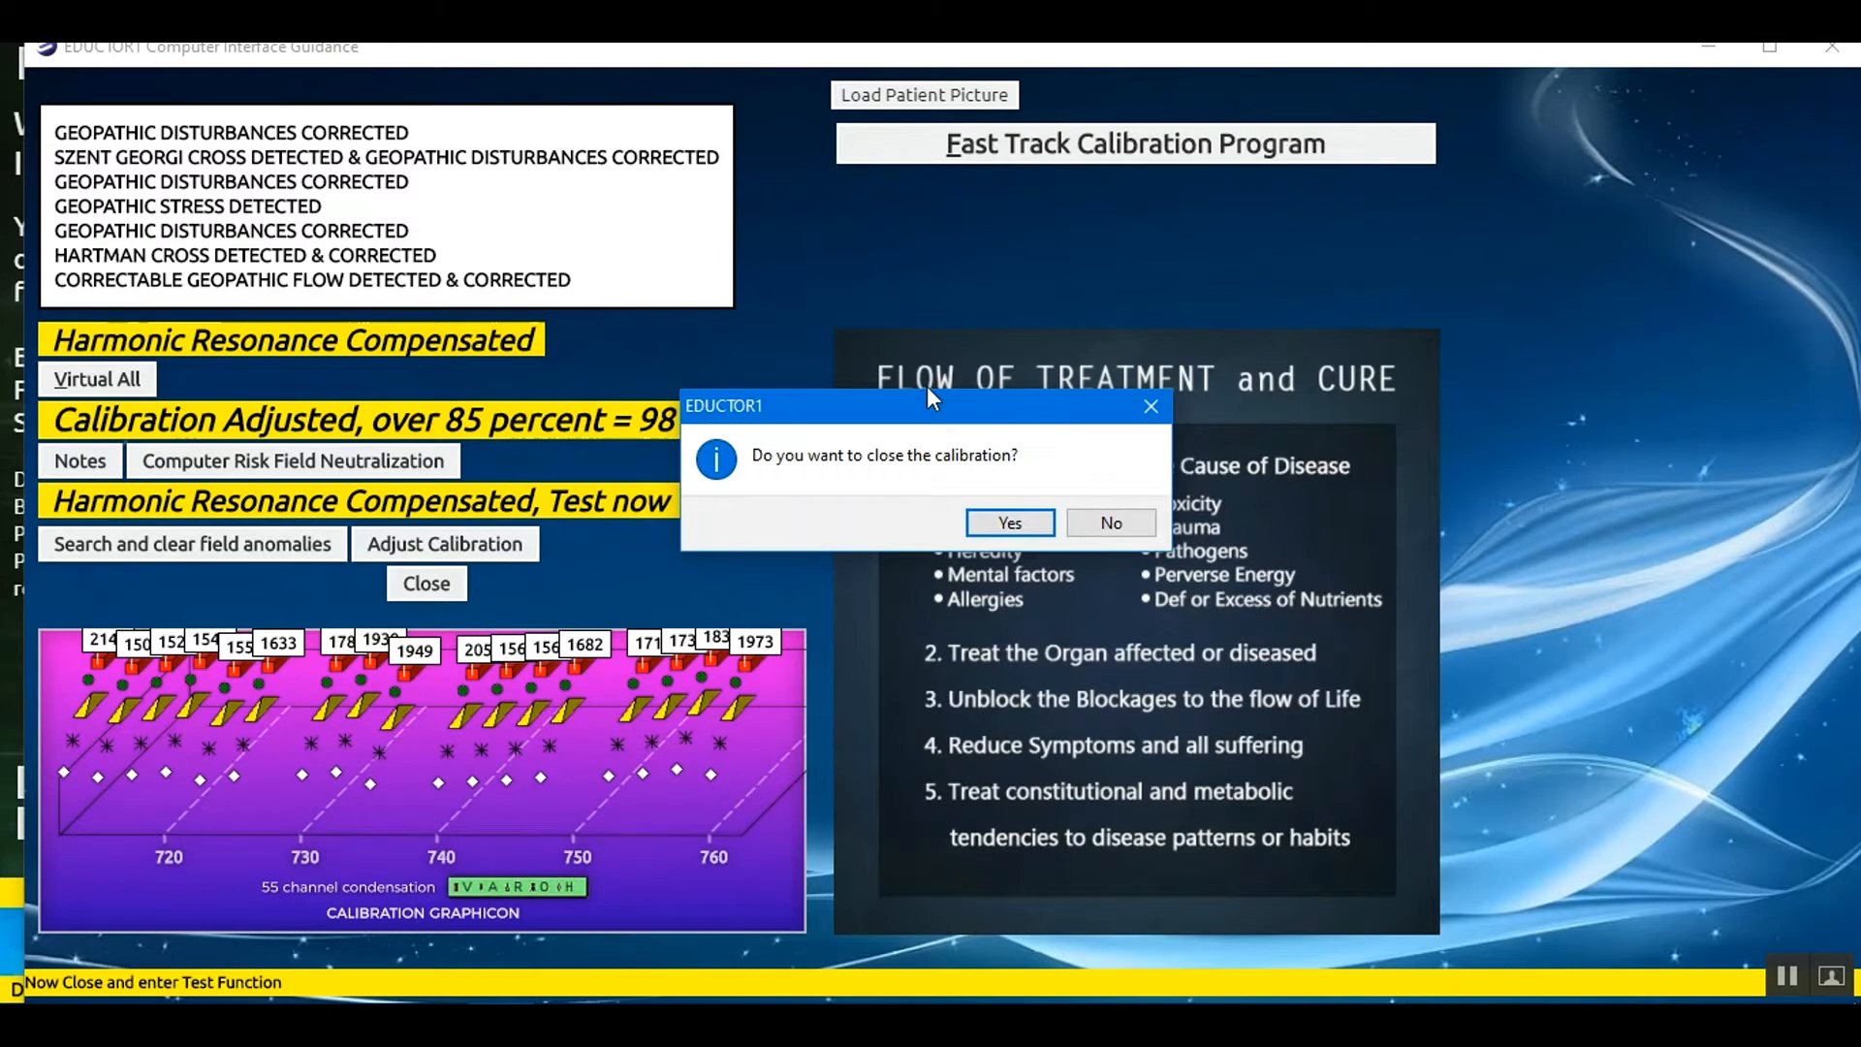
mouse_move(298, 572)
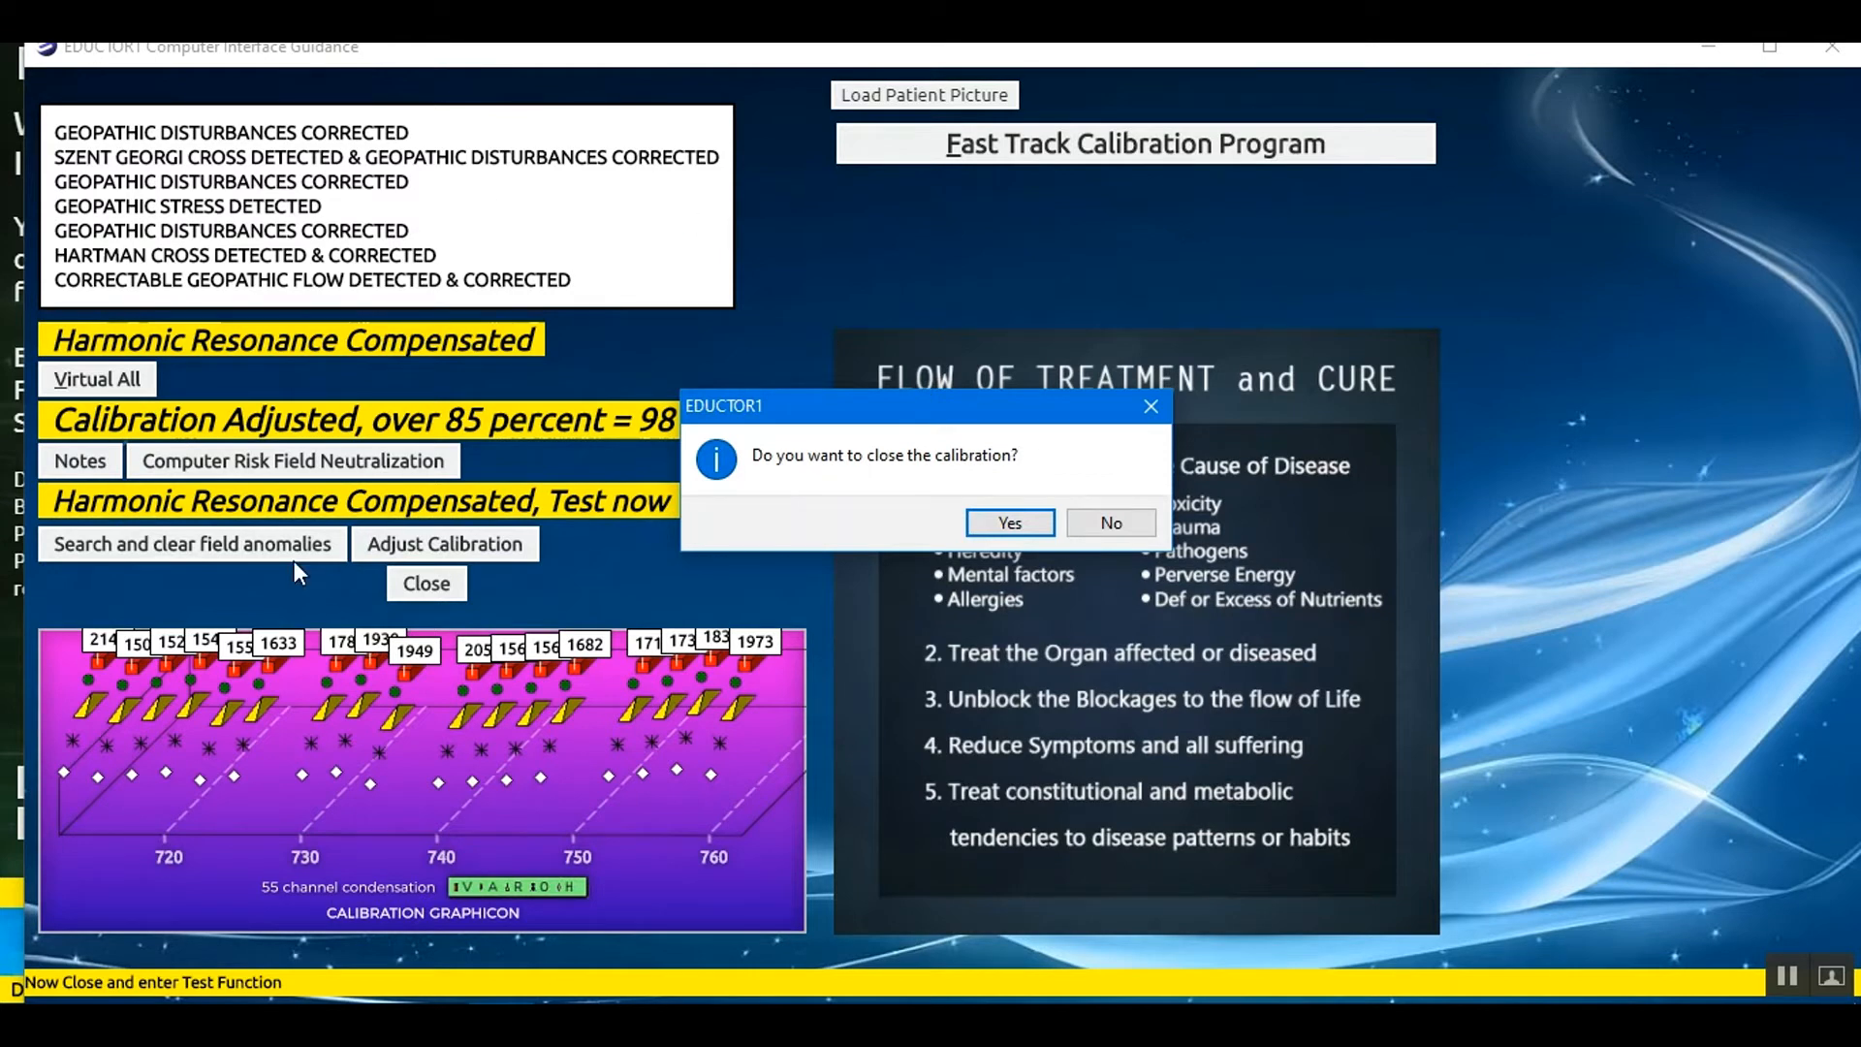
mouse_move(456, 568)
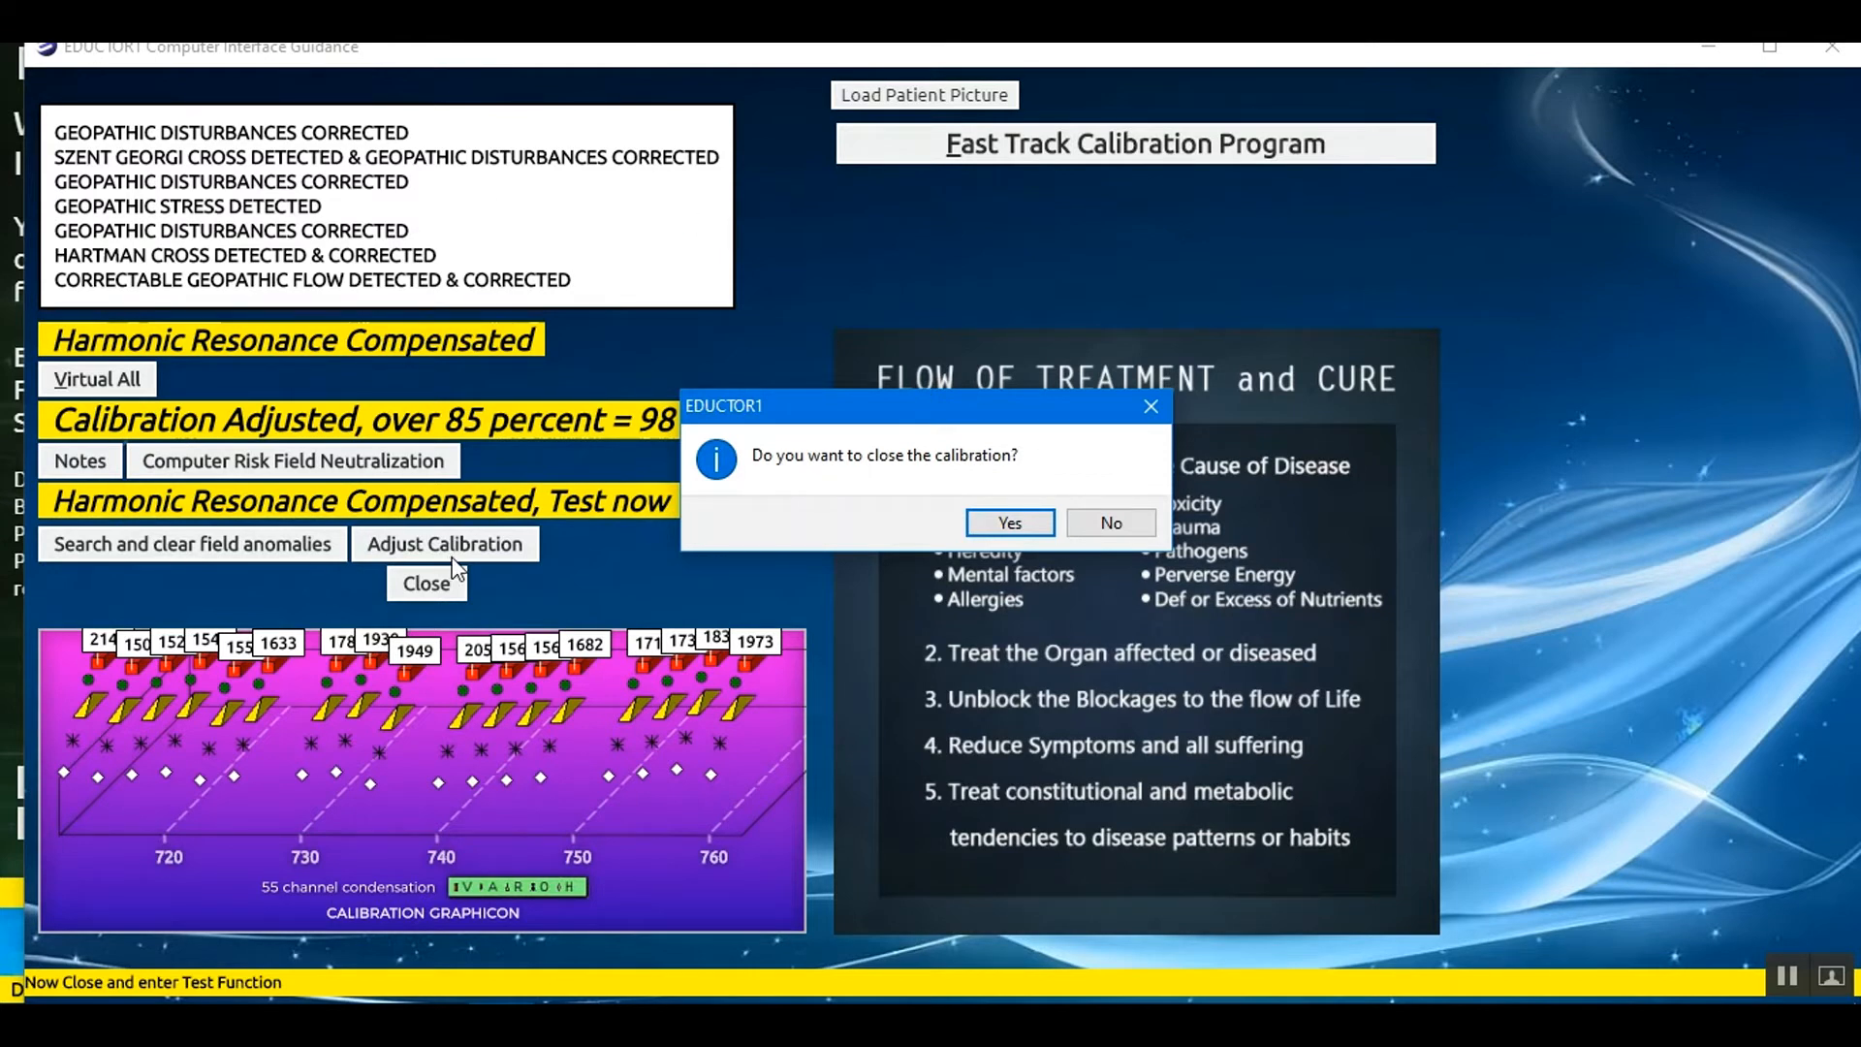
mouse_move(217, 453)
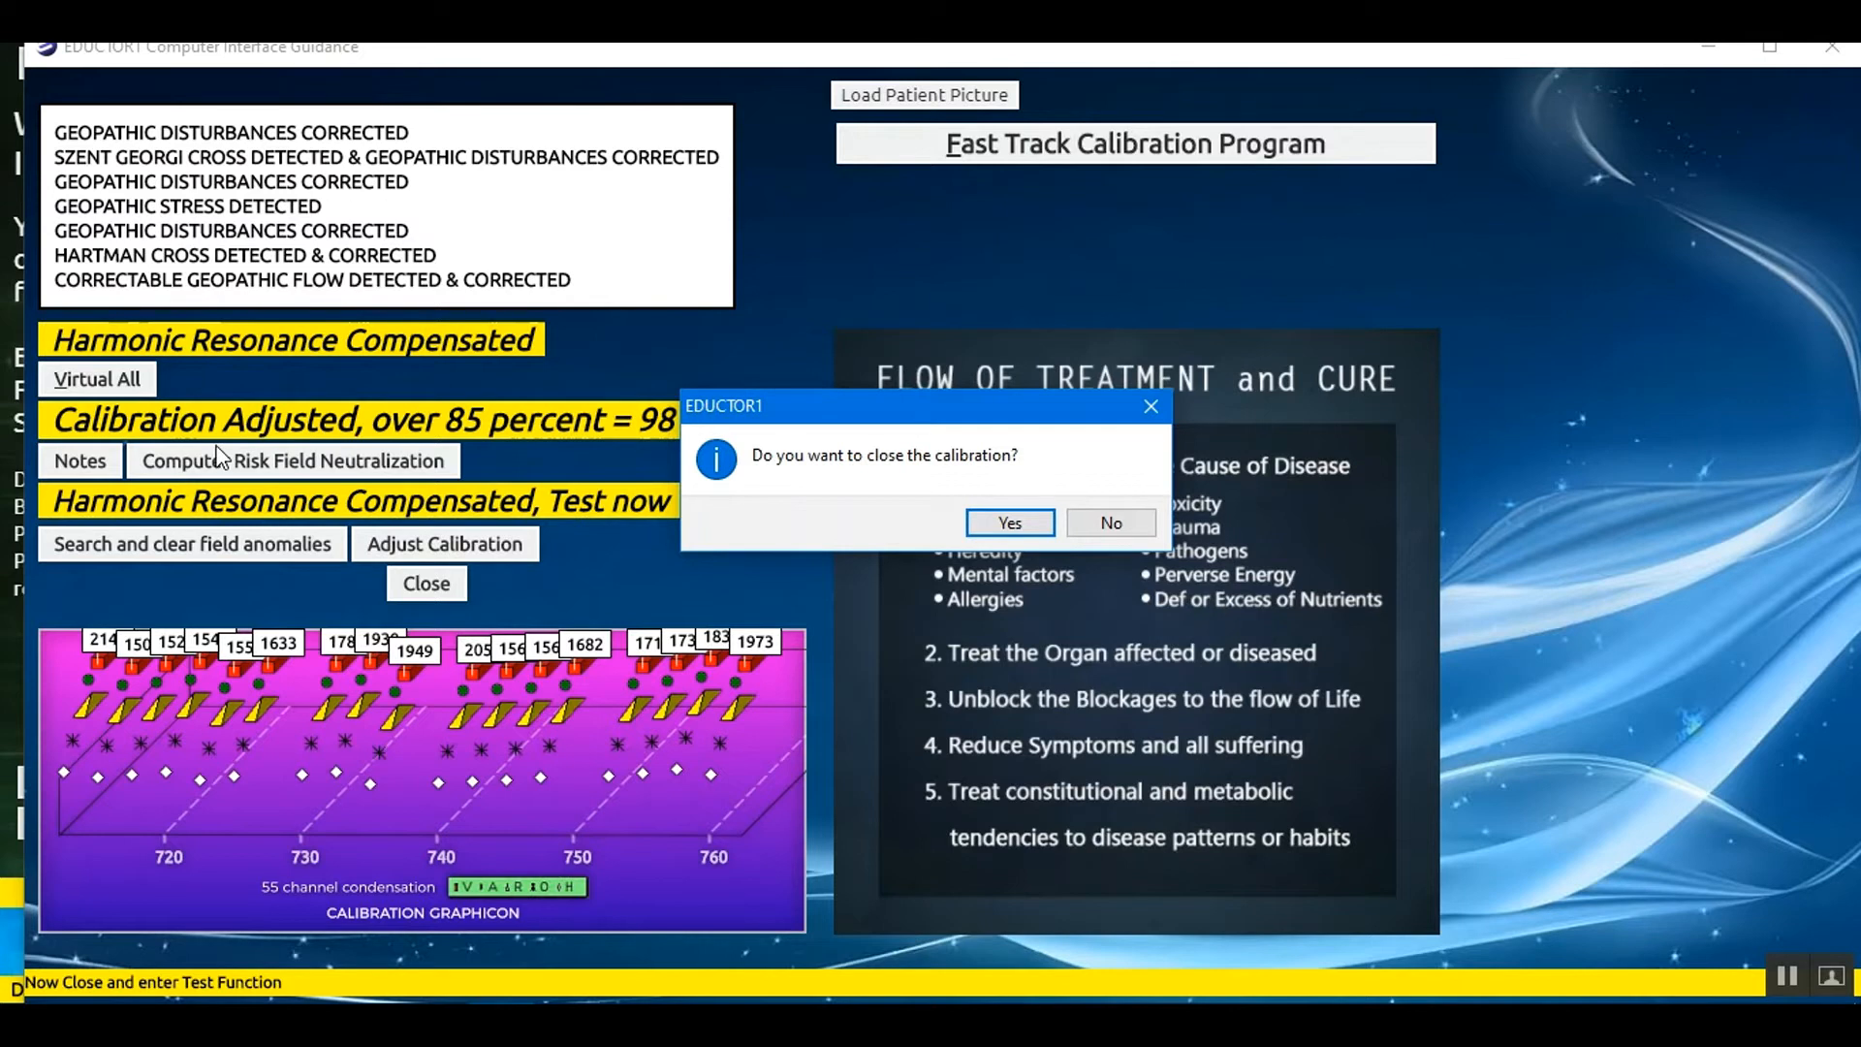
mouse_move(647, 446)
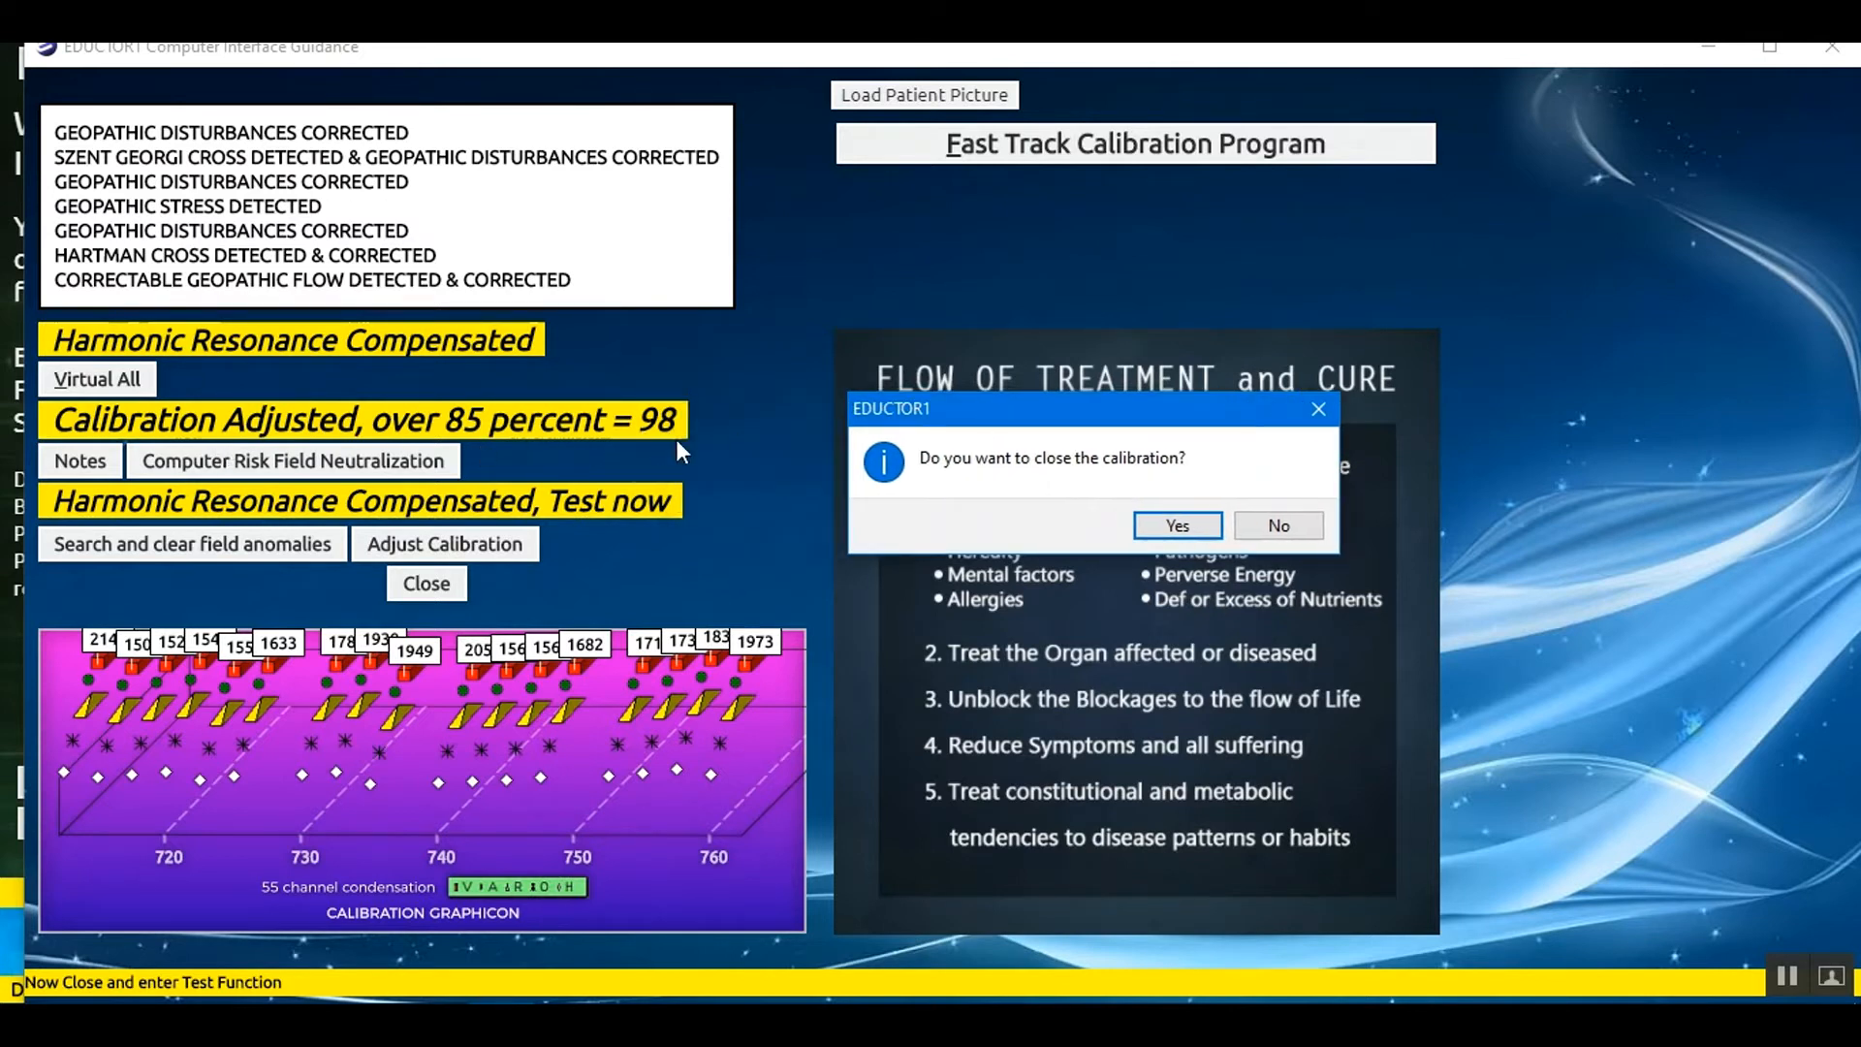
mouse_move(651, 454)
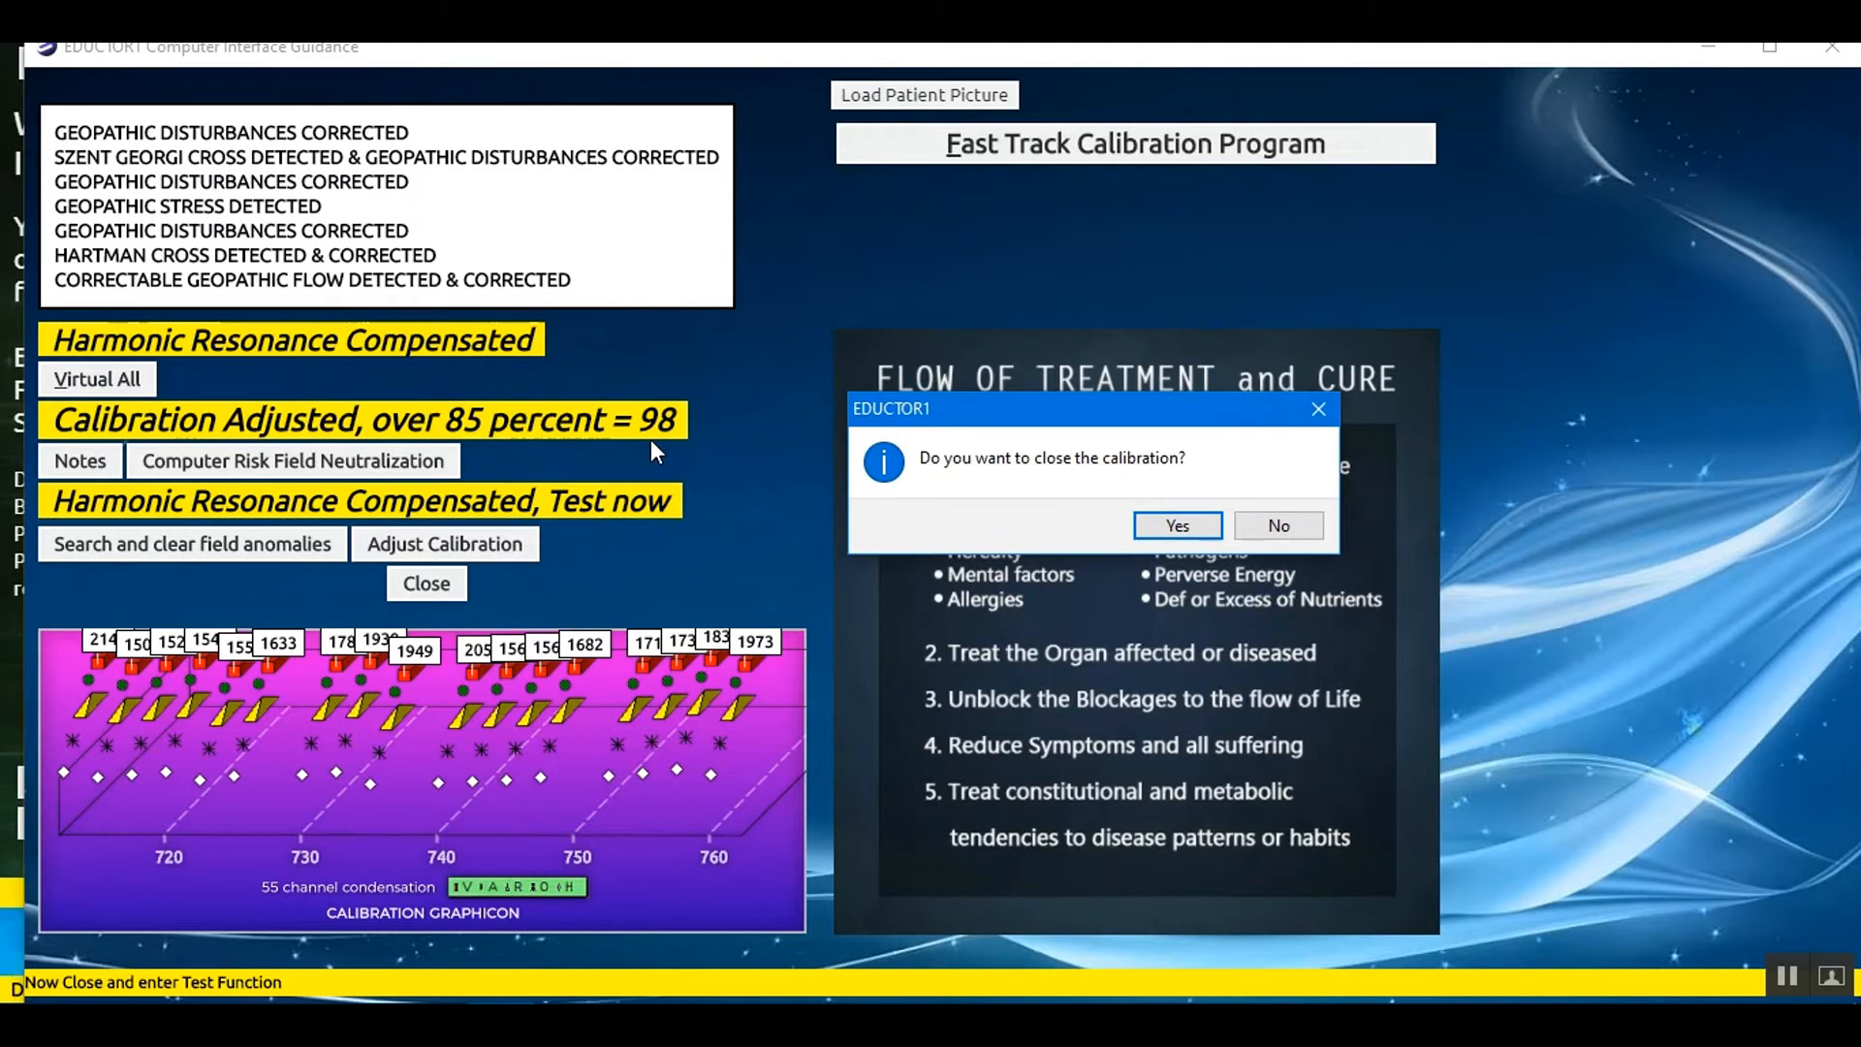
mouse_move(543, 436)
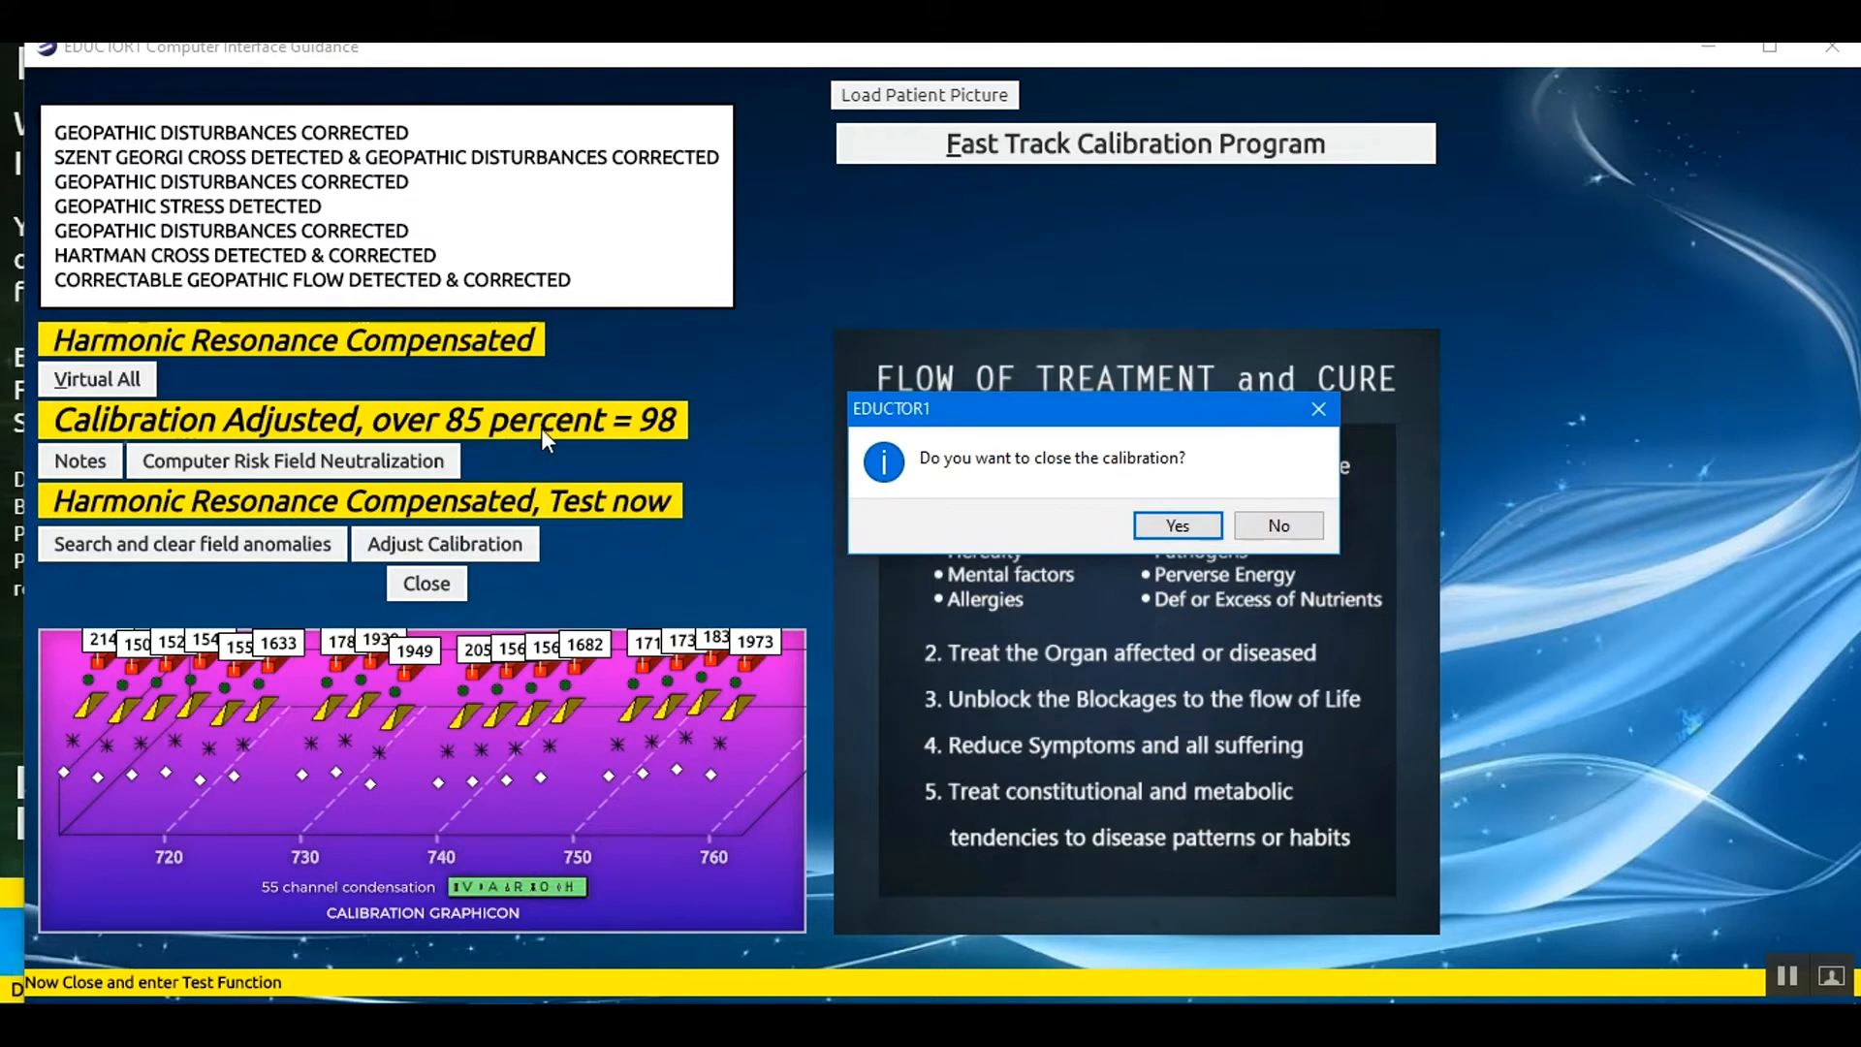
mouse_move(652, 442)
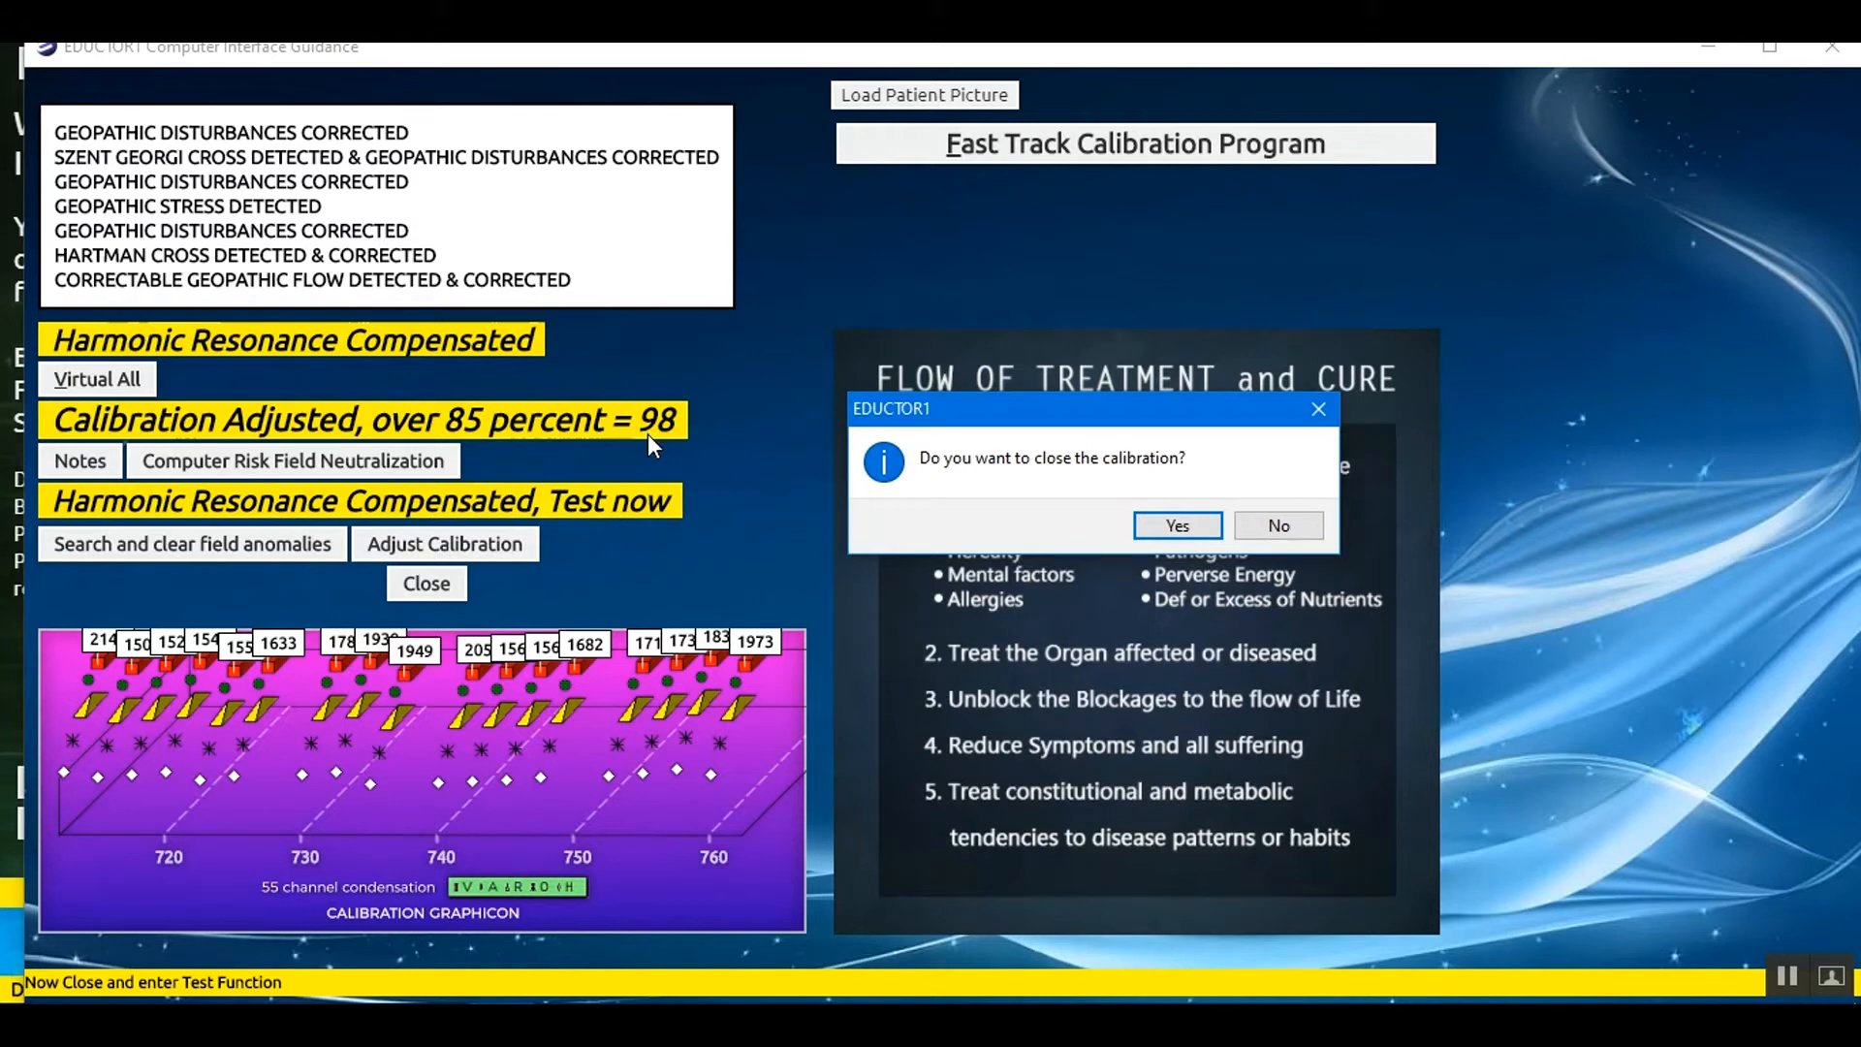
mouse_move(541, 504)
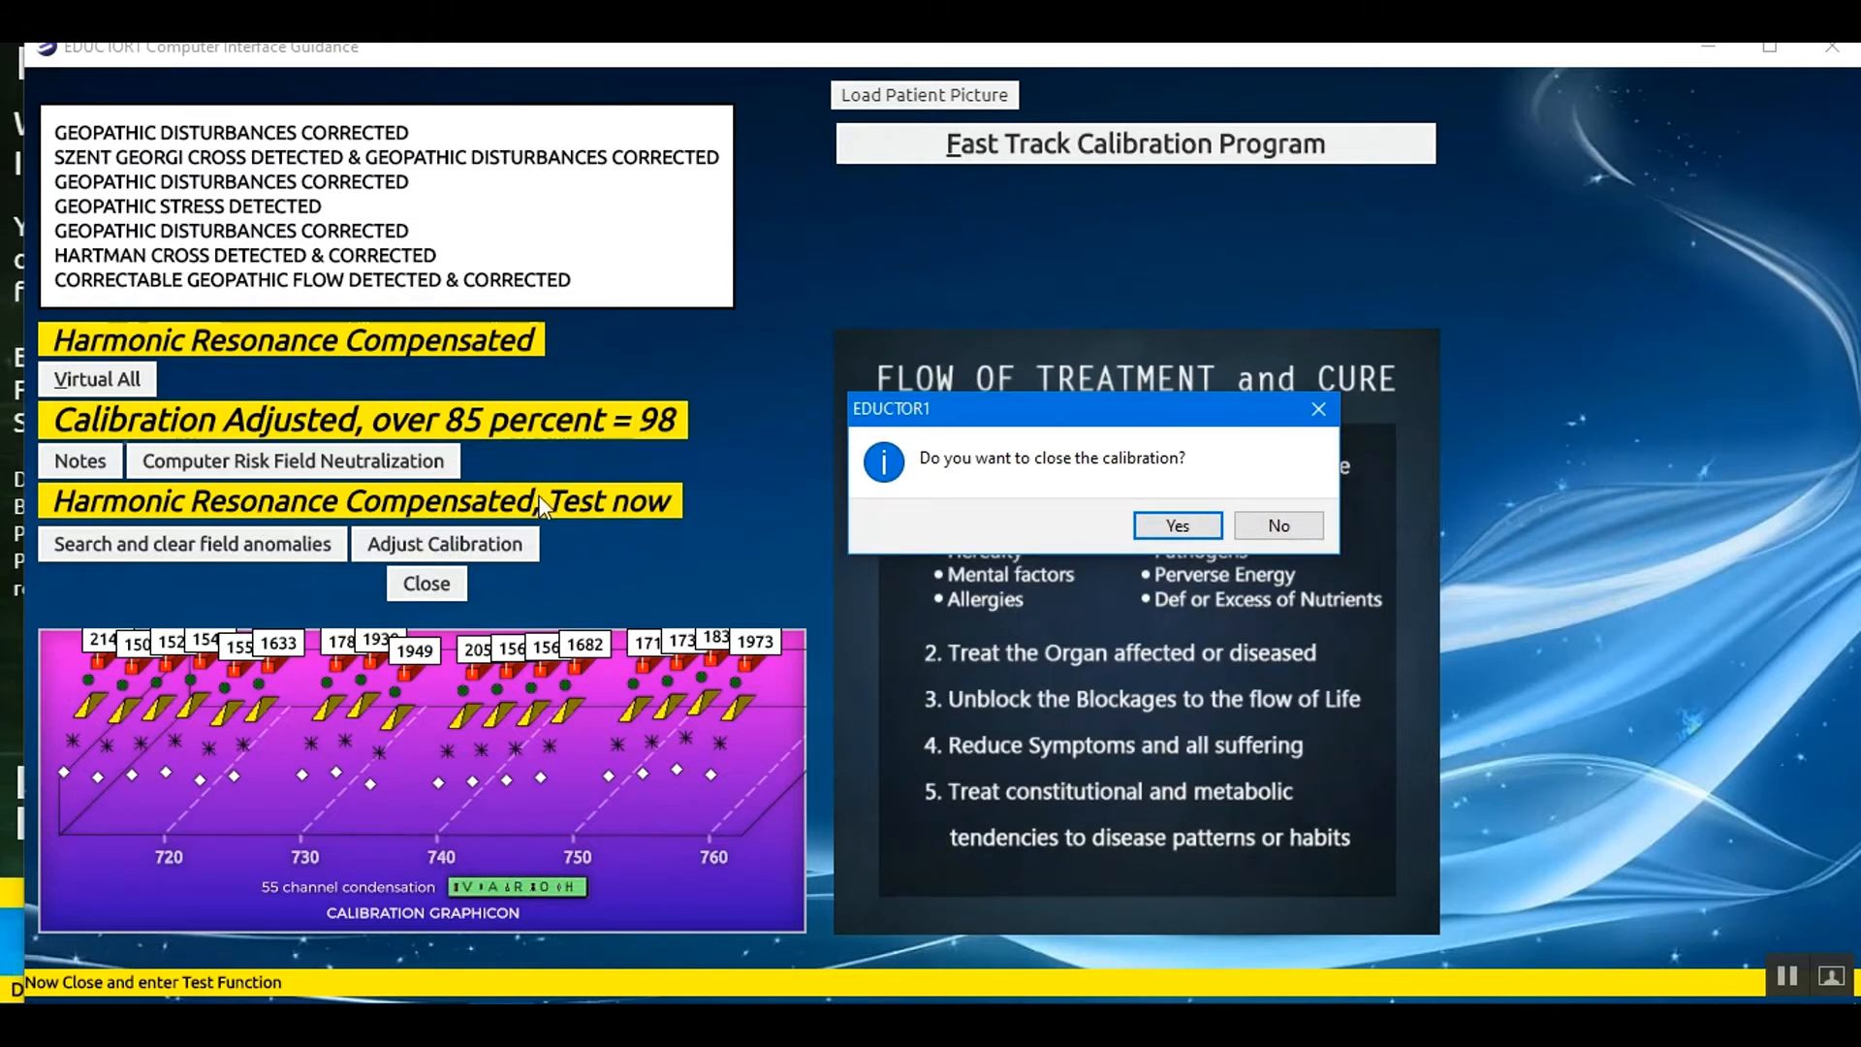
mouse_move(605, 510)
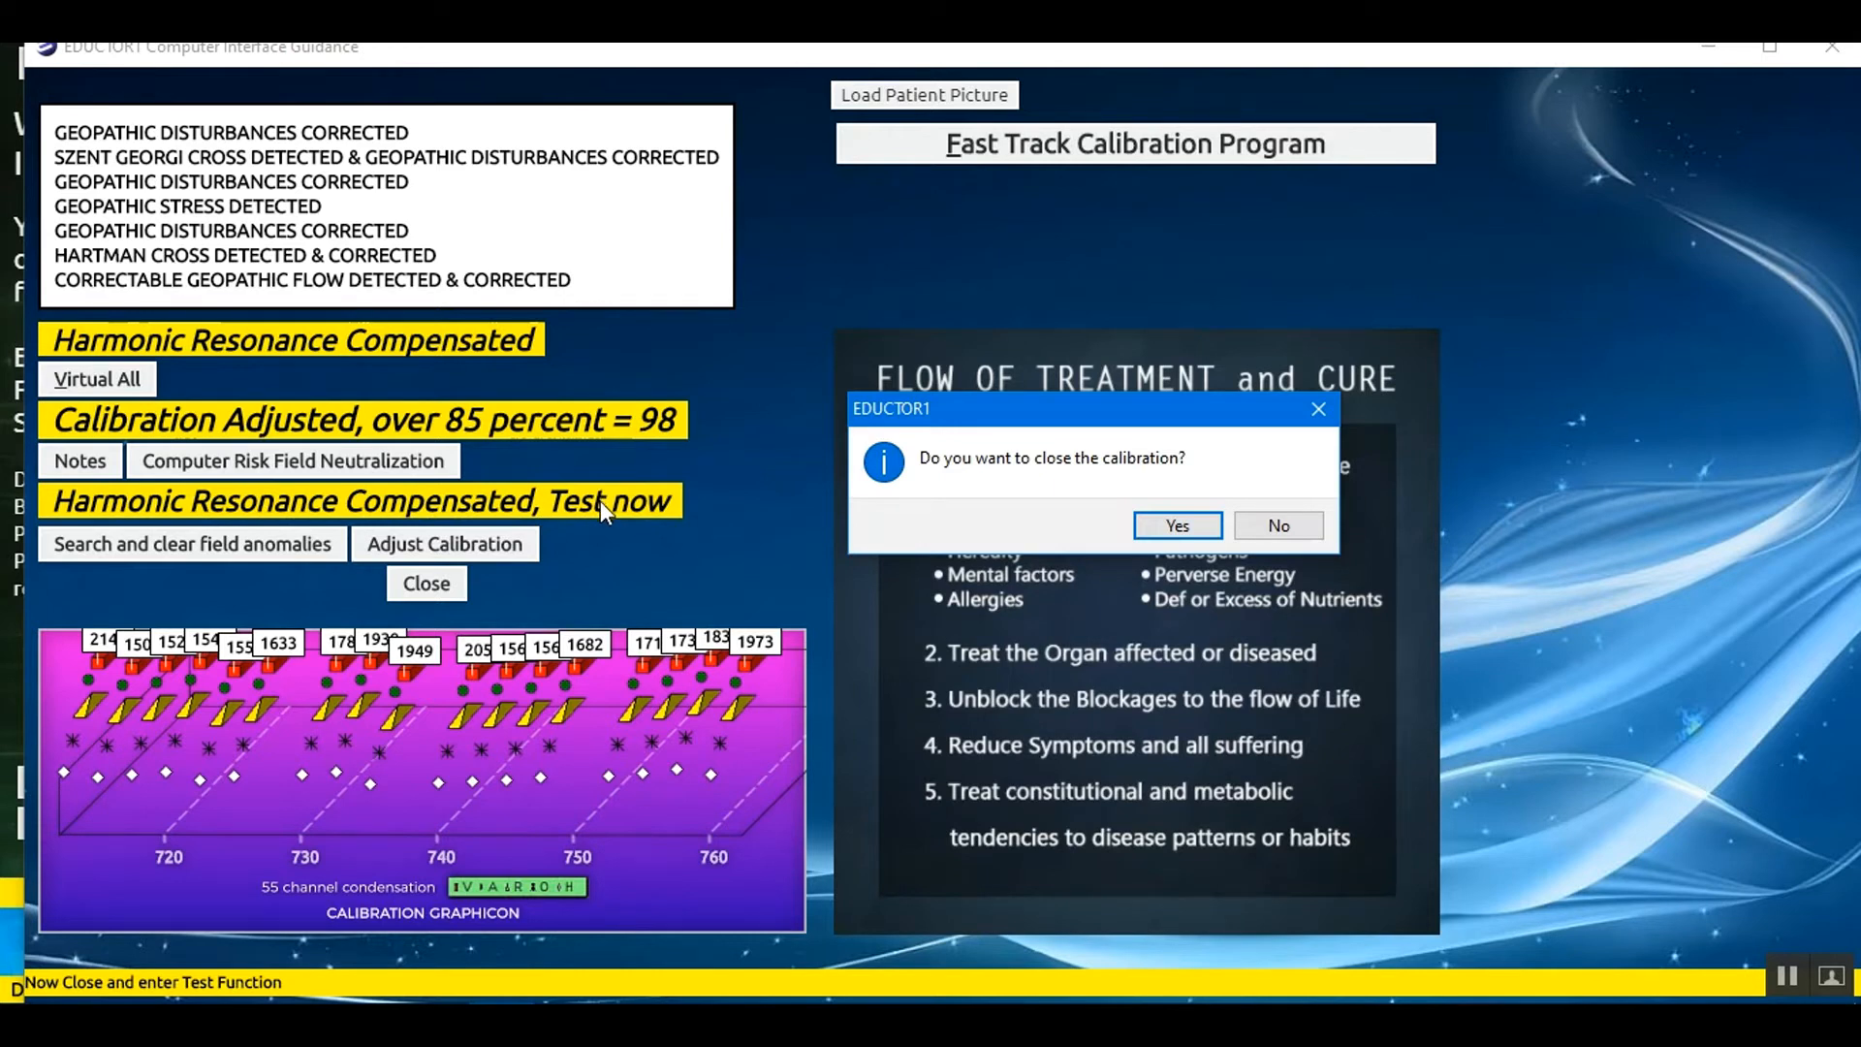
mouse_move(609, 524)
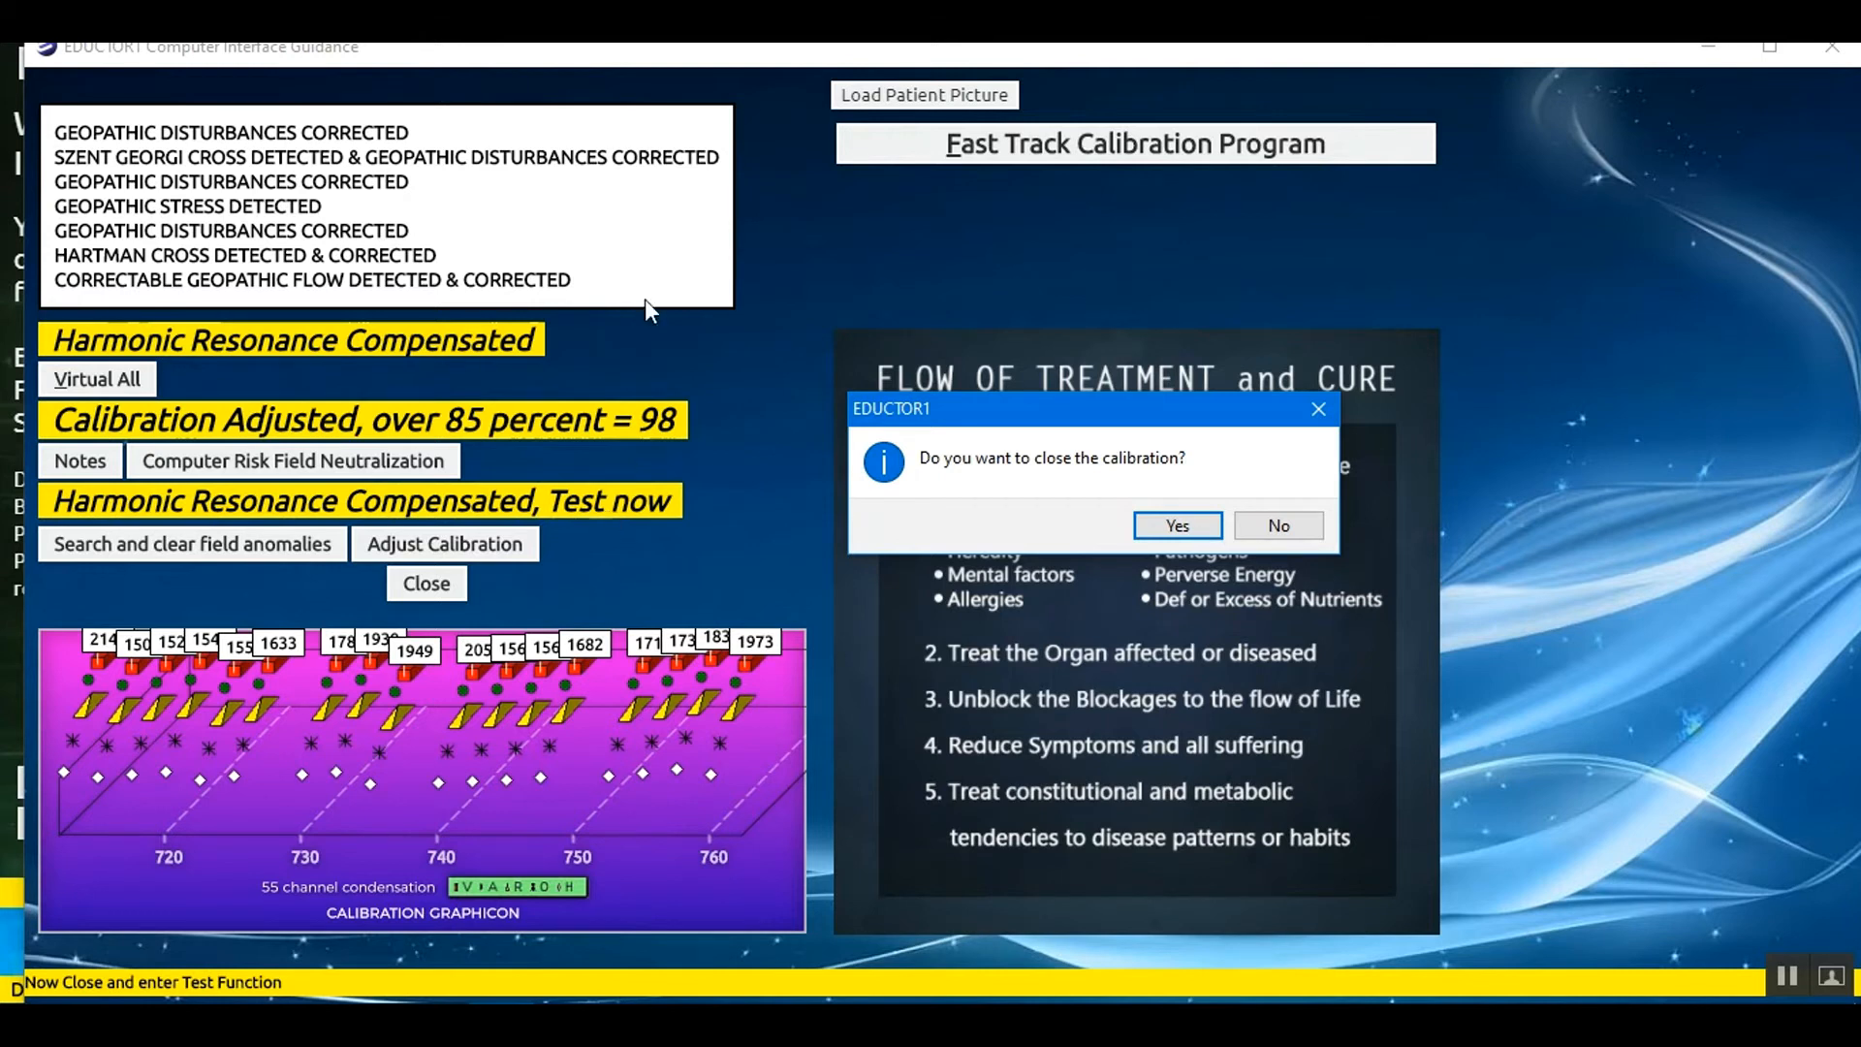
mouse_move(396, 114)
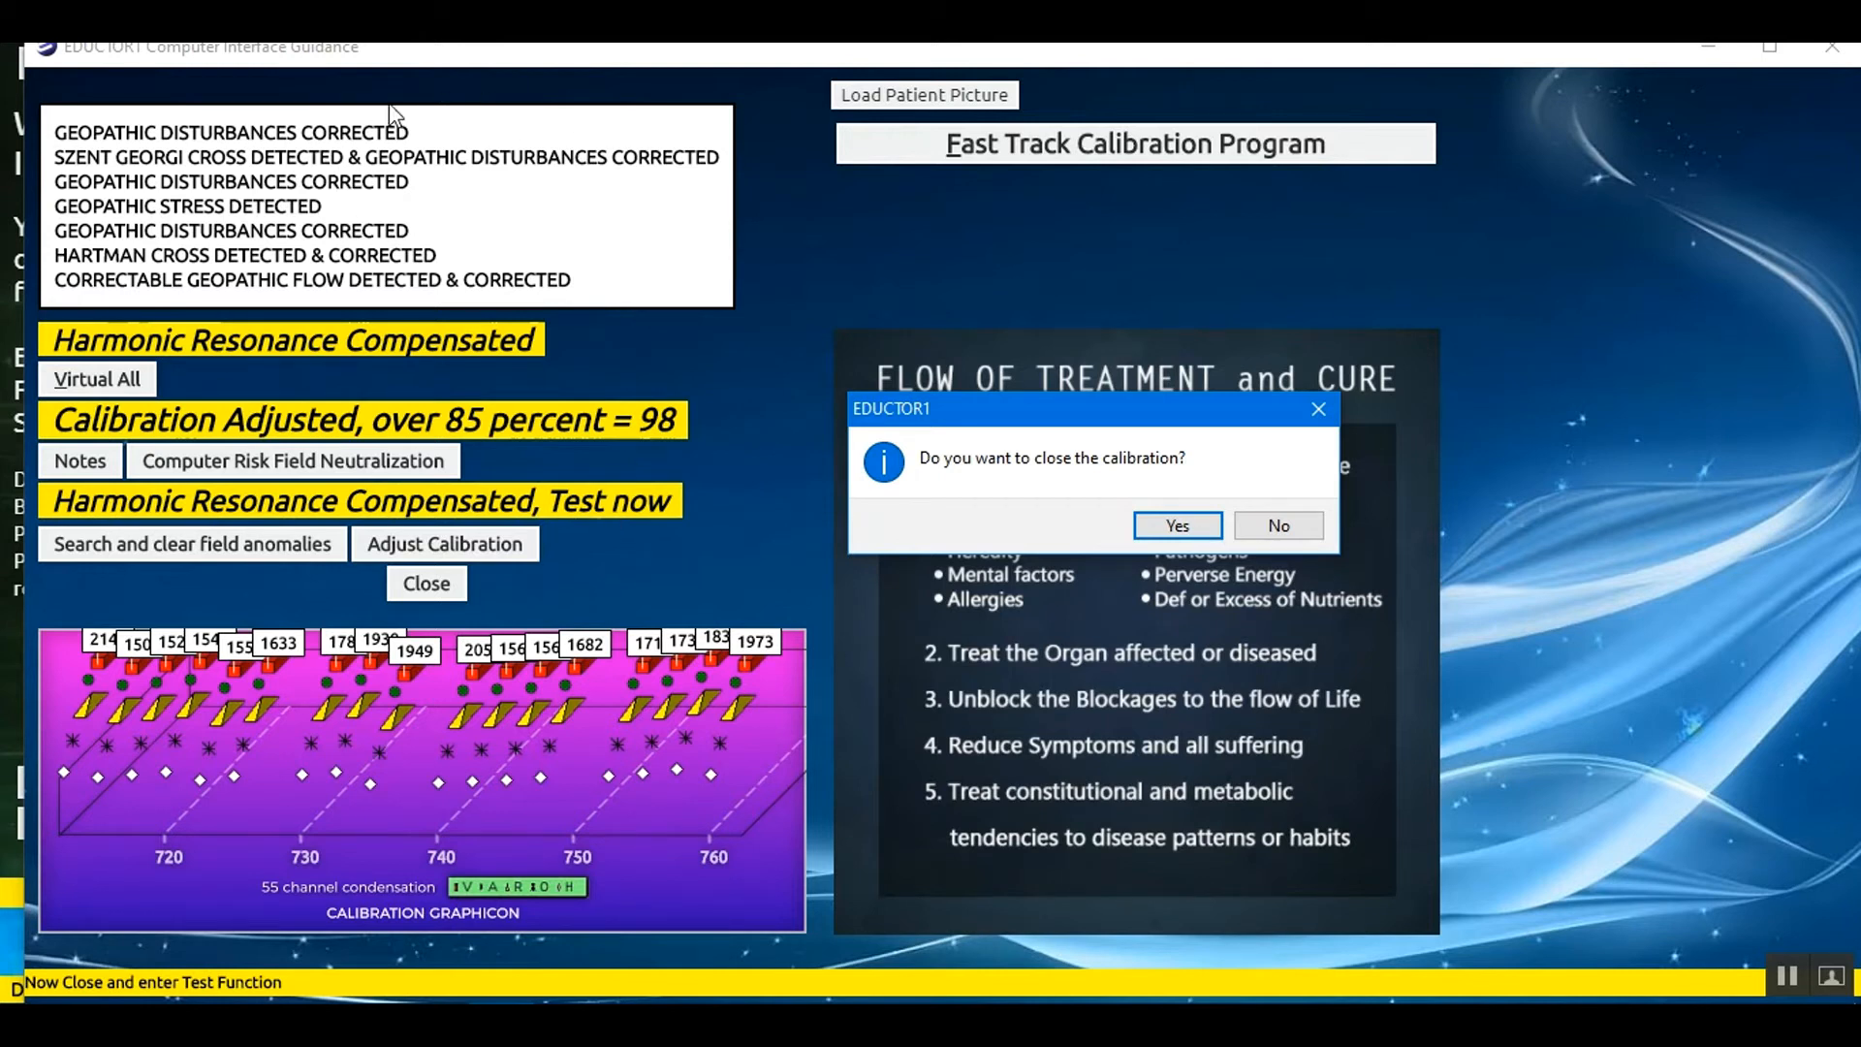
mouse_move(429, 252)
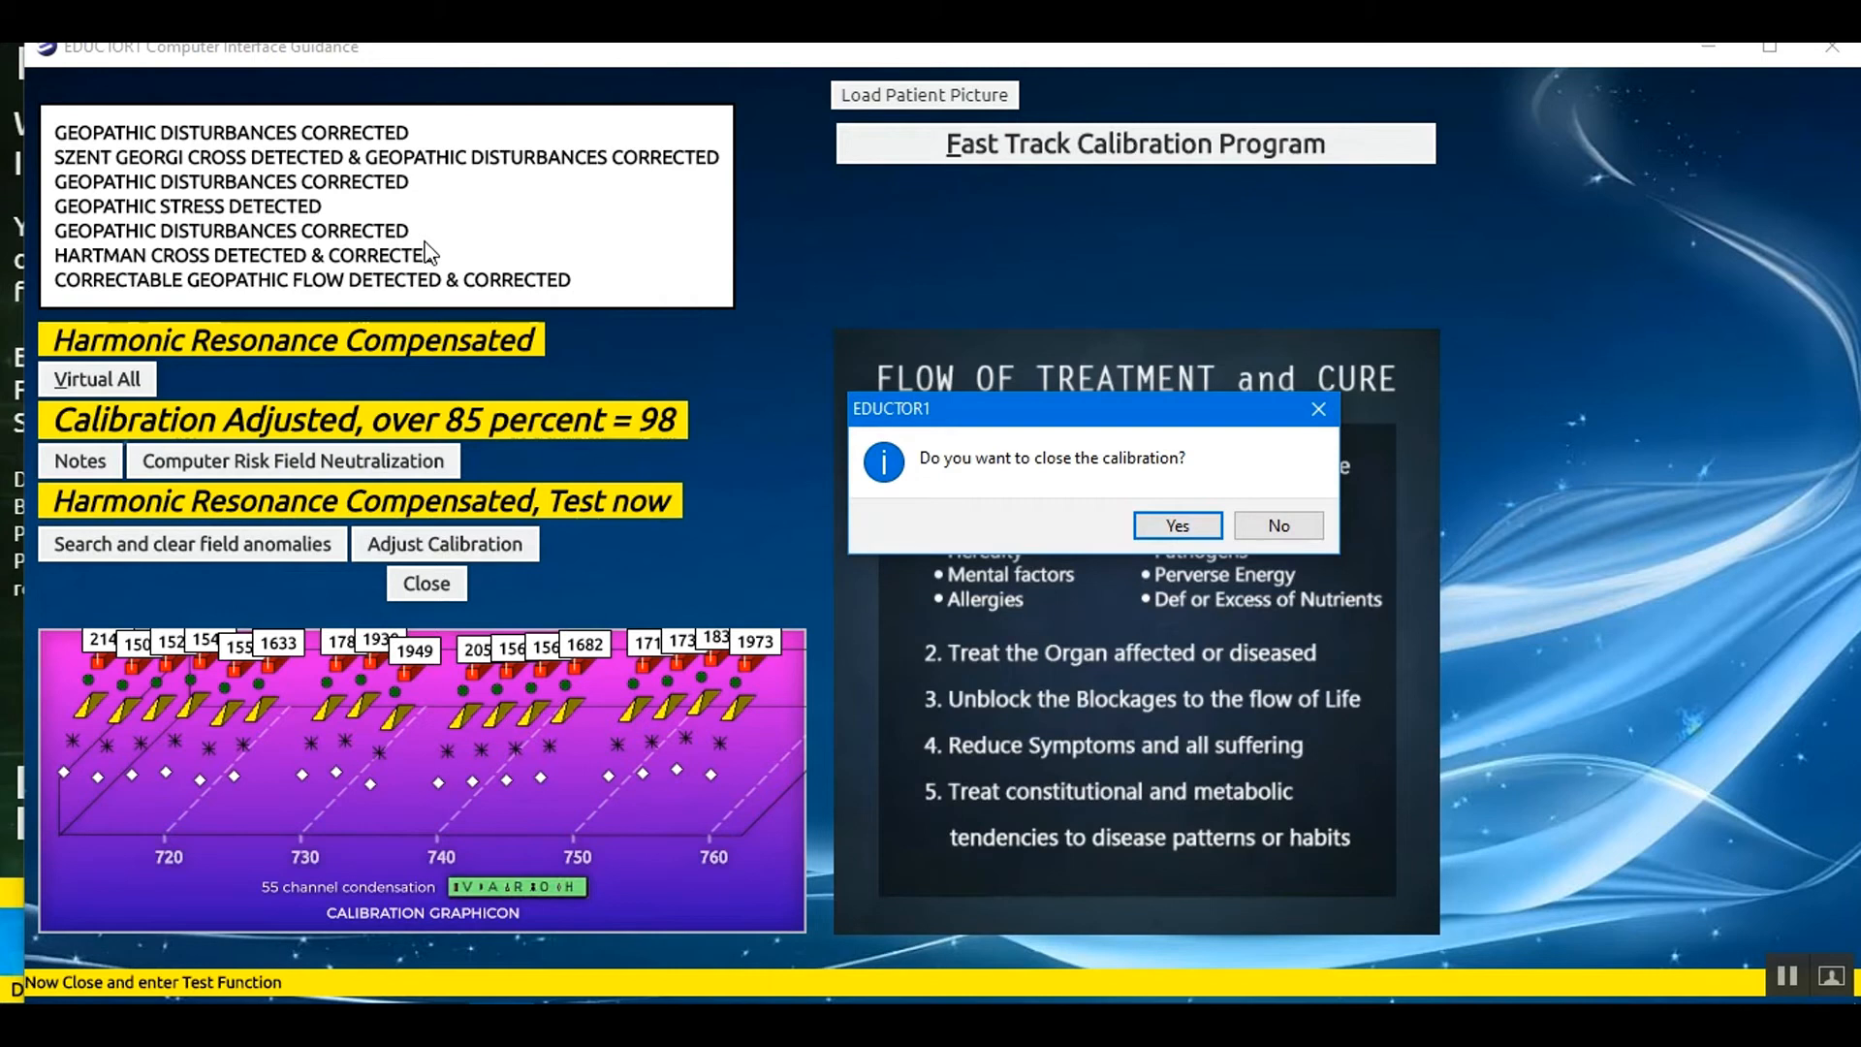
mouse_move(477, 270)
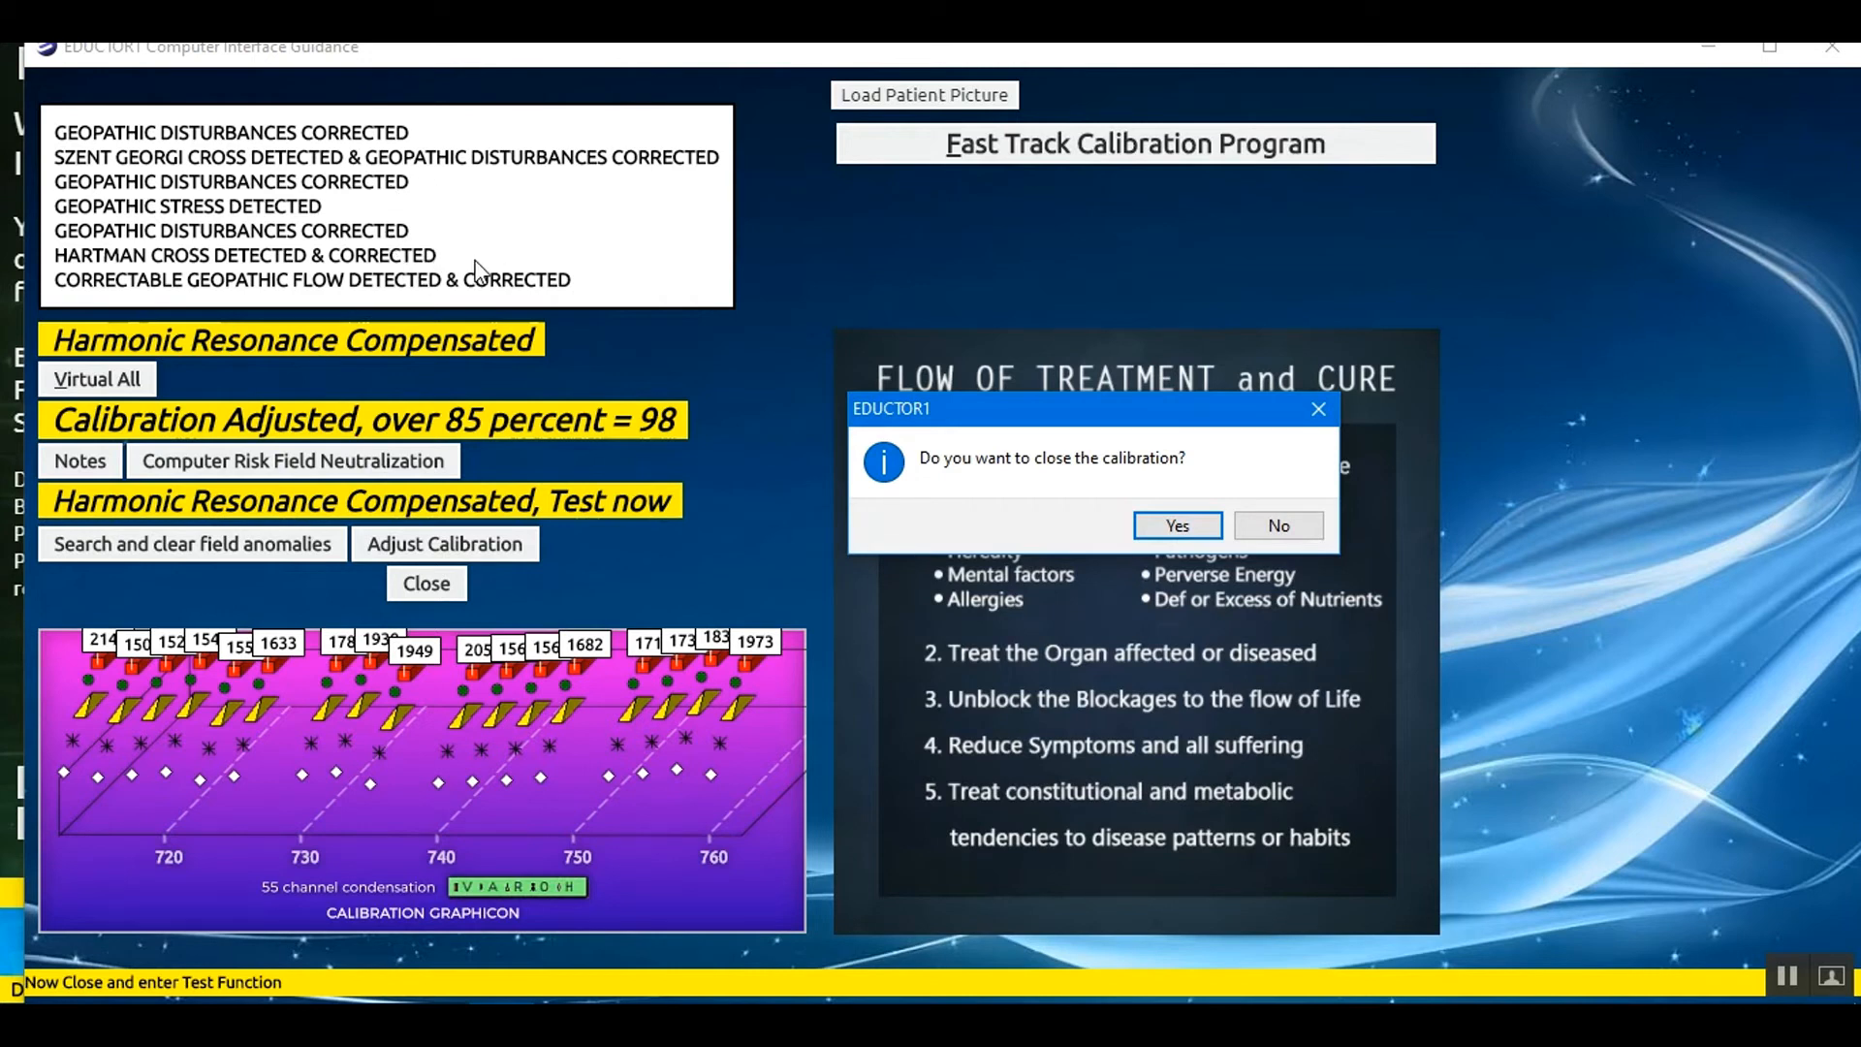
mouse_move(163, 262)
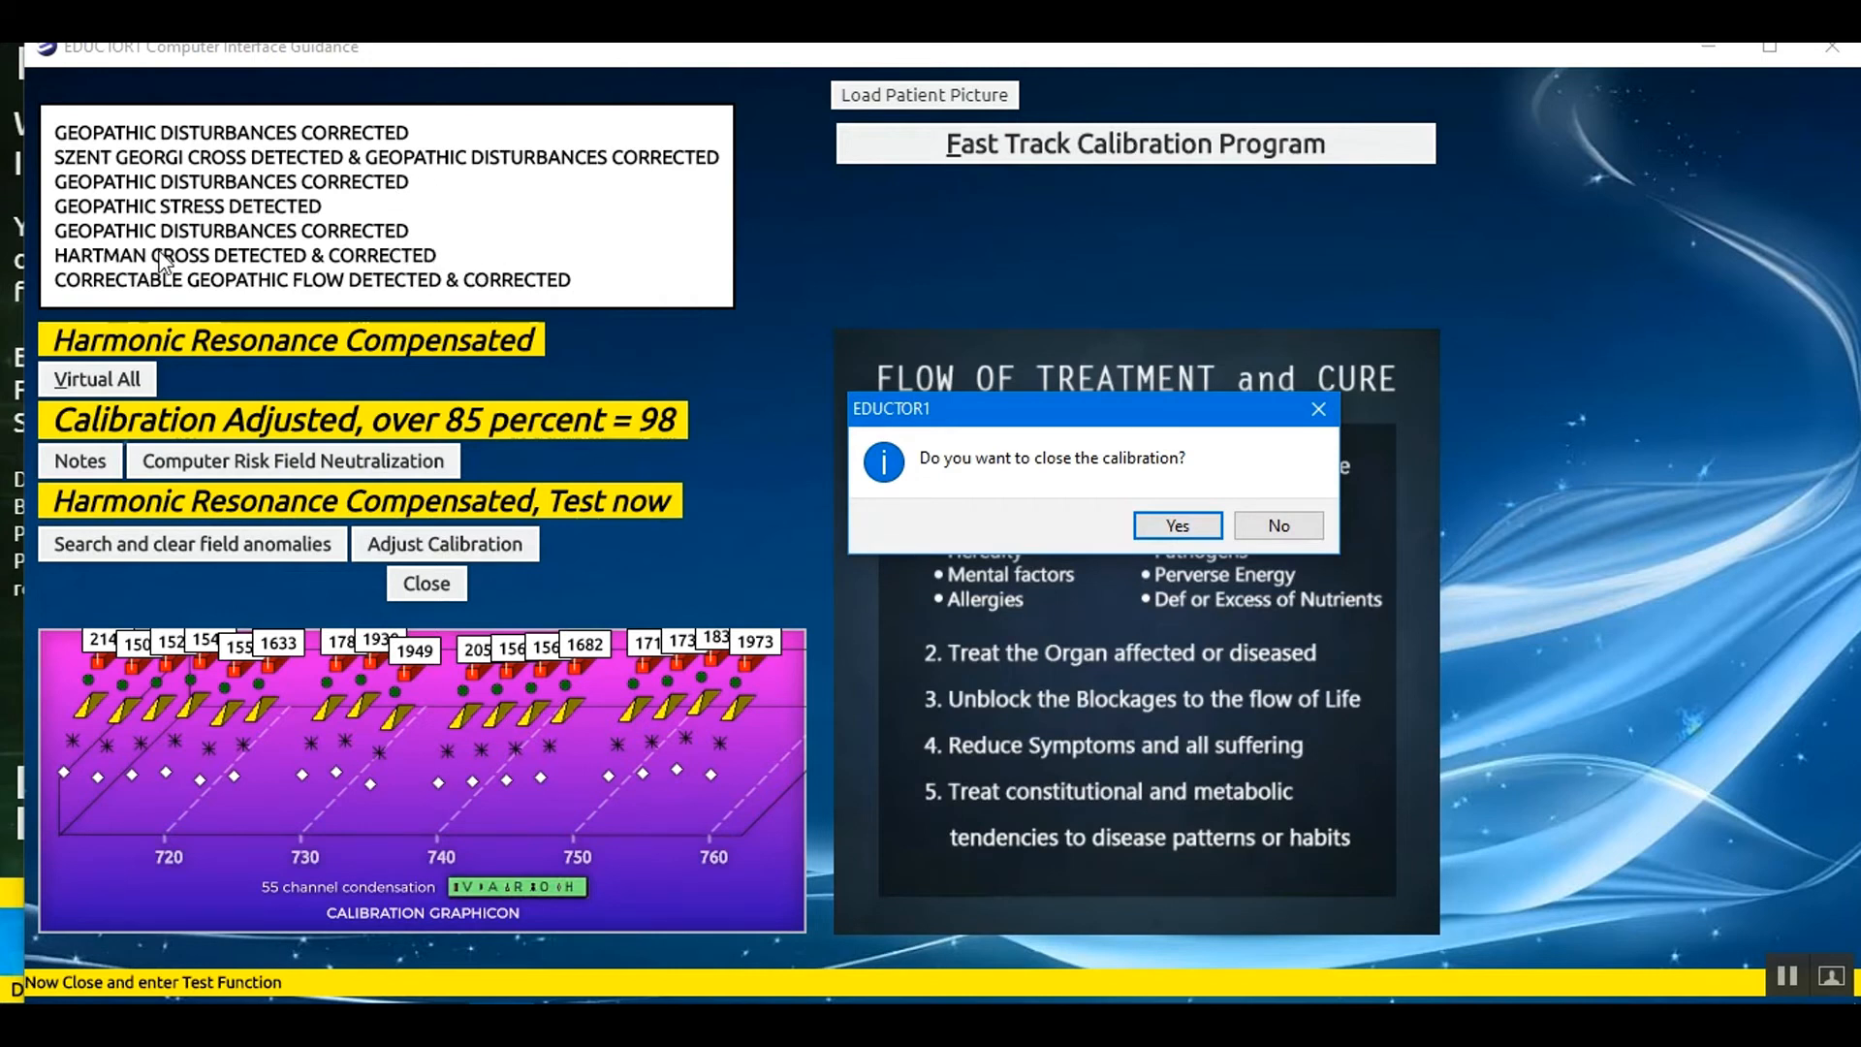
mouse_move(297, 273)
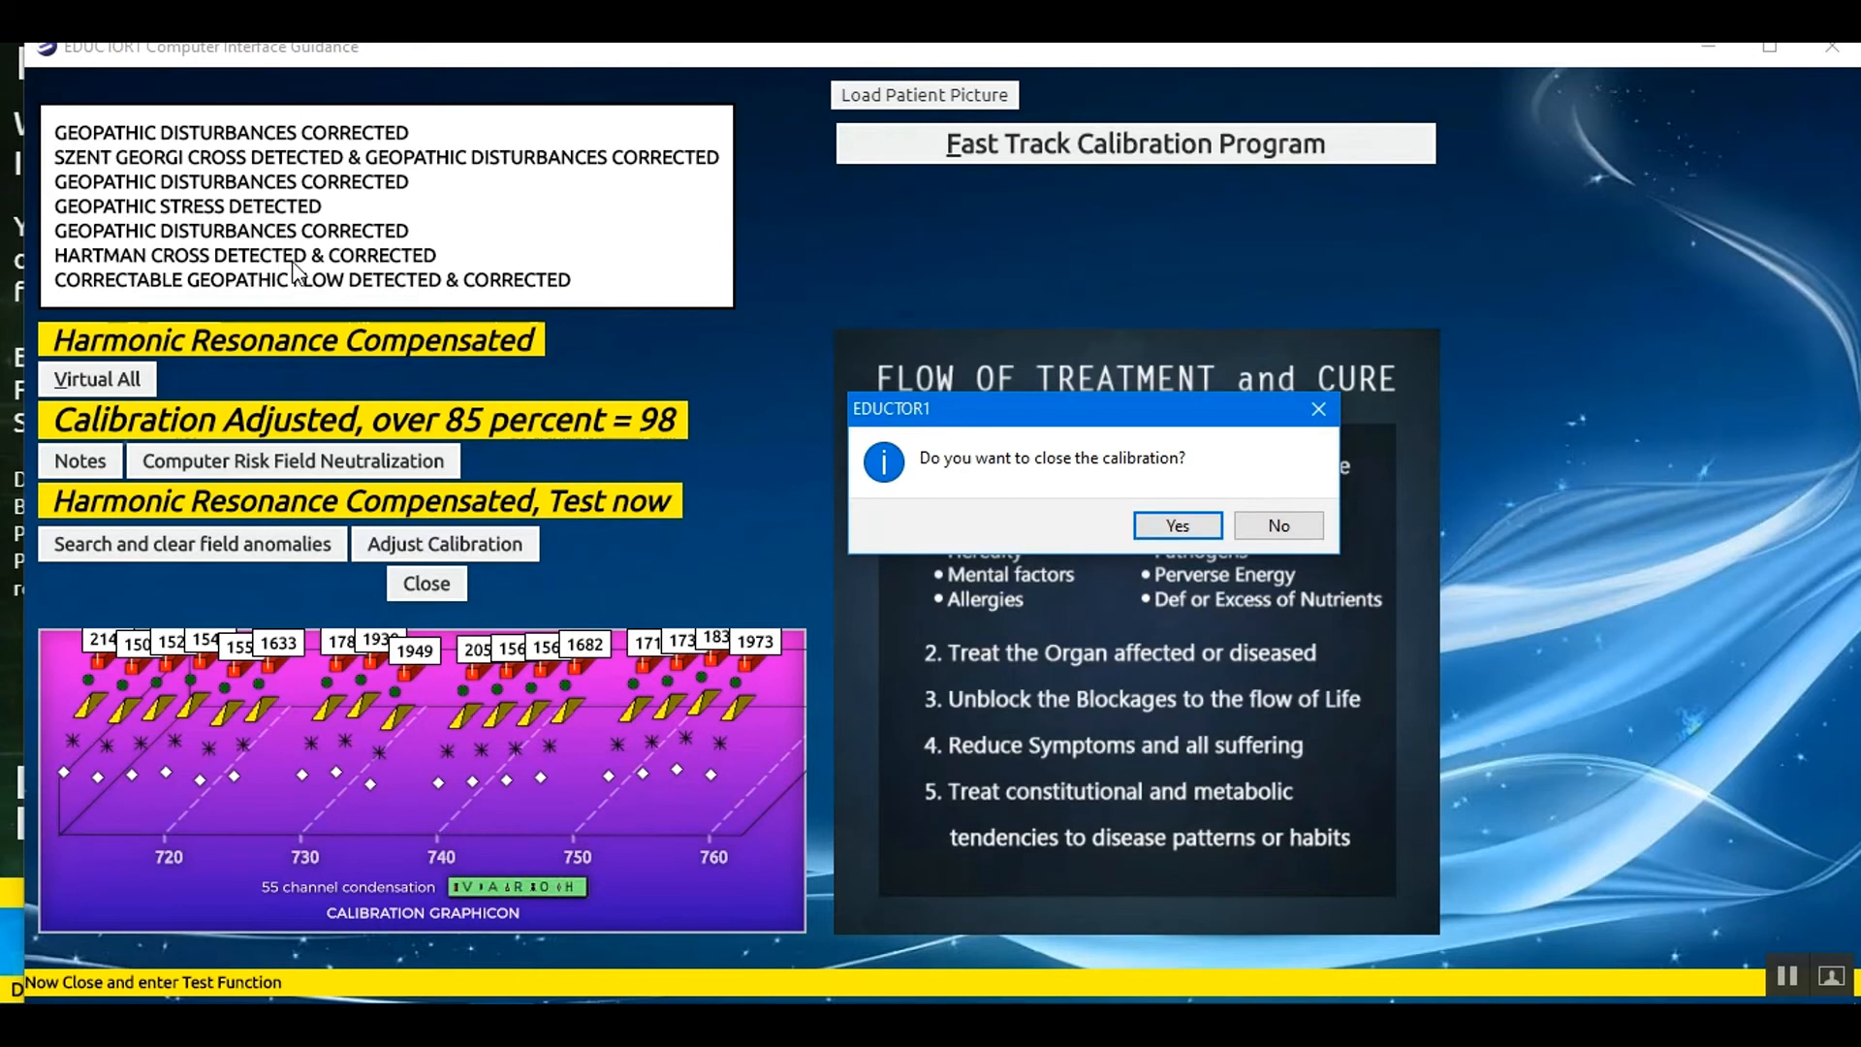
mouse_move(258, 188)
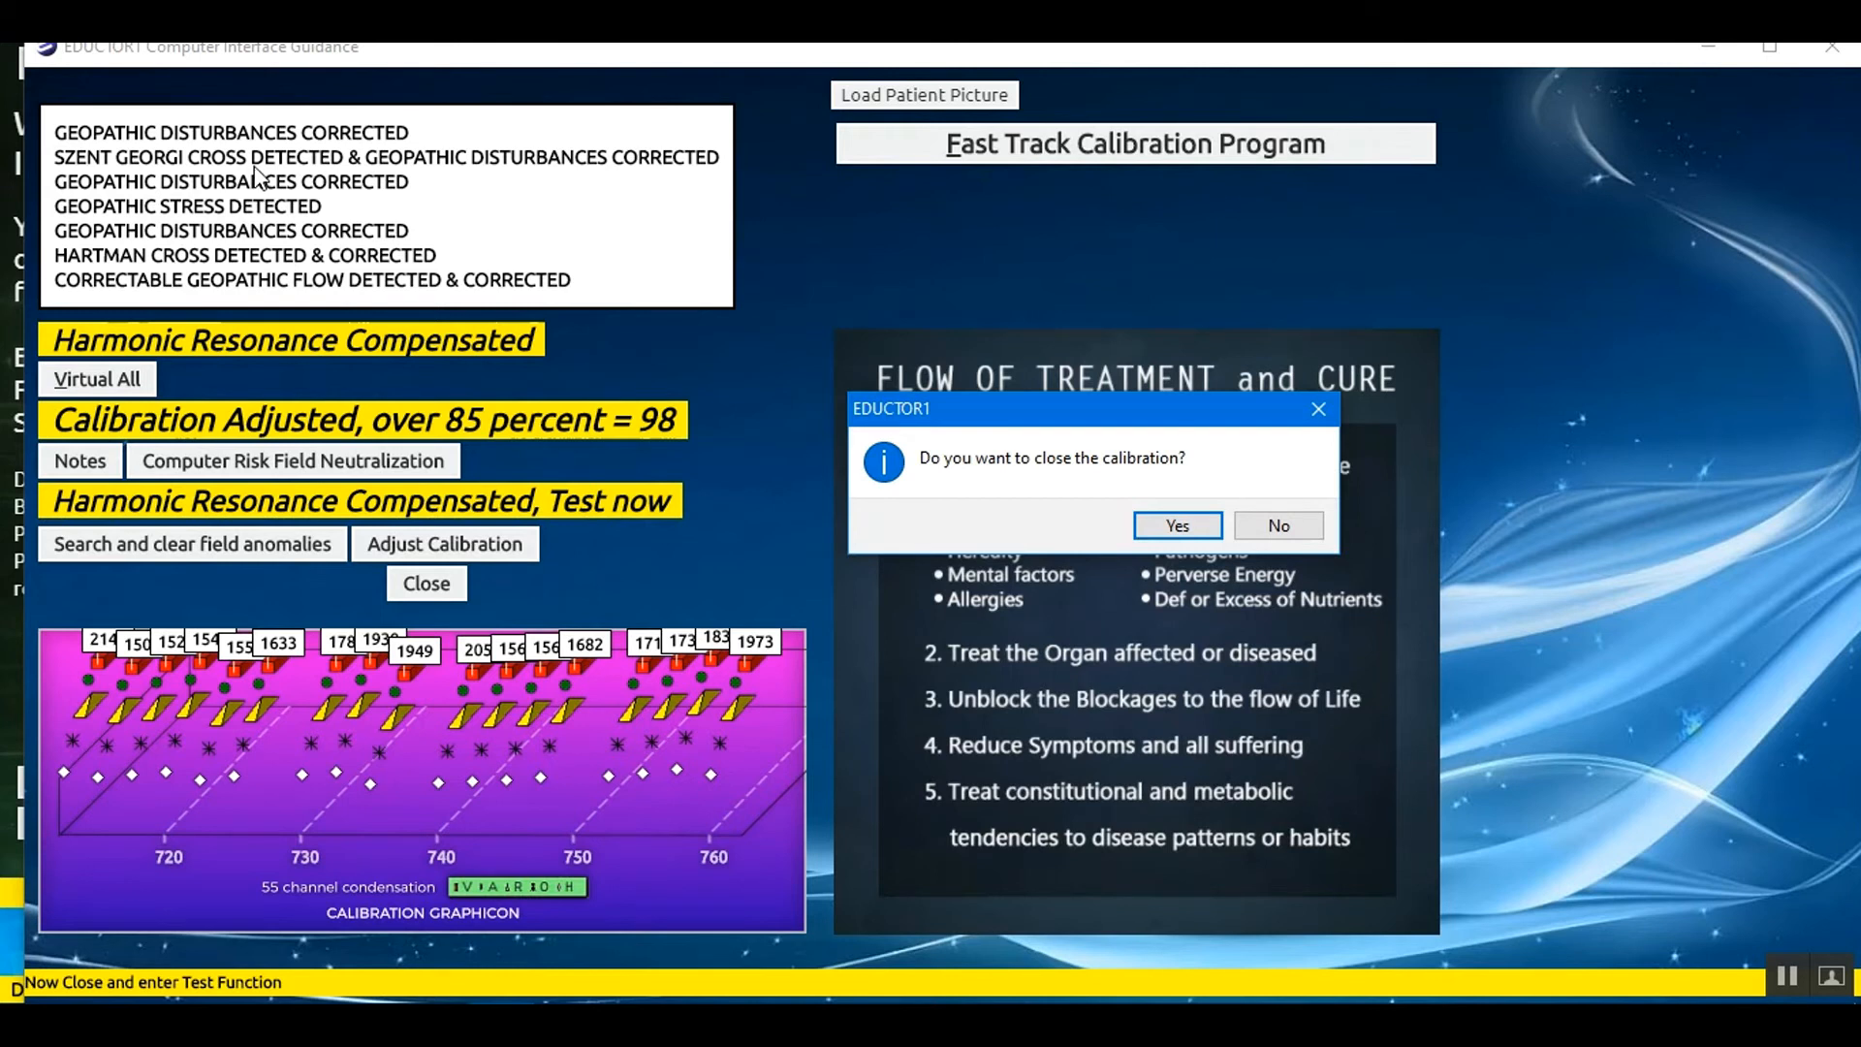
mouse_move(190, 247)
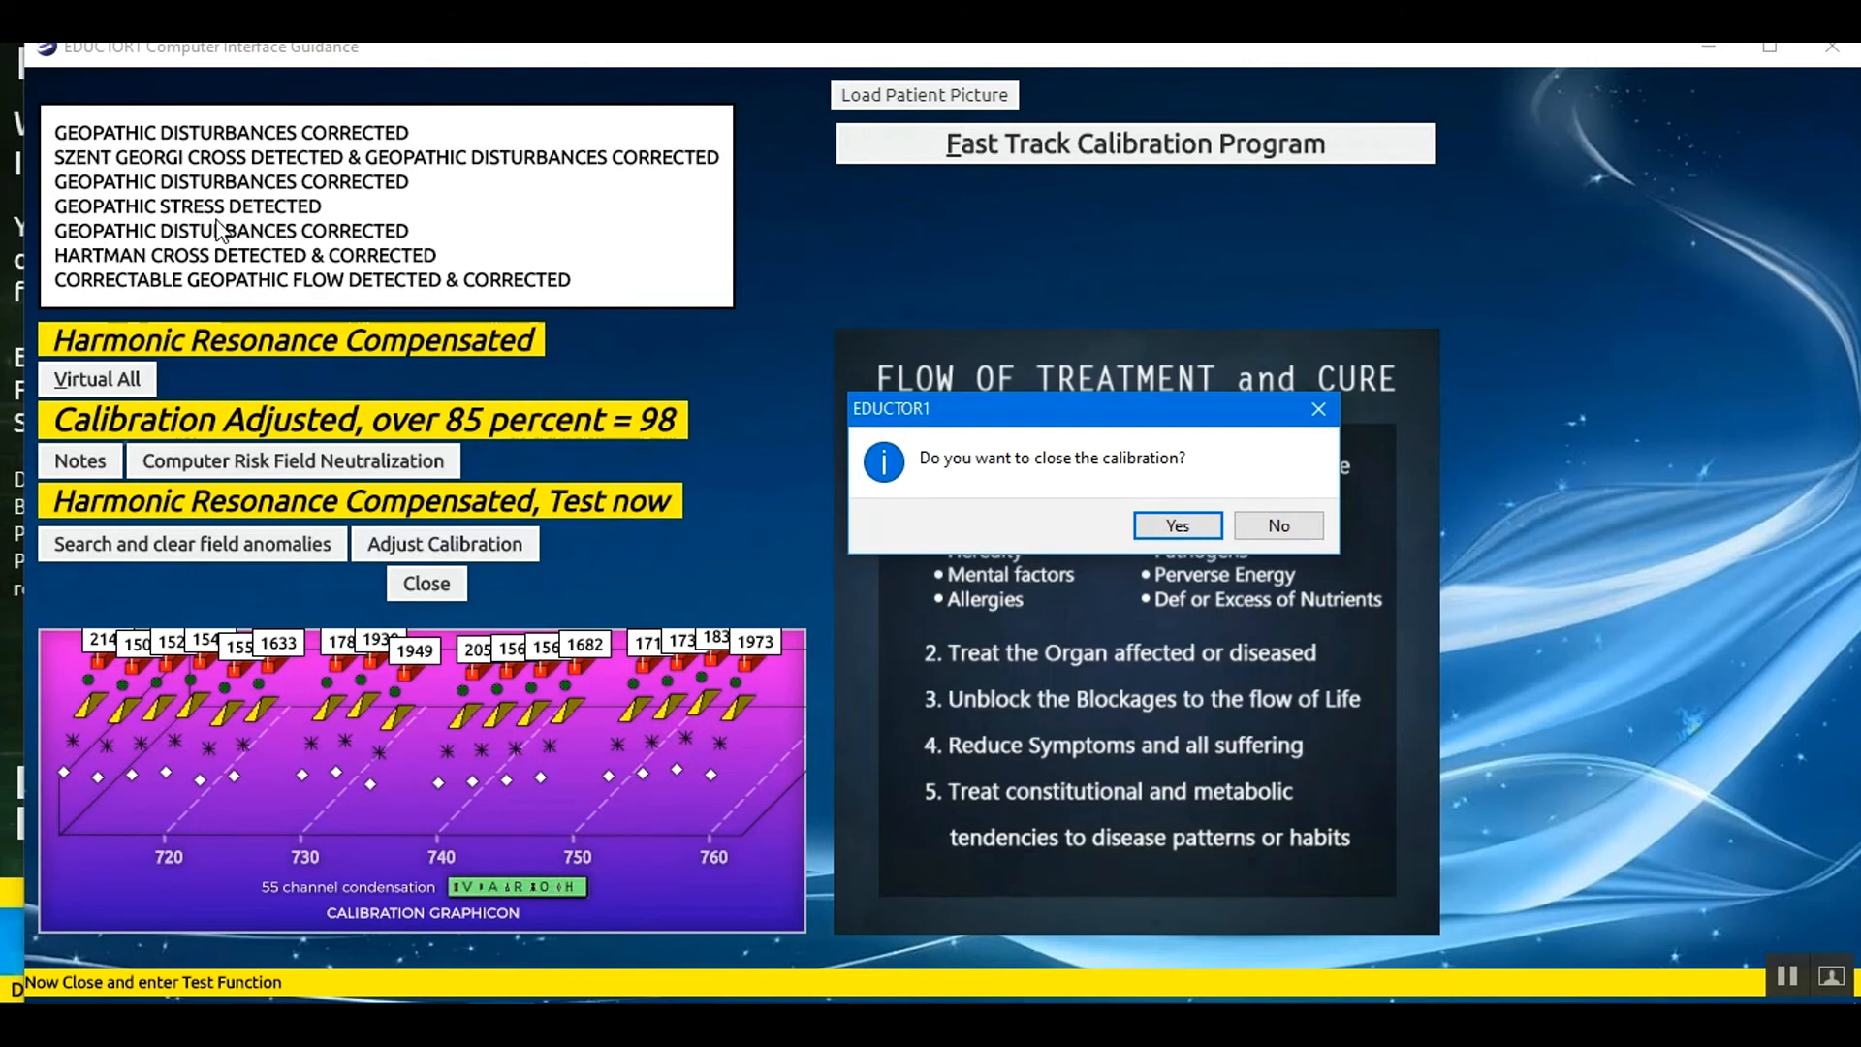
mouse_move(179, 211)
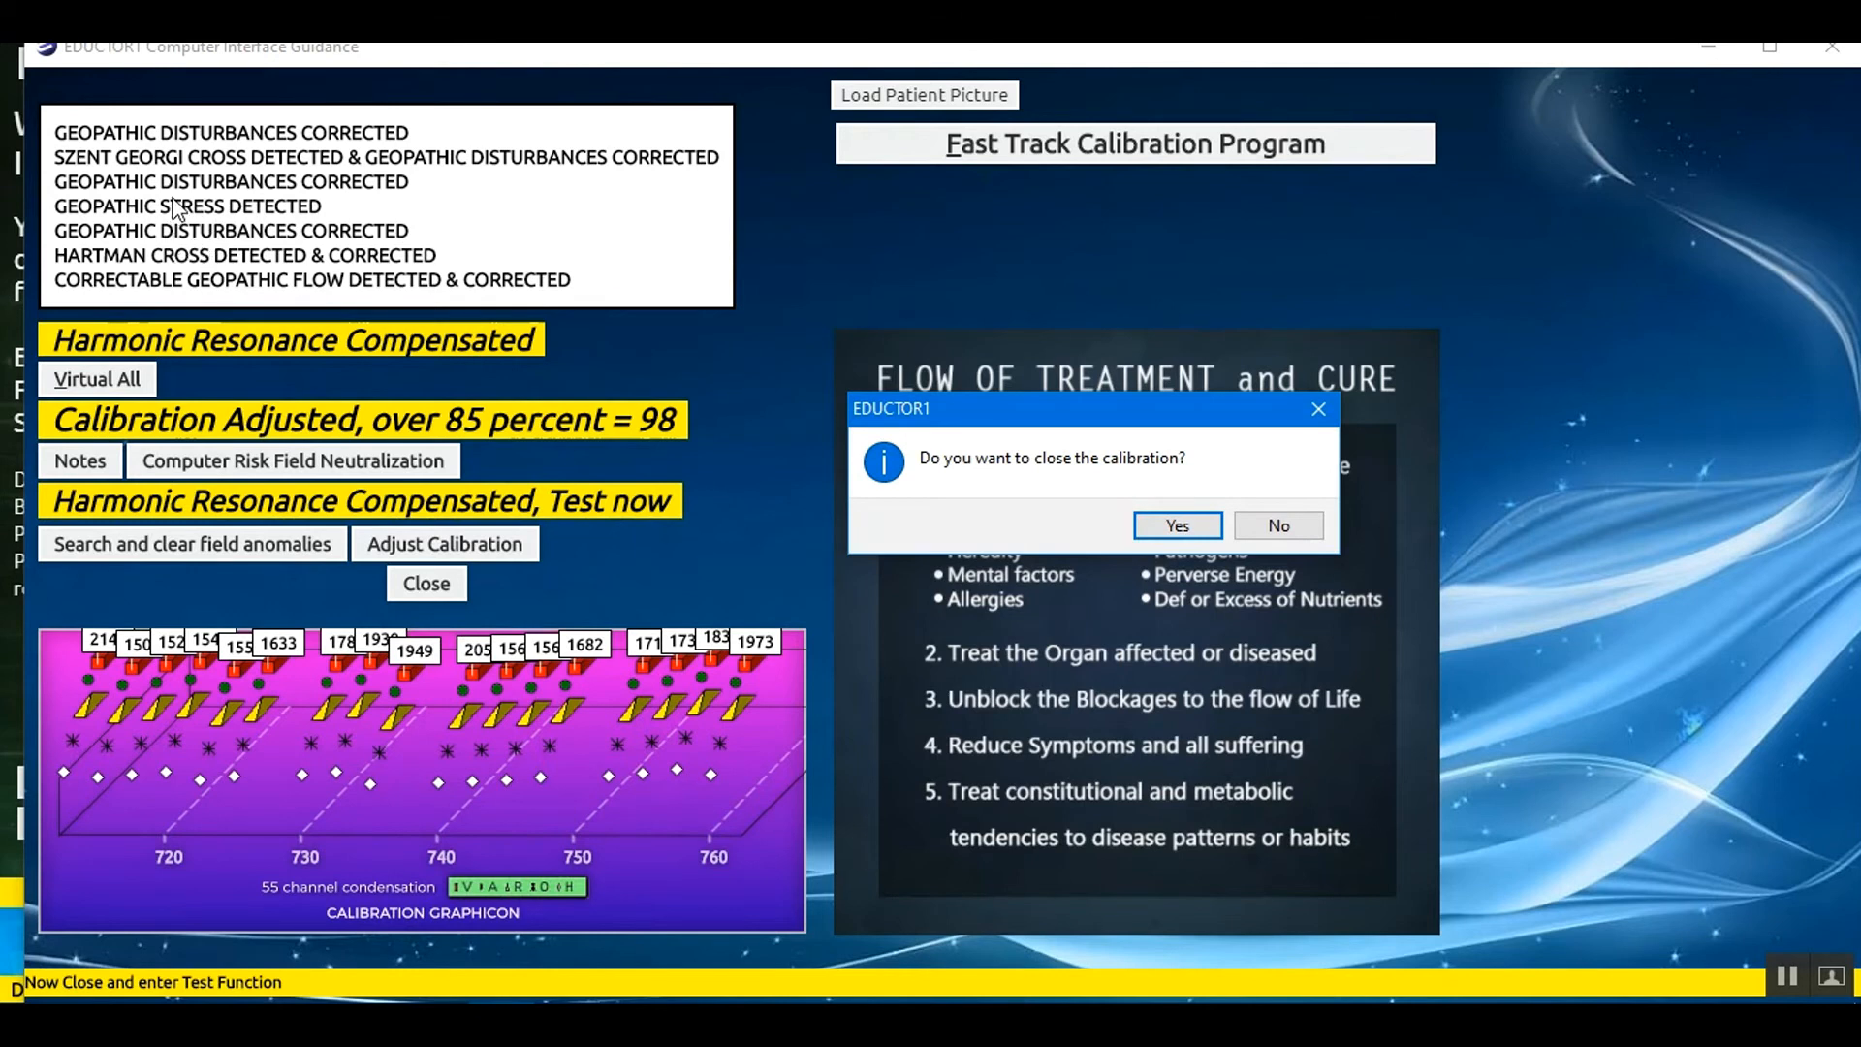
mouse_move(378, 217)
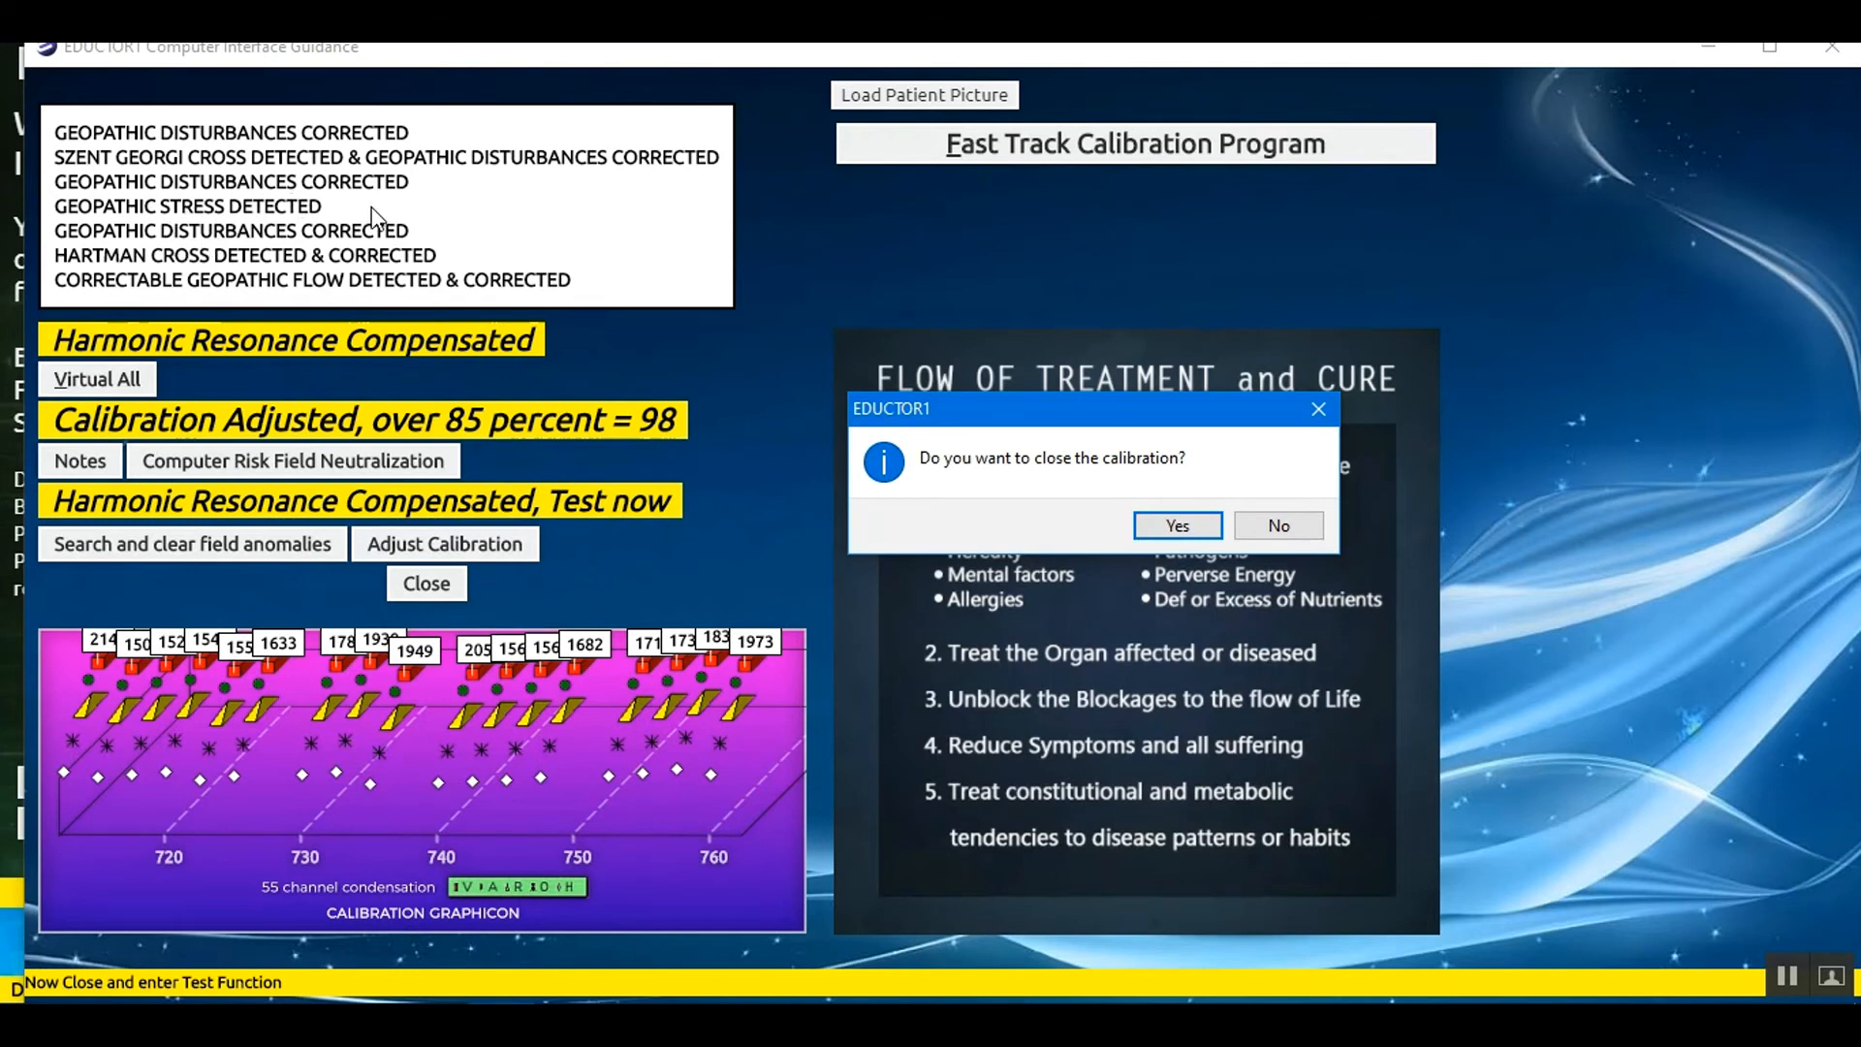
mouse_move(1065, 520)
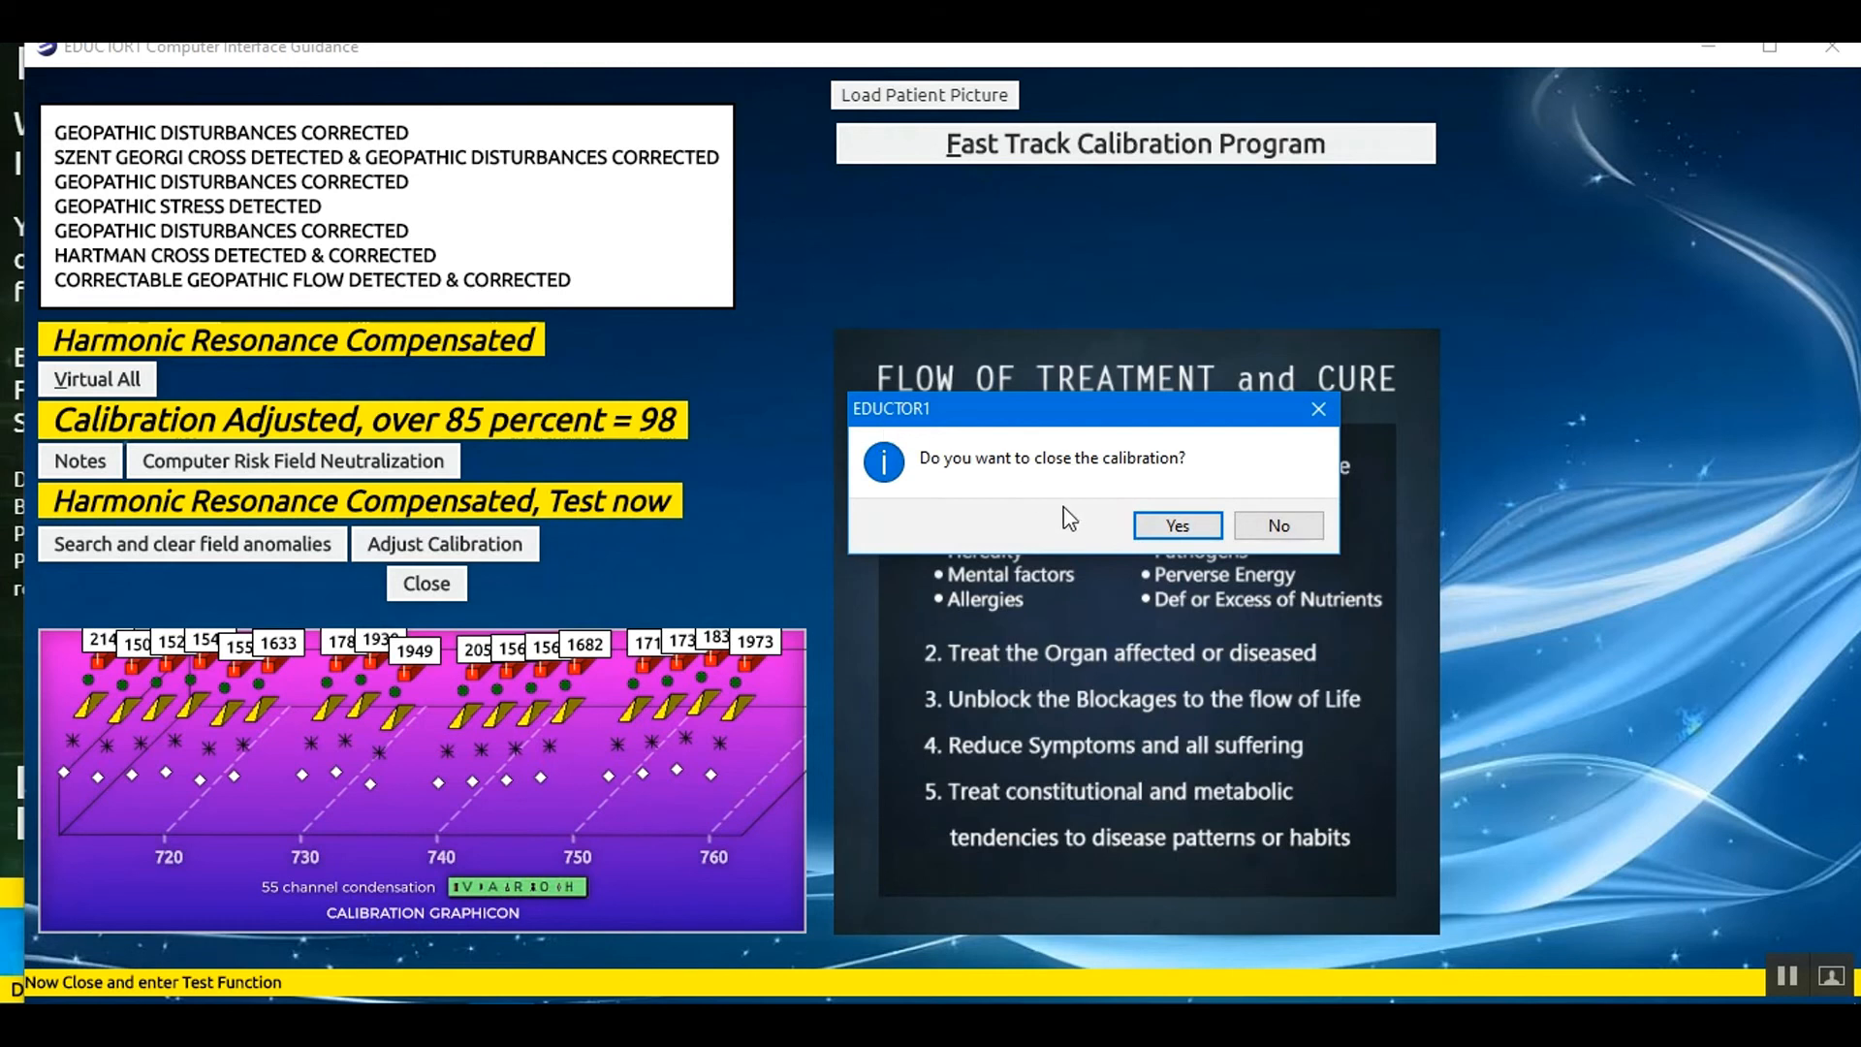
mouse_move(1103, 501)
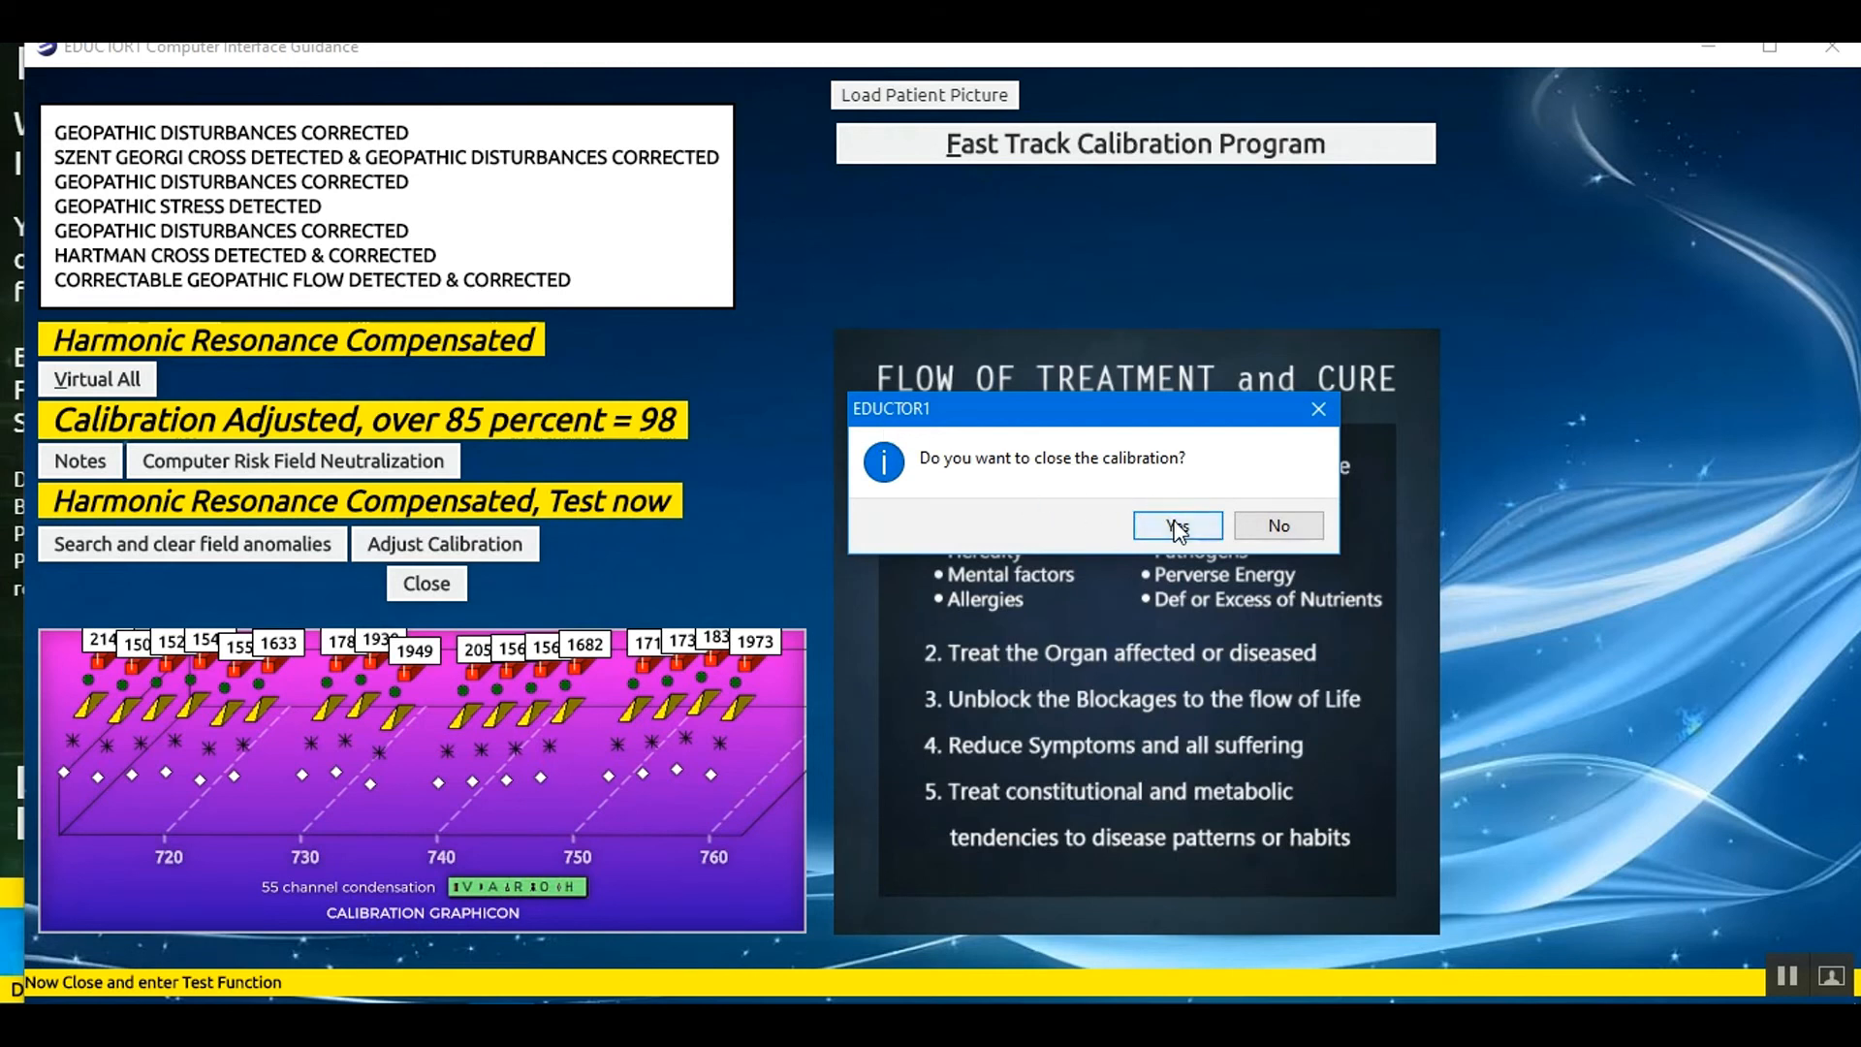
click(1174, 525)
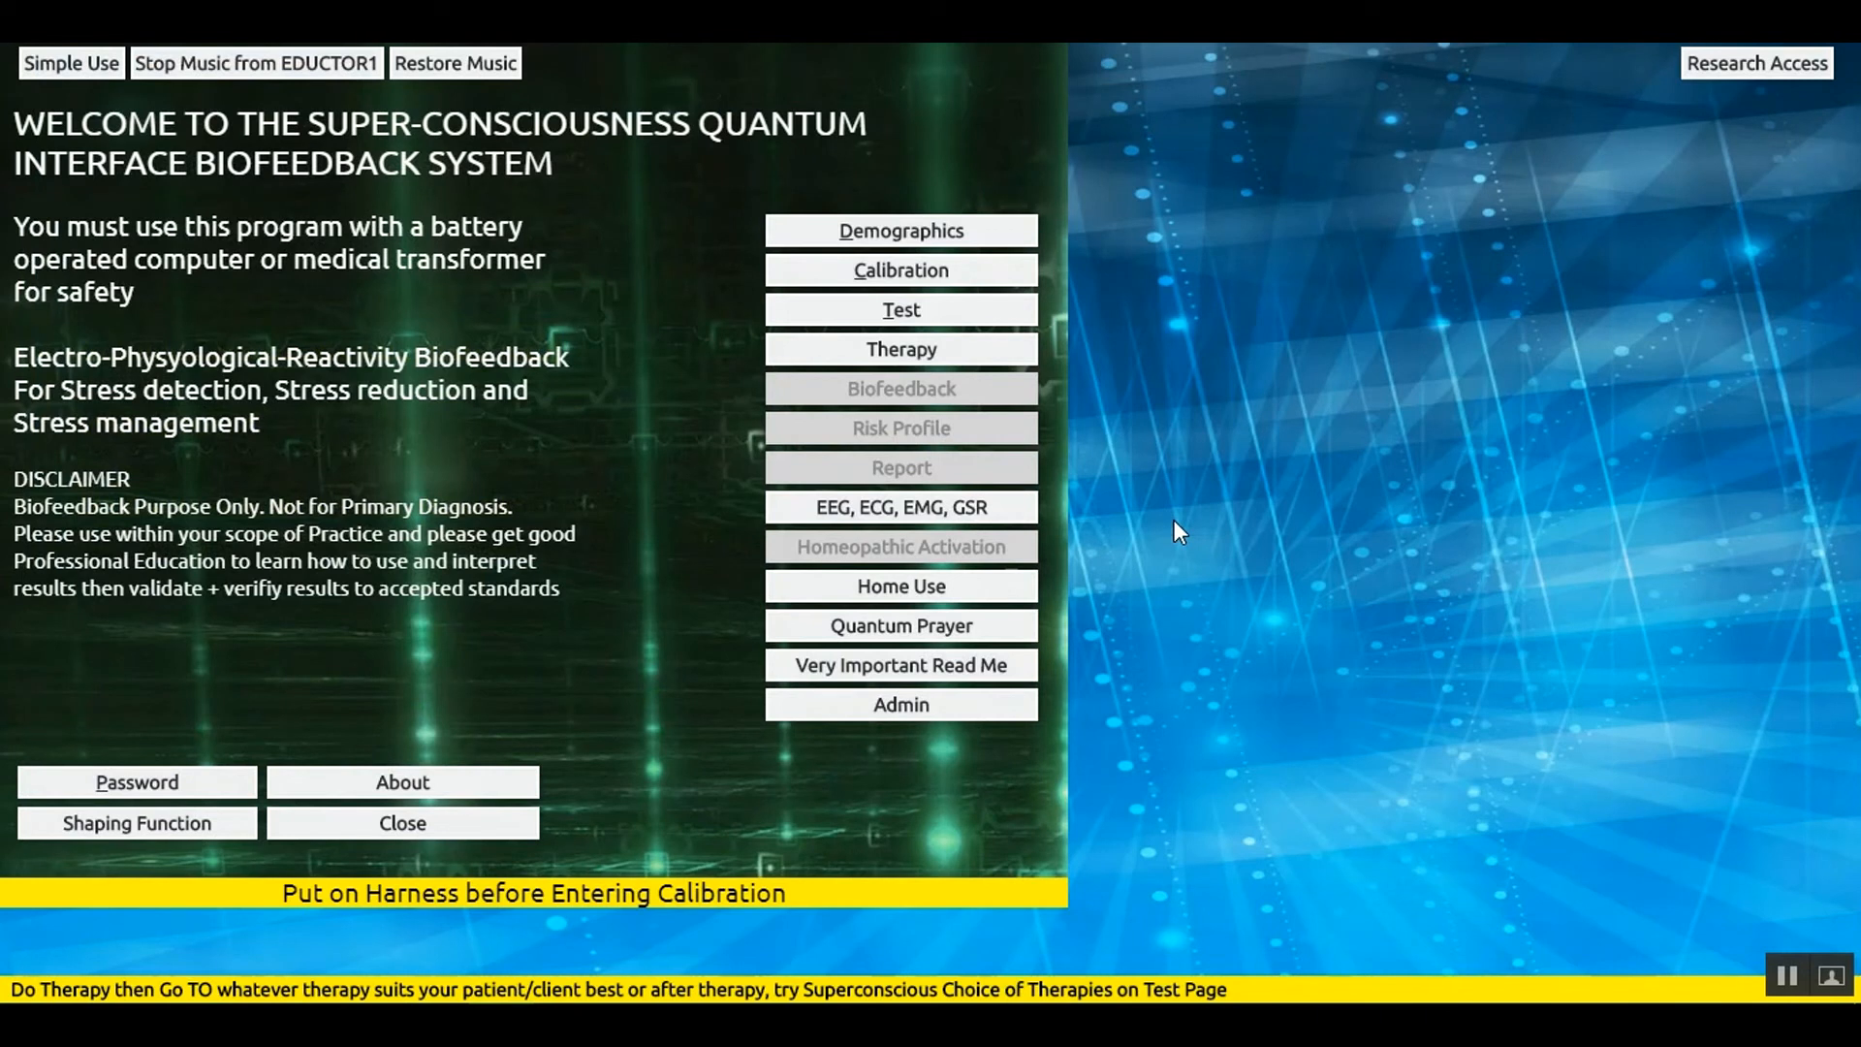